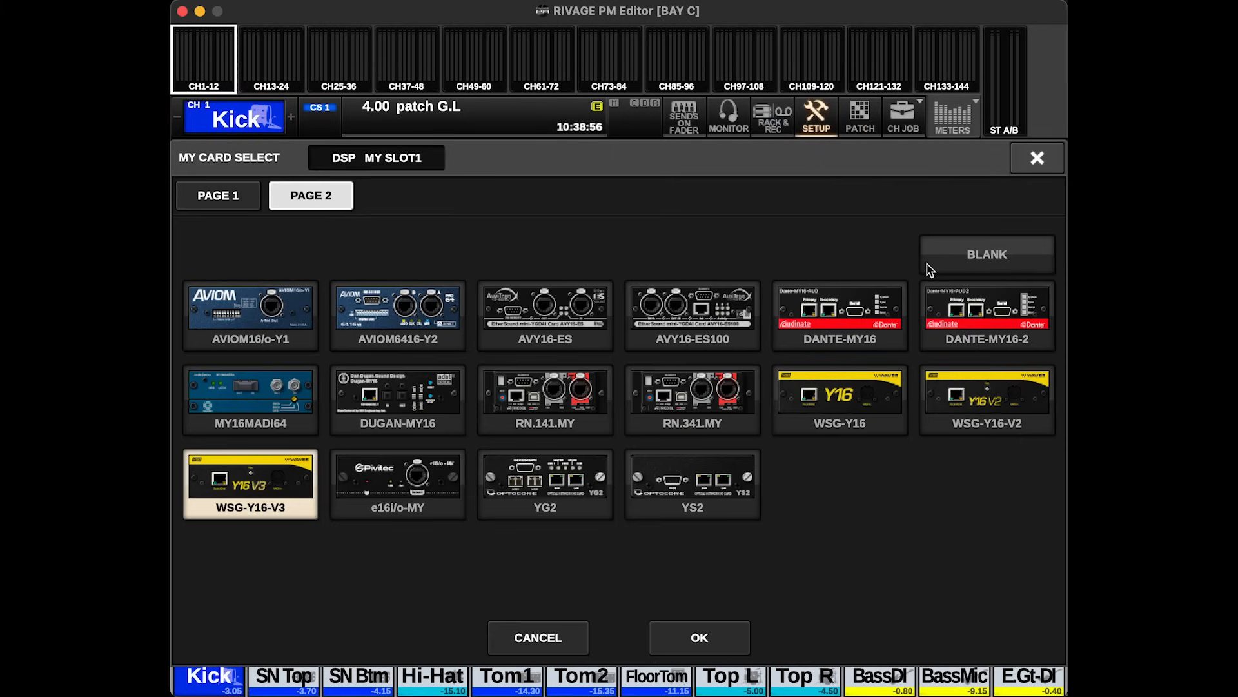
# Put the WSG-Y16-V3 card in MY slot 1 and the WSG-HY128 in HY slot 4.
pyautogui.click(840, 400)
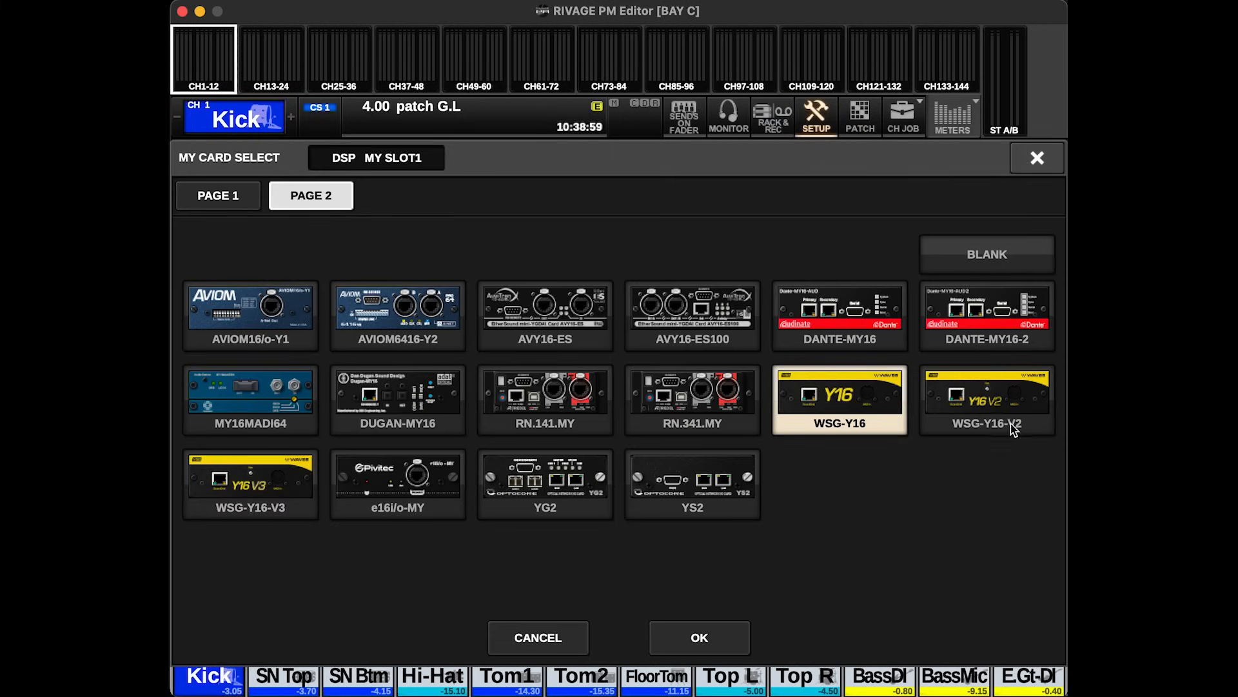
pyautogui.click(250, 485)
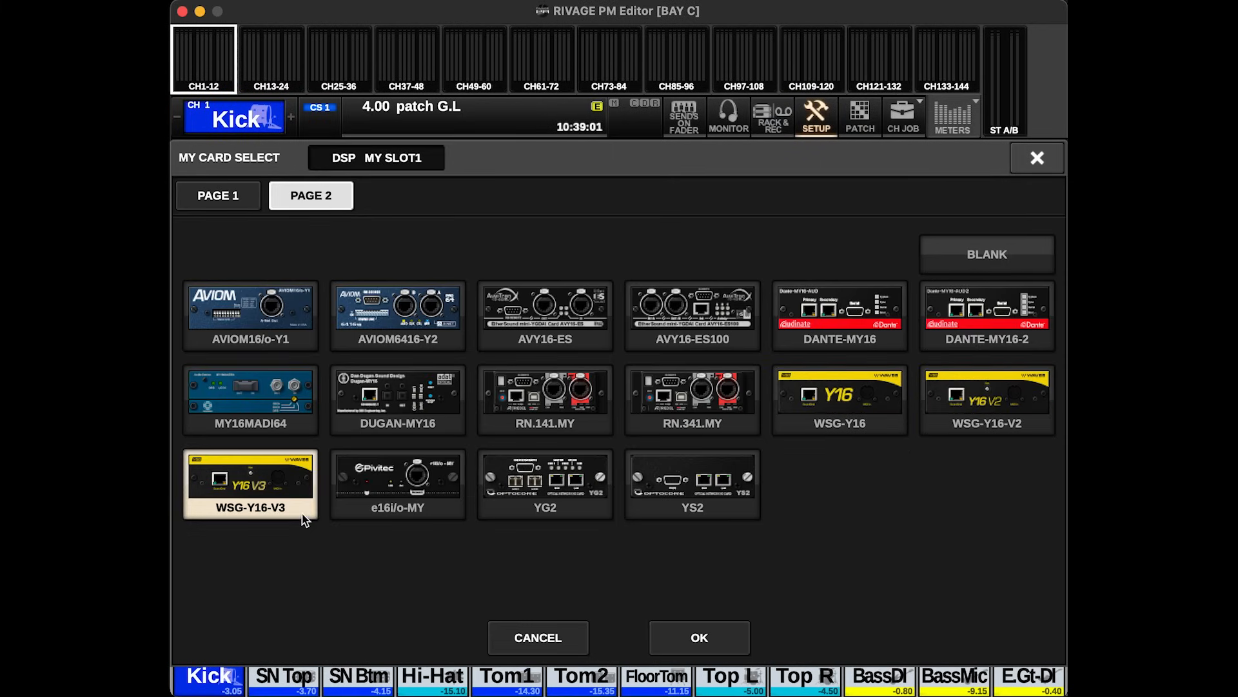
pyautogui.click(700, 638)
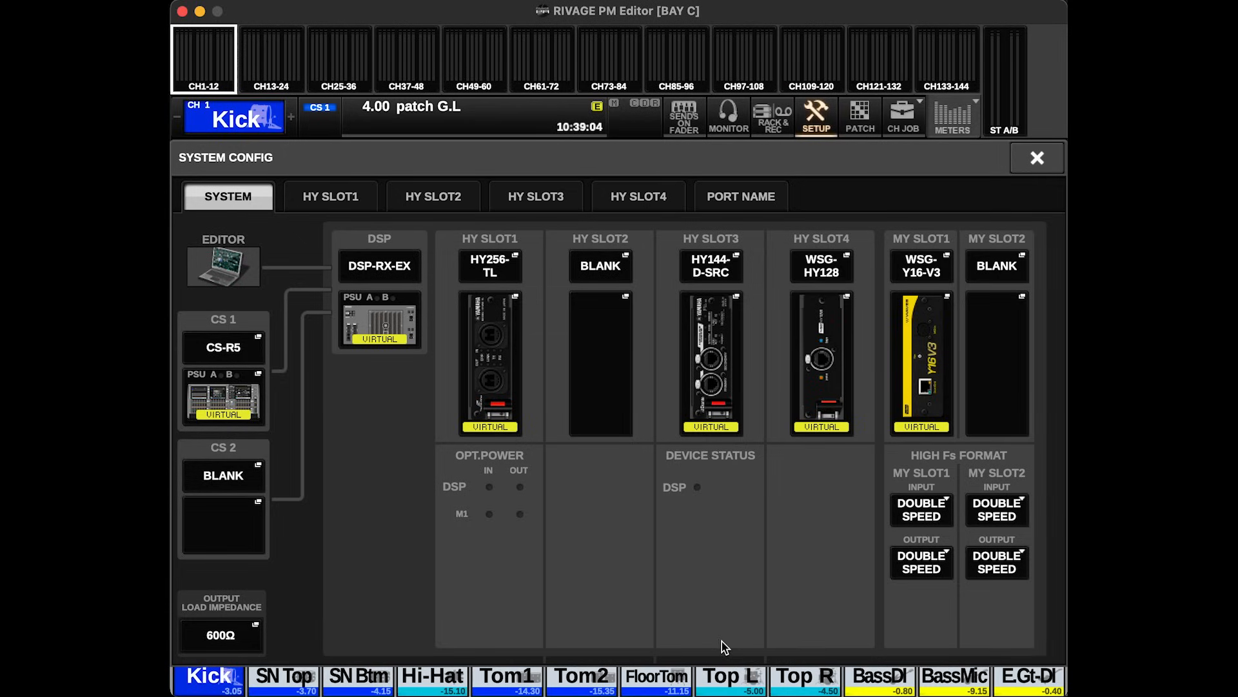
pyautogui.moveTo(823, 284)
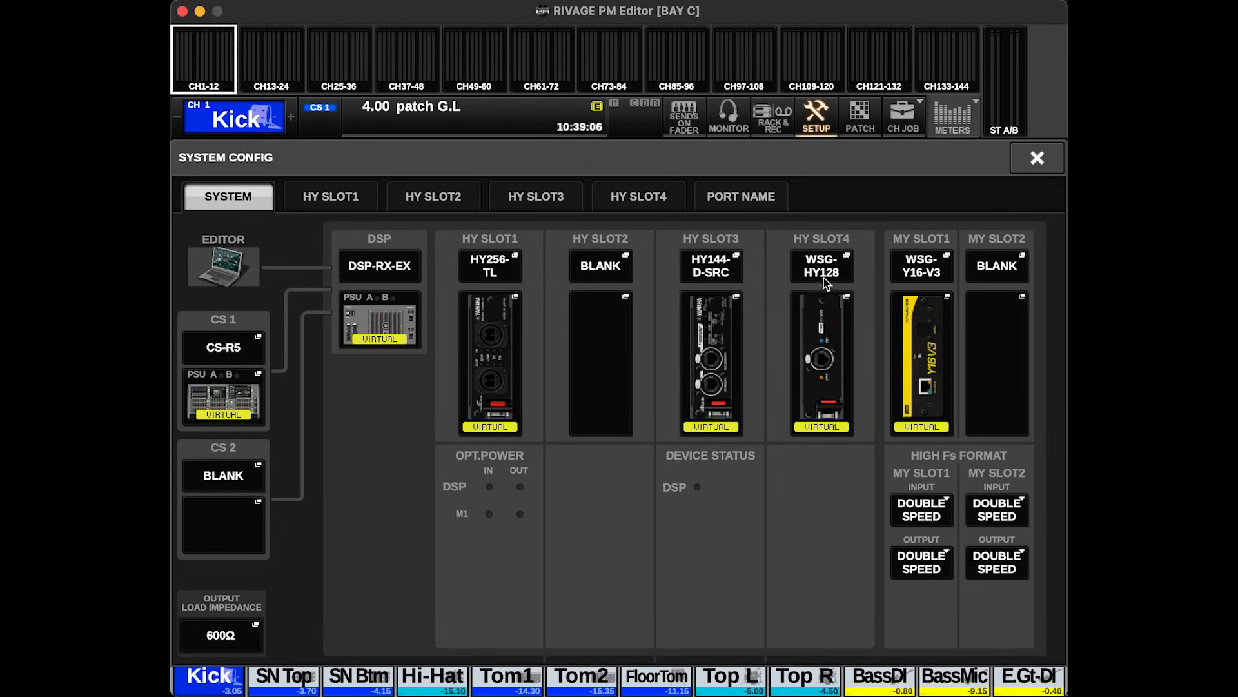
pyautogui.click(821, 266)
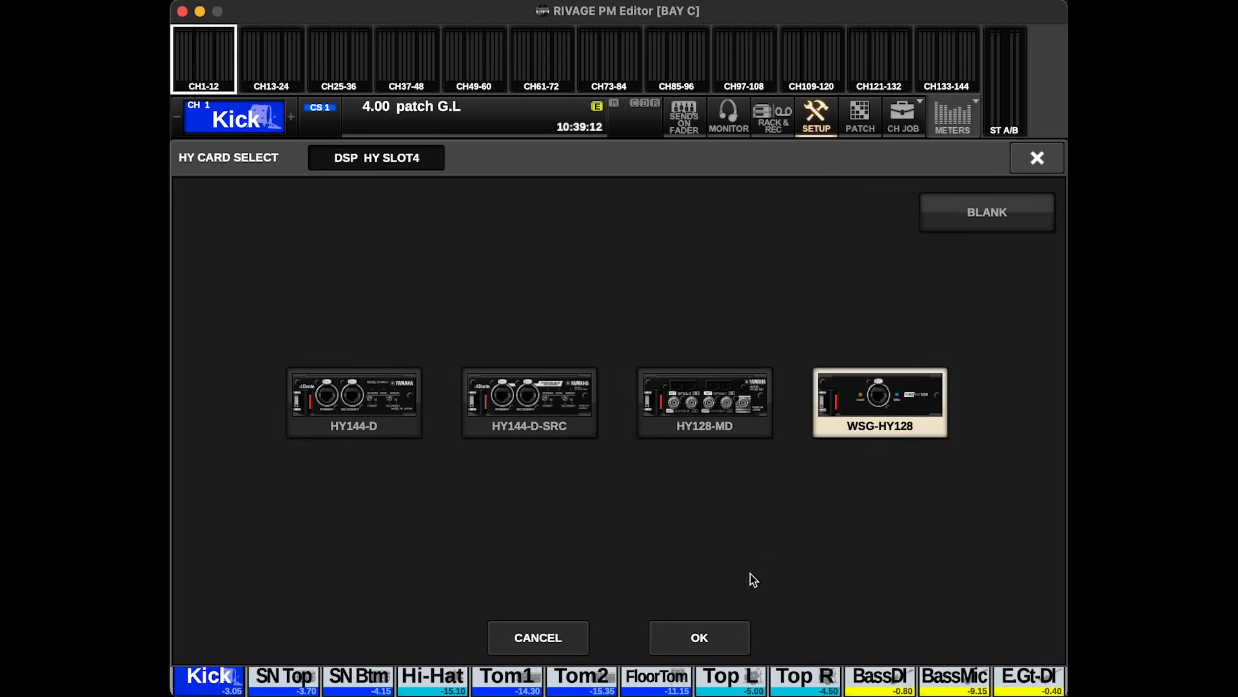
pyautogui.click(699, 638)
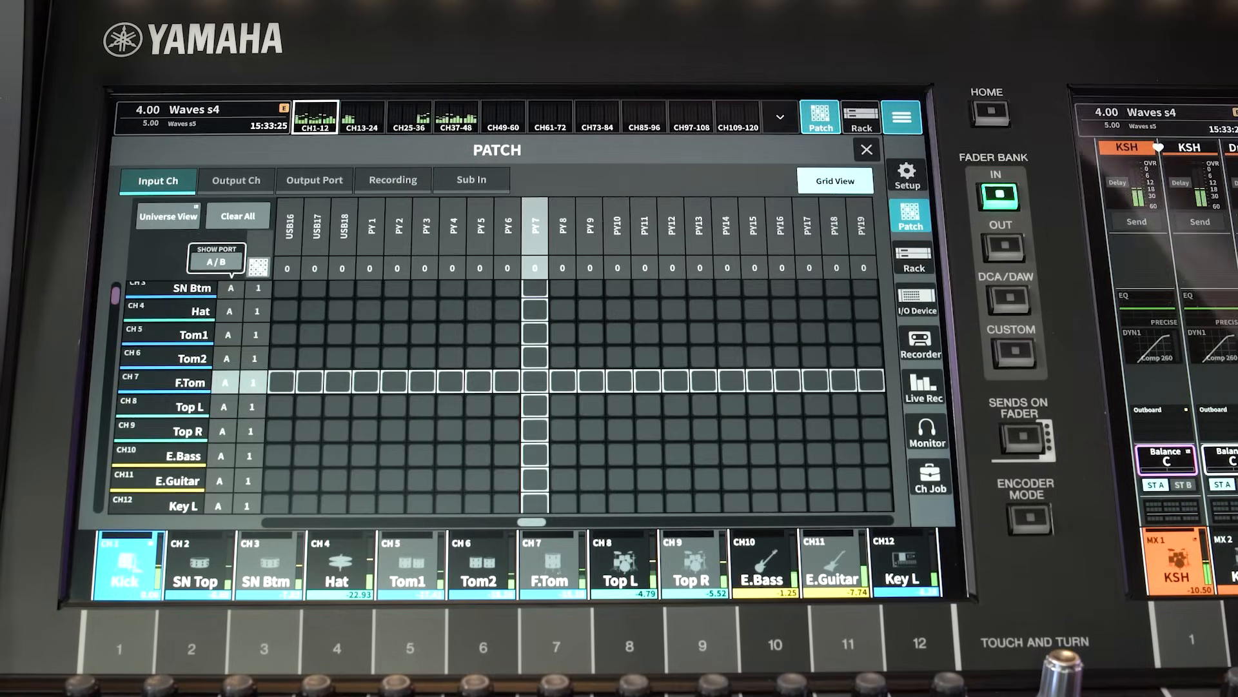
# Show the Output Ch Universe View Recording patch, scrolled to ports from PY33 onward.
pyautogui.click(235, 181)
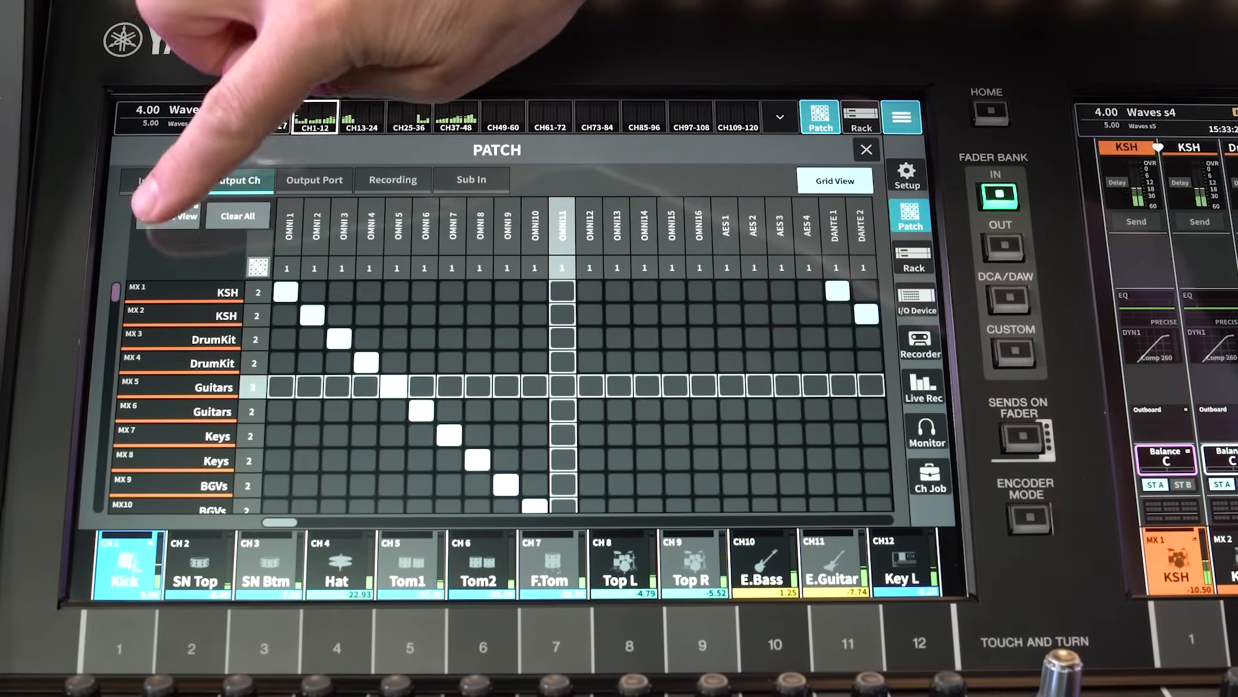
pyautogui.click(235, 180)
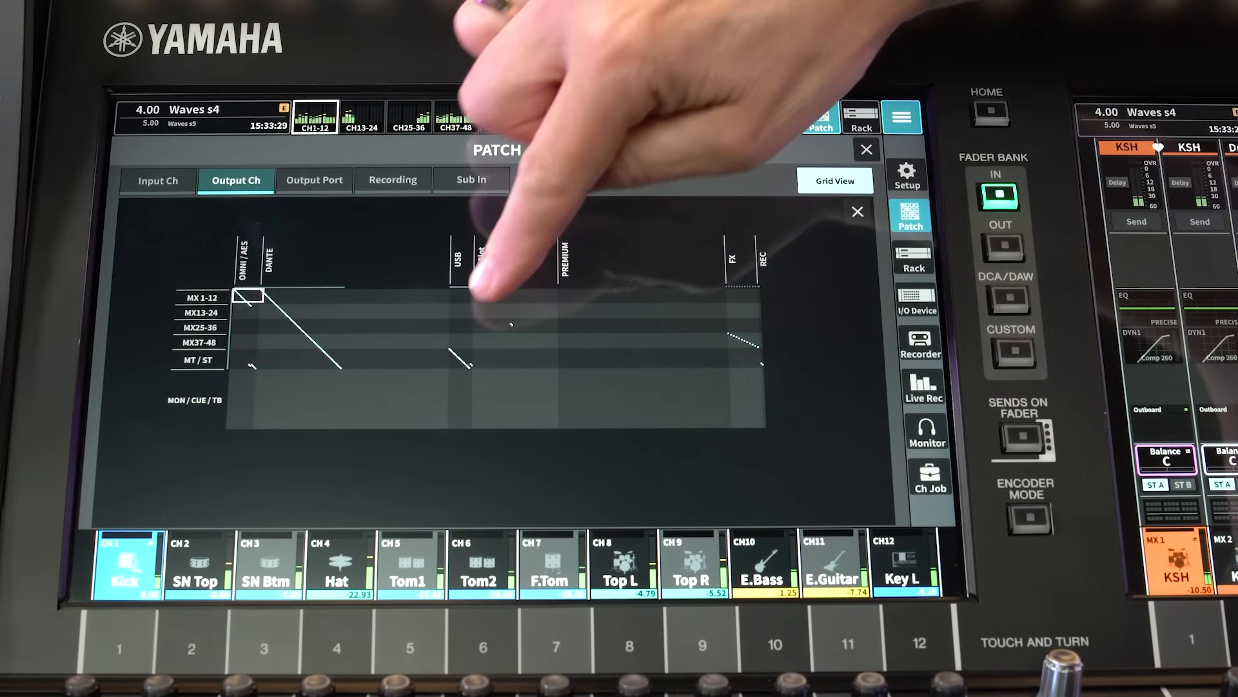
pyautogui.click(392, 179)
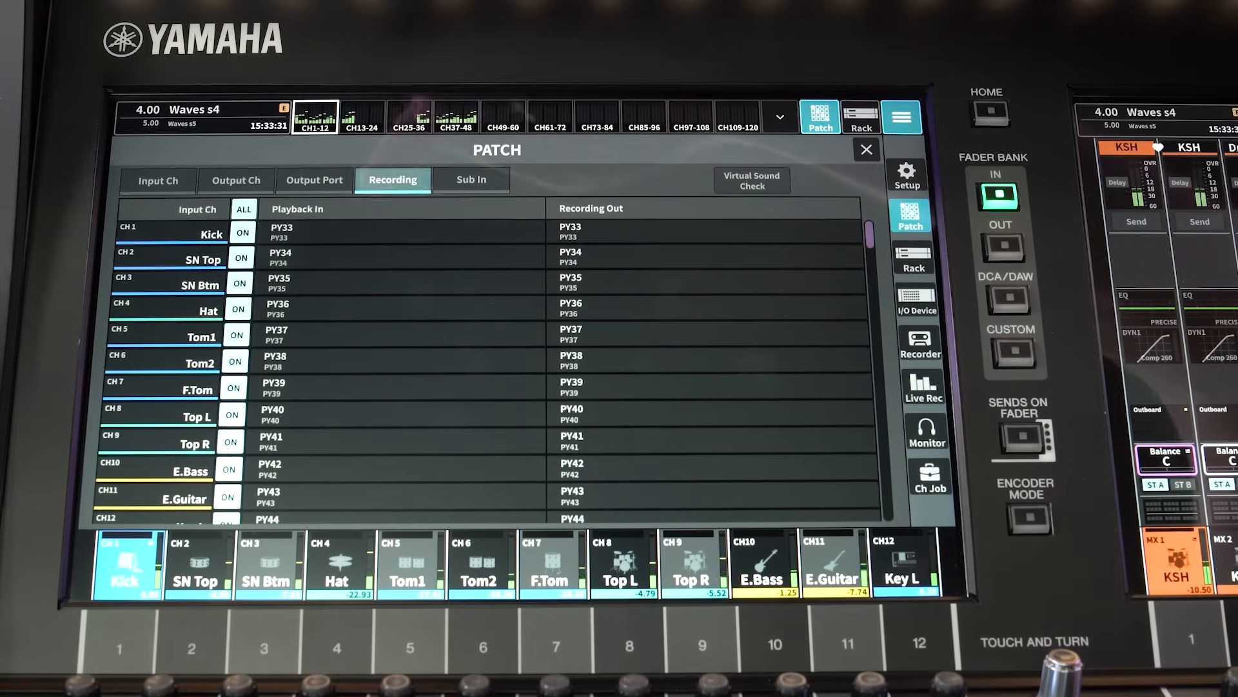
pyautogui.scroll(-3)
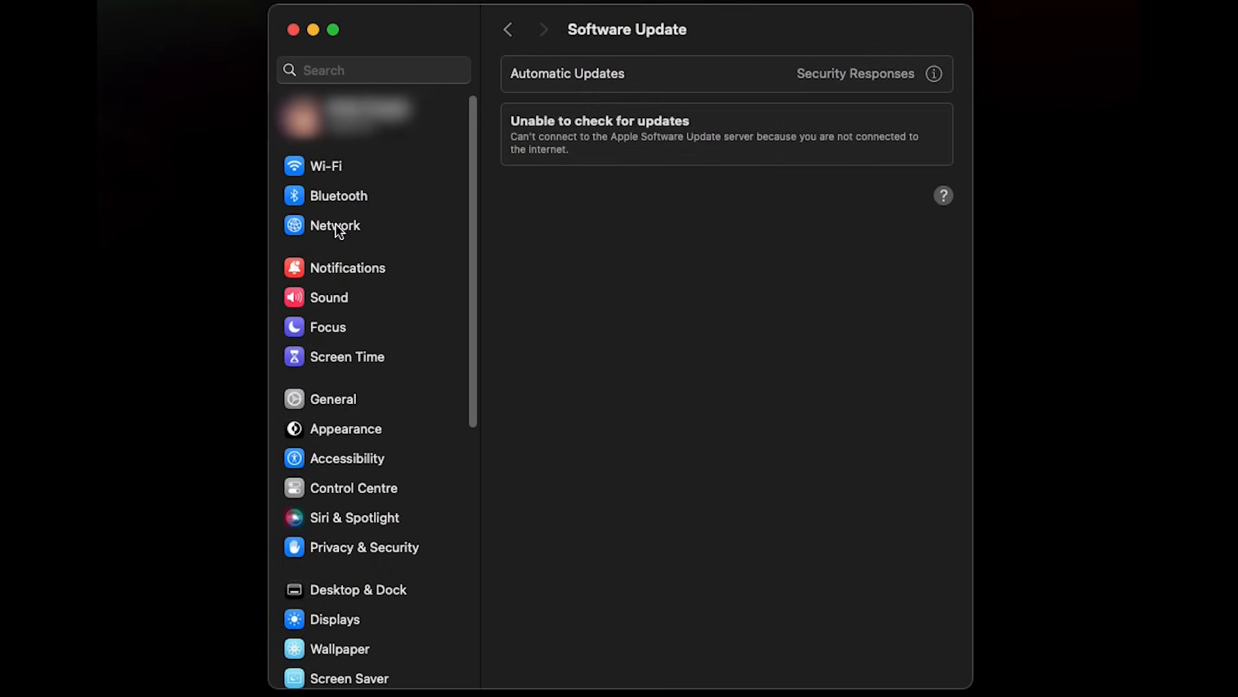
# Open Network settings and view the Ethernet connection with its self-assigned IP.
pyautogui.click(335, 225)
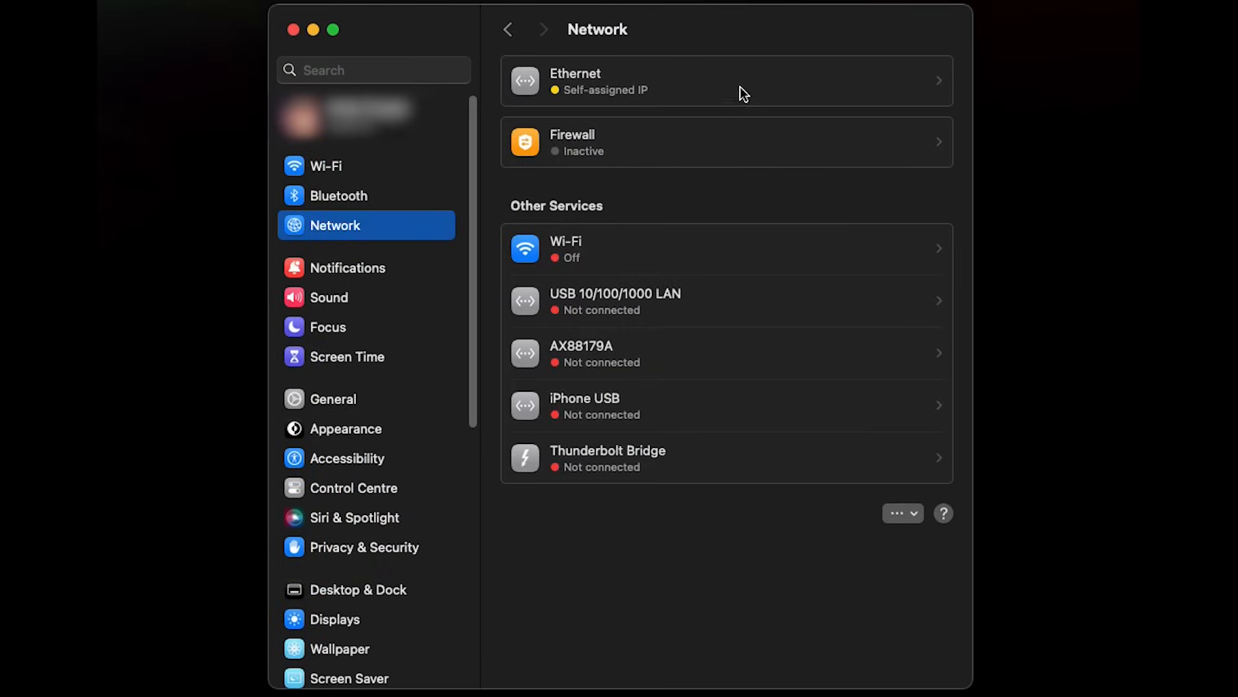
pyautogui.click(743, 84)
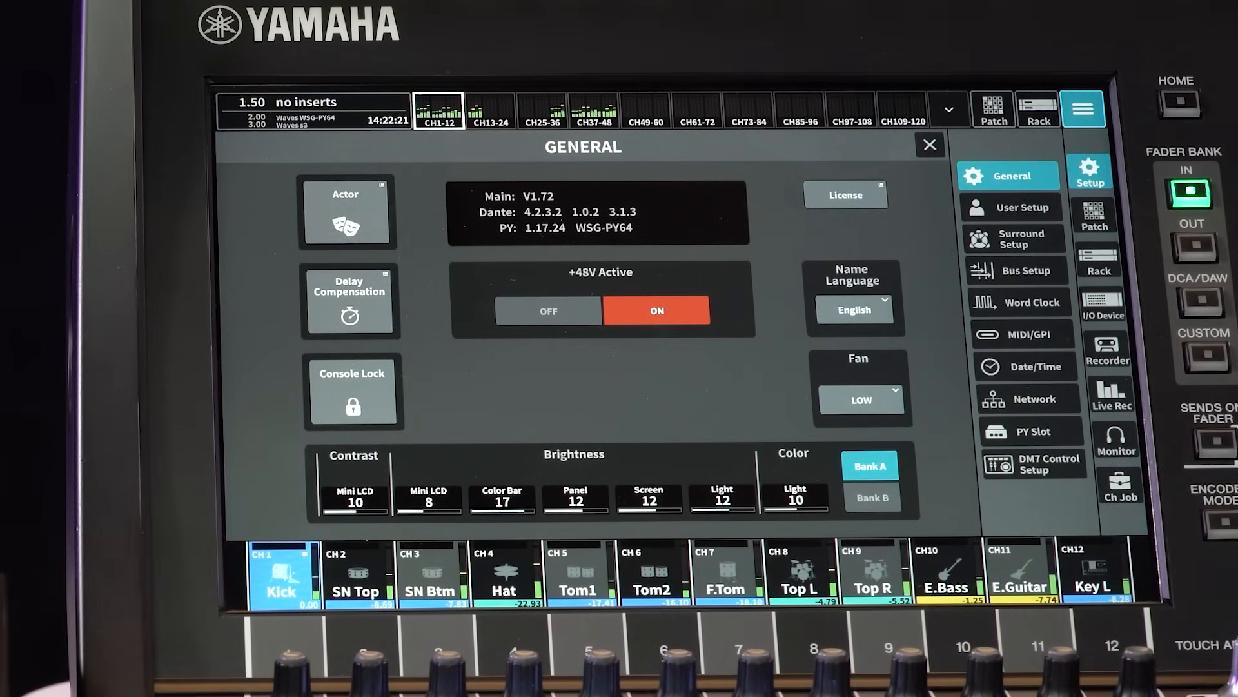
# Set the DM7 word clock source to INT 96 kHz and confirm the change.
pyautogui.click(1022, 302)
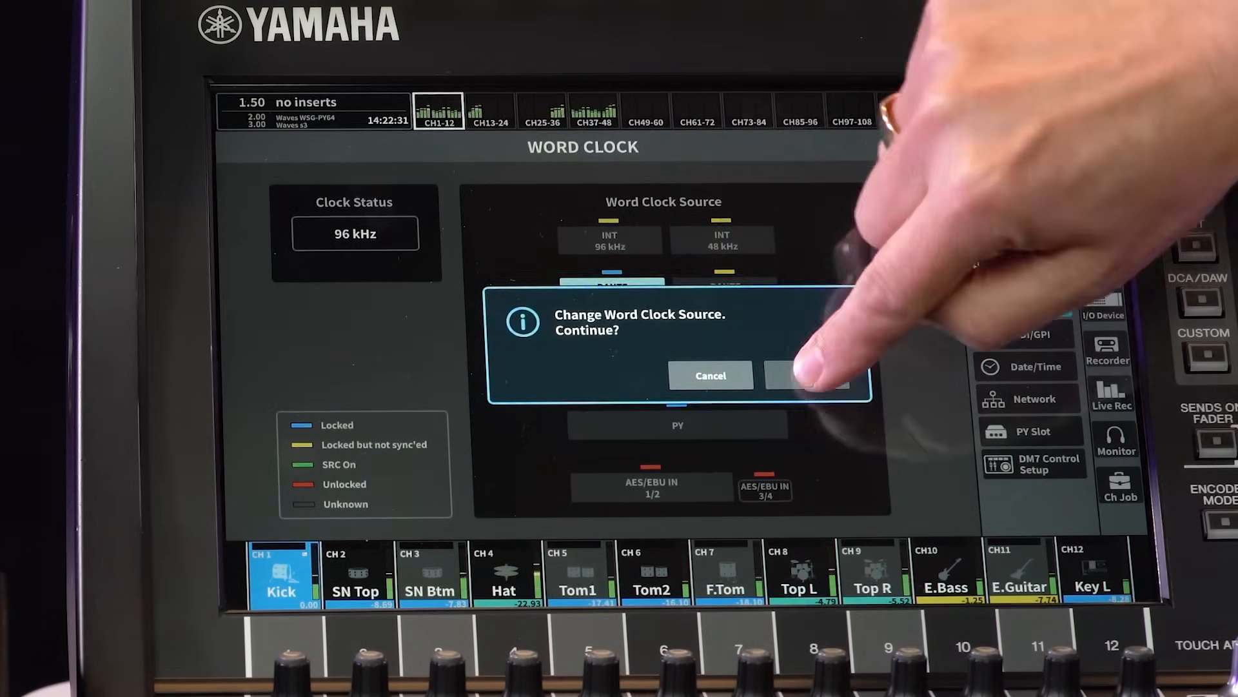
pyautogui.click(808, 376)
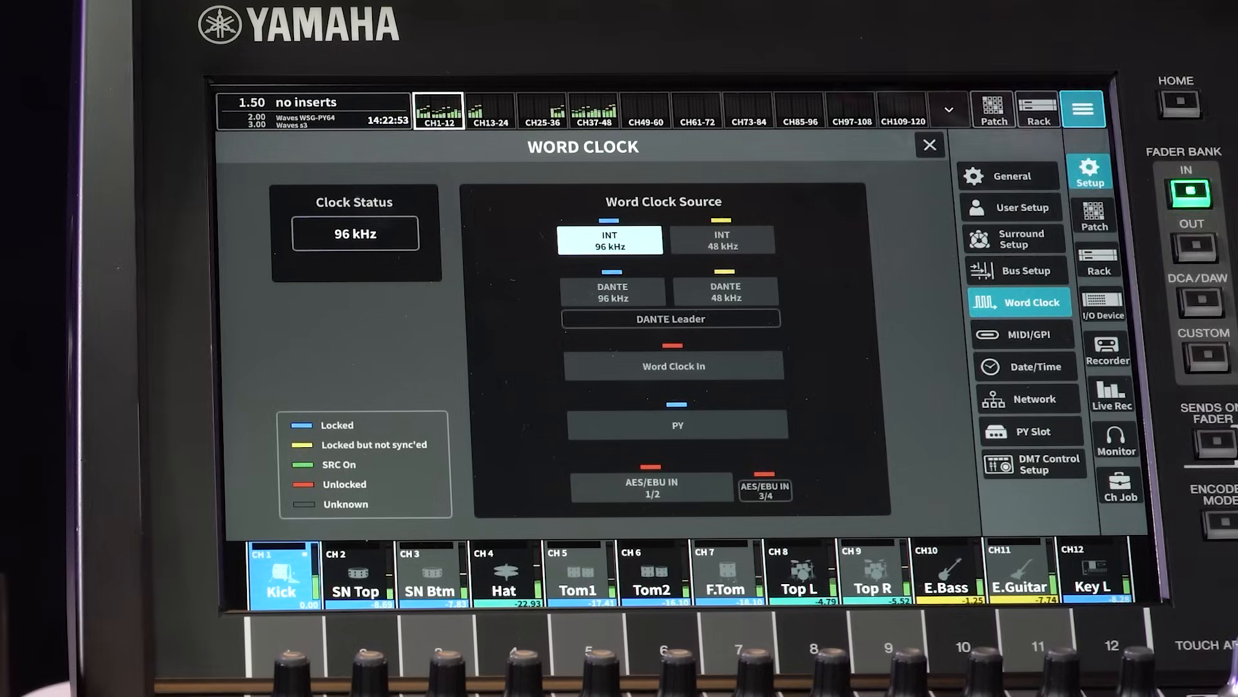
pyautogui.click(1032, 431)
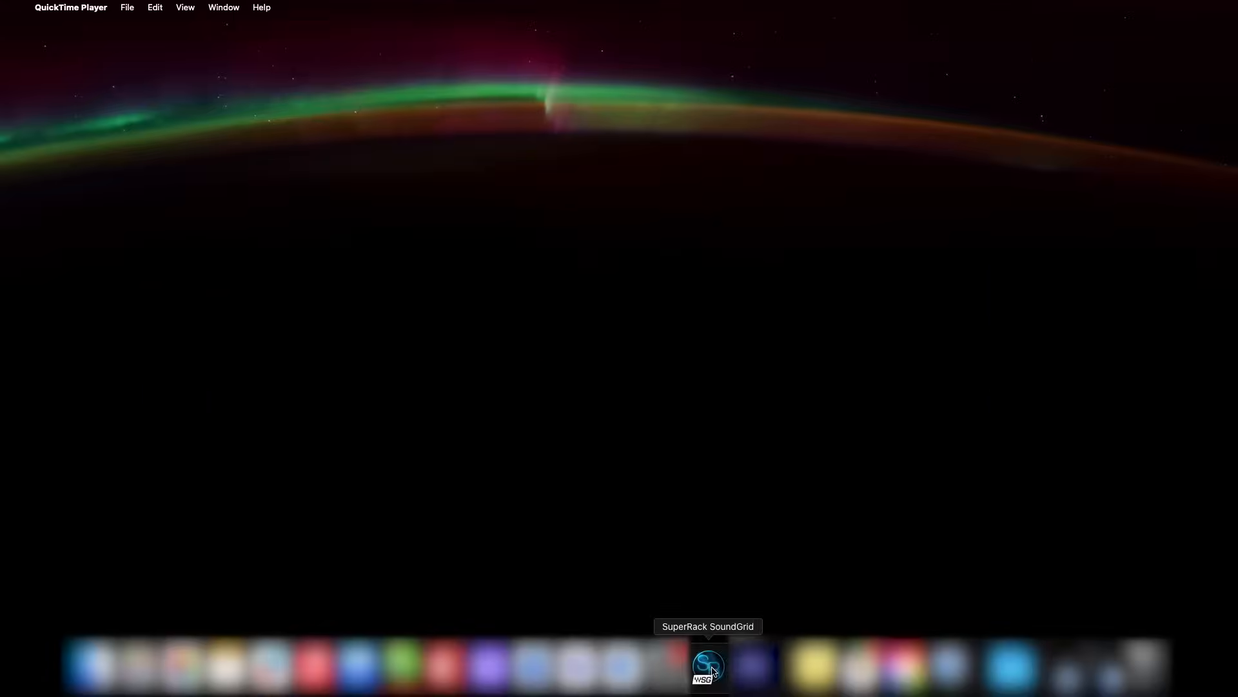
# Bring SuperRack SoundGrid forward from the Dock to its sixteen-rack overview.
pyautogui.click(708, 669)
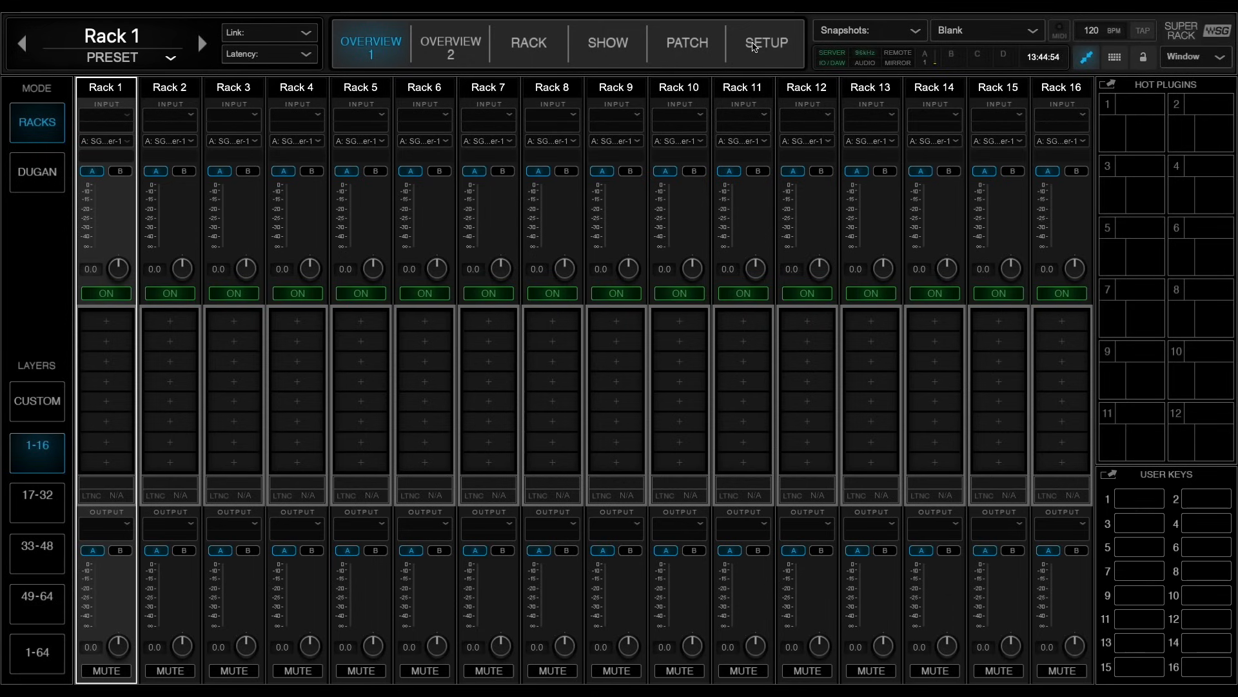
# Open the SETUP Inventory page showing the Mac host and SG Server-1.
pyautogui.click(768, 43)
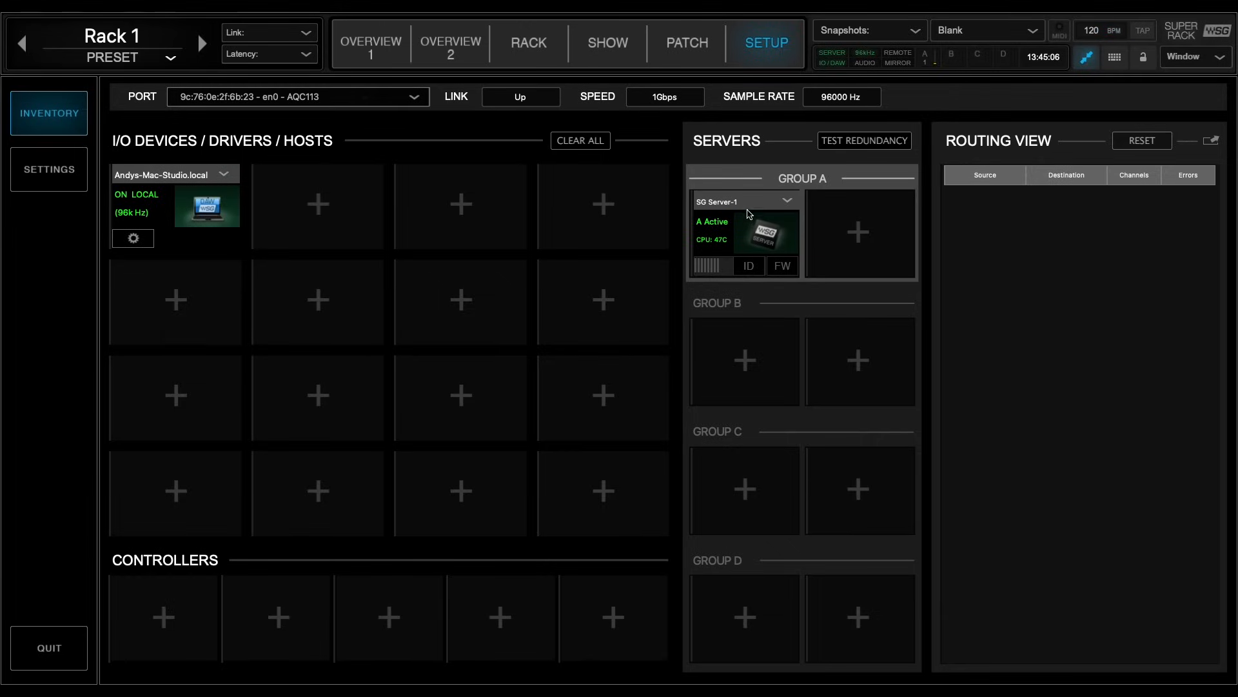
pyautogui.moveTo(751, 206)
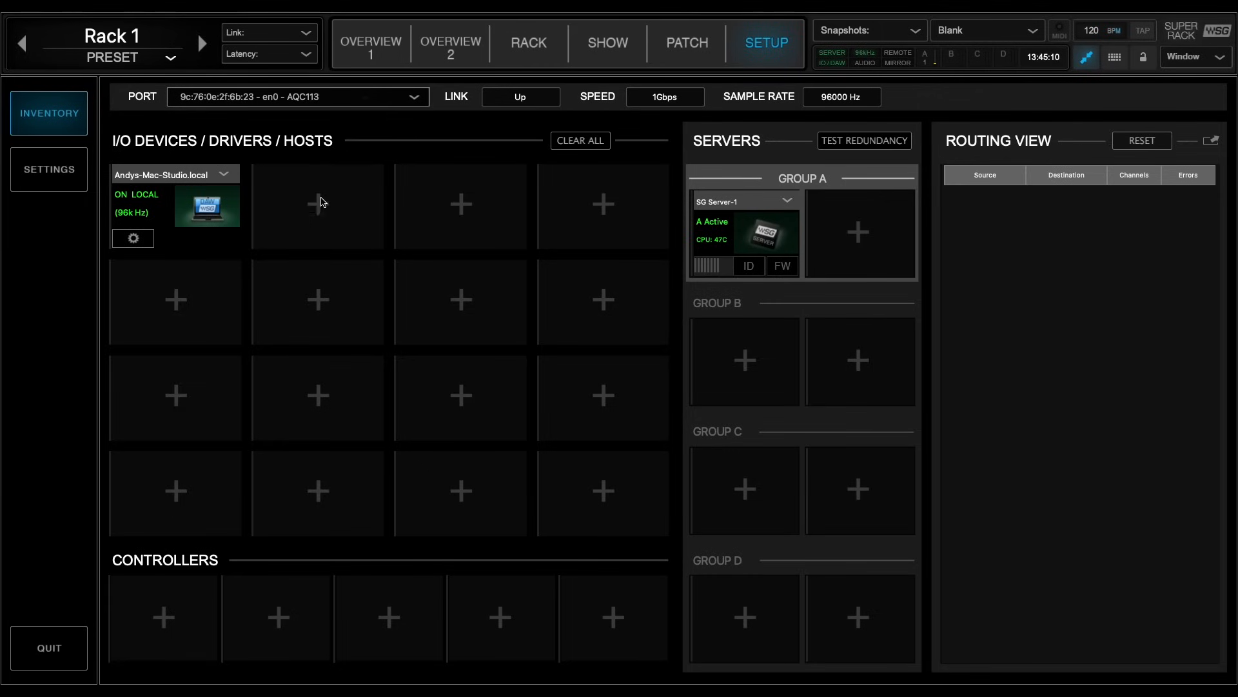
# Add #WSG-PY64-1 / Shared from Network Devices to an empty I/O Devices slot.
pyautogui.click(317, 202)
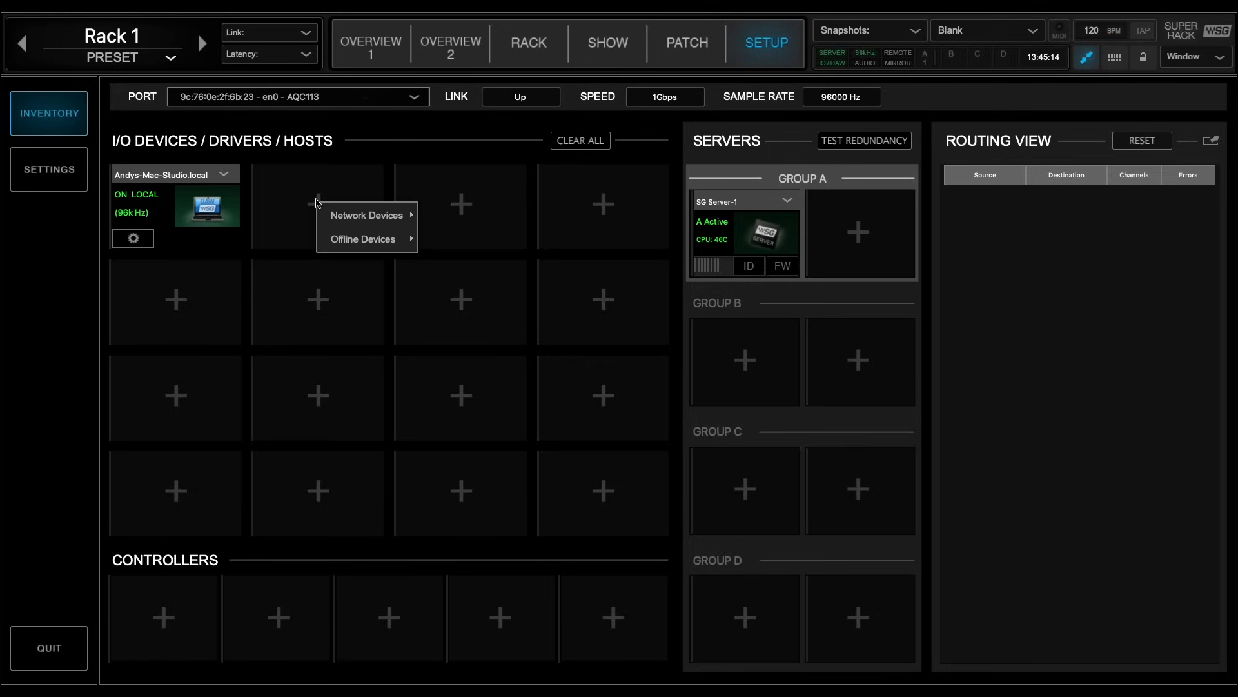
pyautogui.moveTo(367, 215)
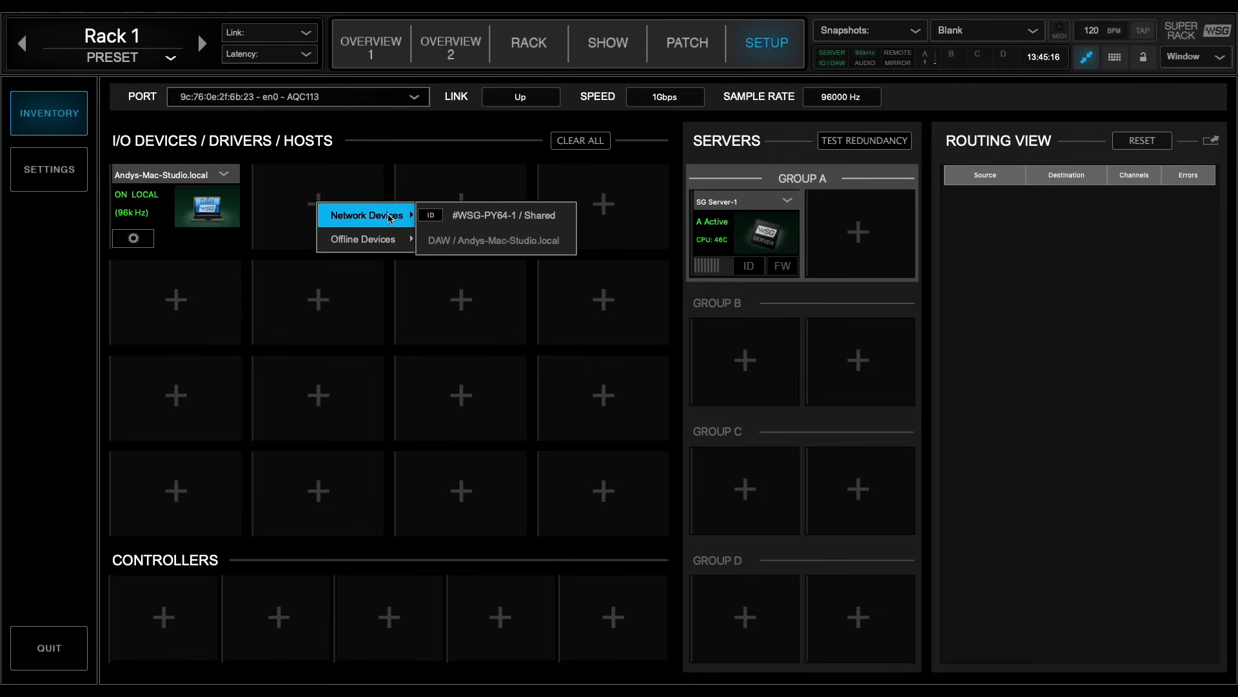
pyautogui.moveTo(503, 219)
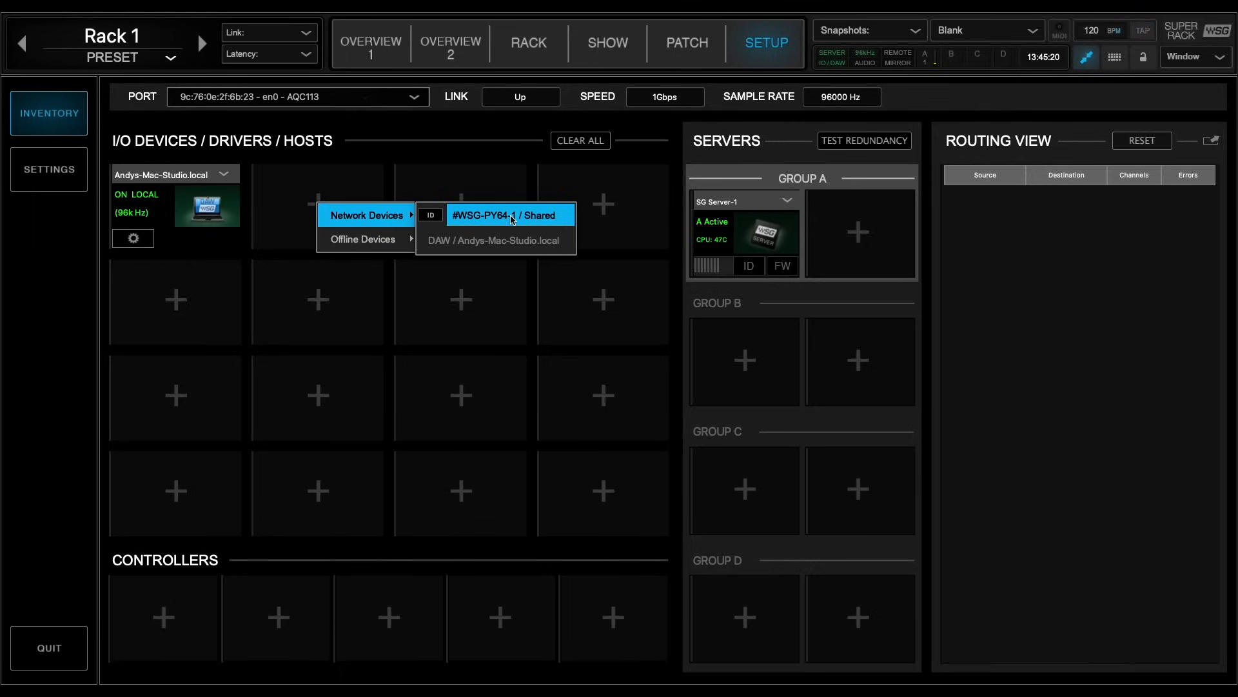
pyautogui.click(510, 215)
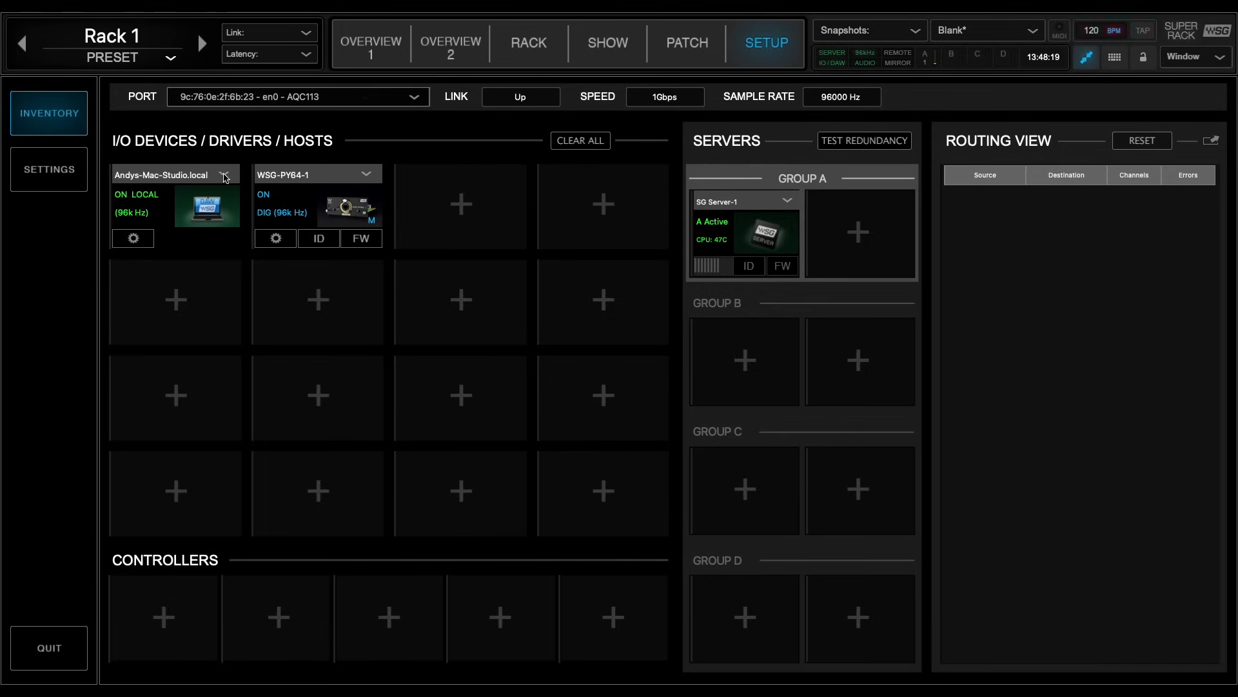
# Set the Mac driver's Driver Network Buffer to 512 / 5.3.
pyautogui.click(226, 174)
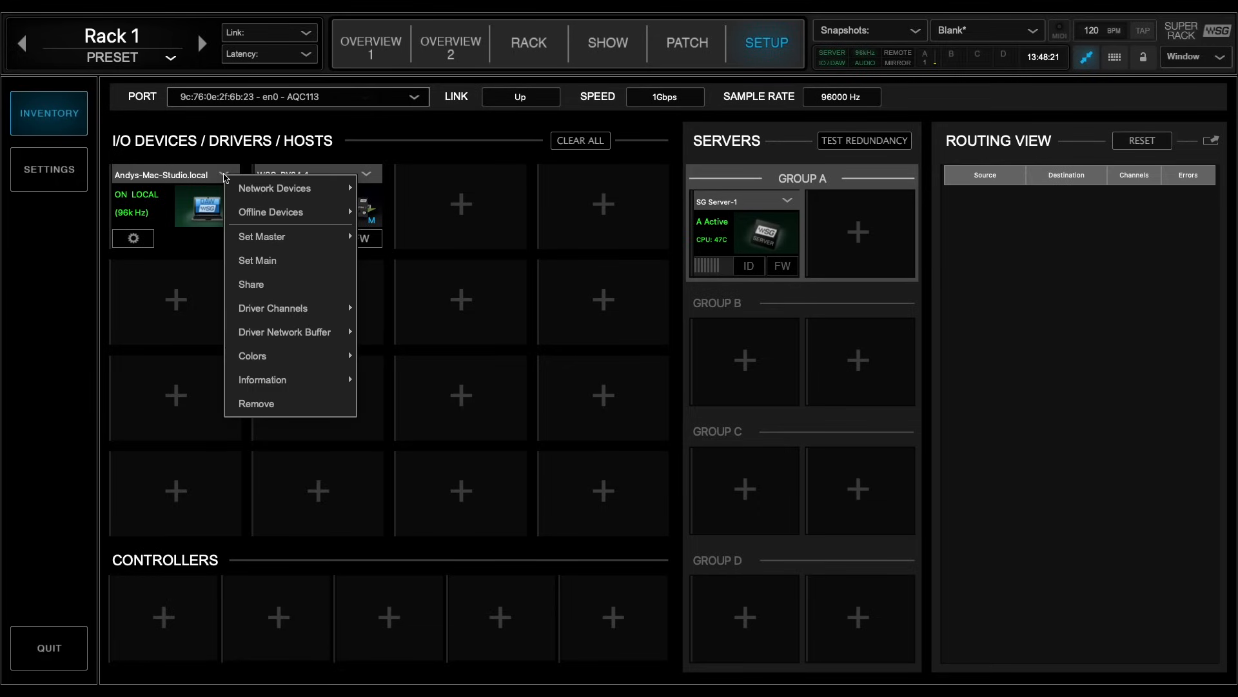
pyautogui.moveTo(307, 295)
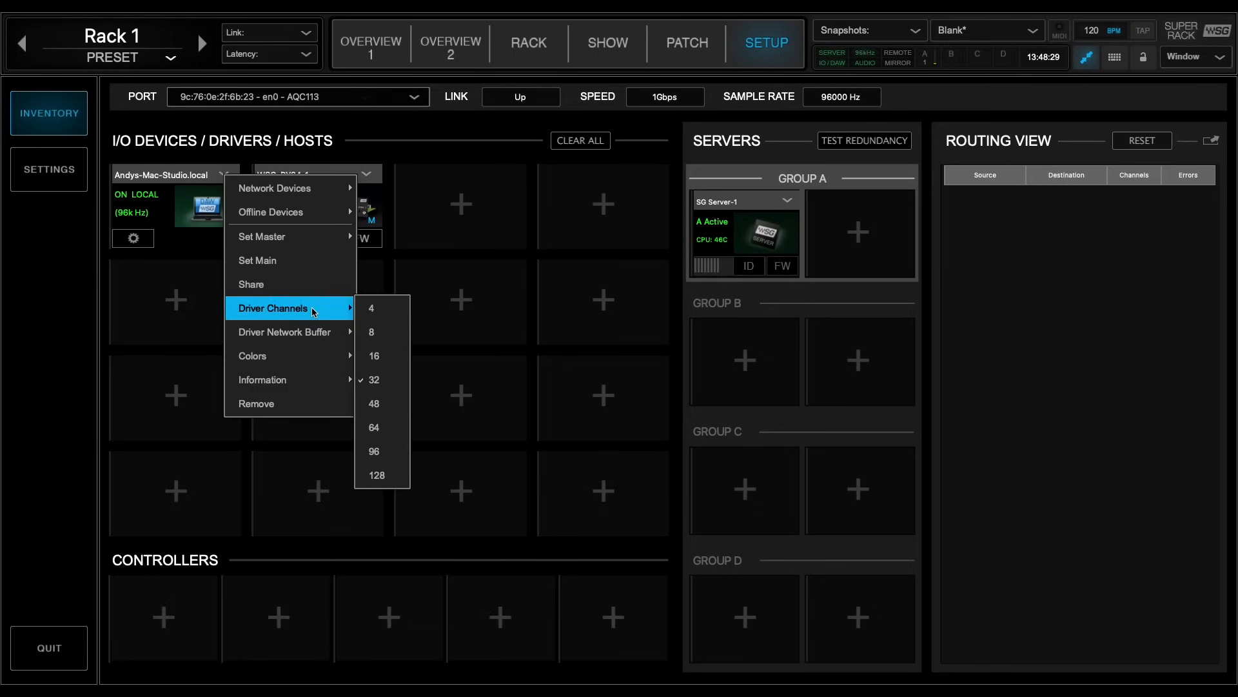
pyautogui.moveTo(391, 380)
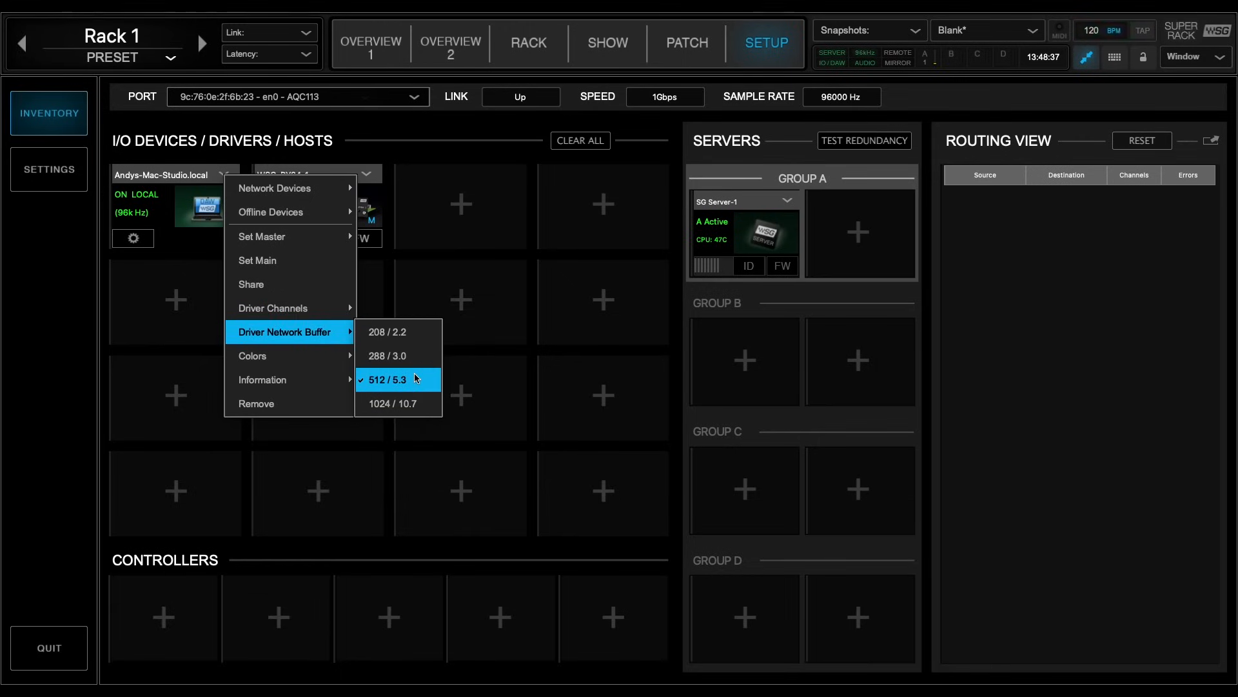
pyautogui.click(392, 379)
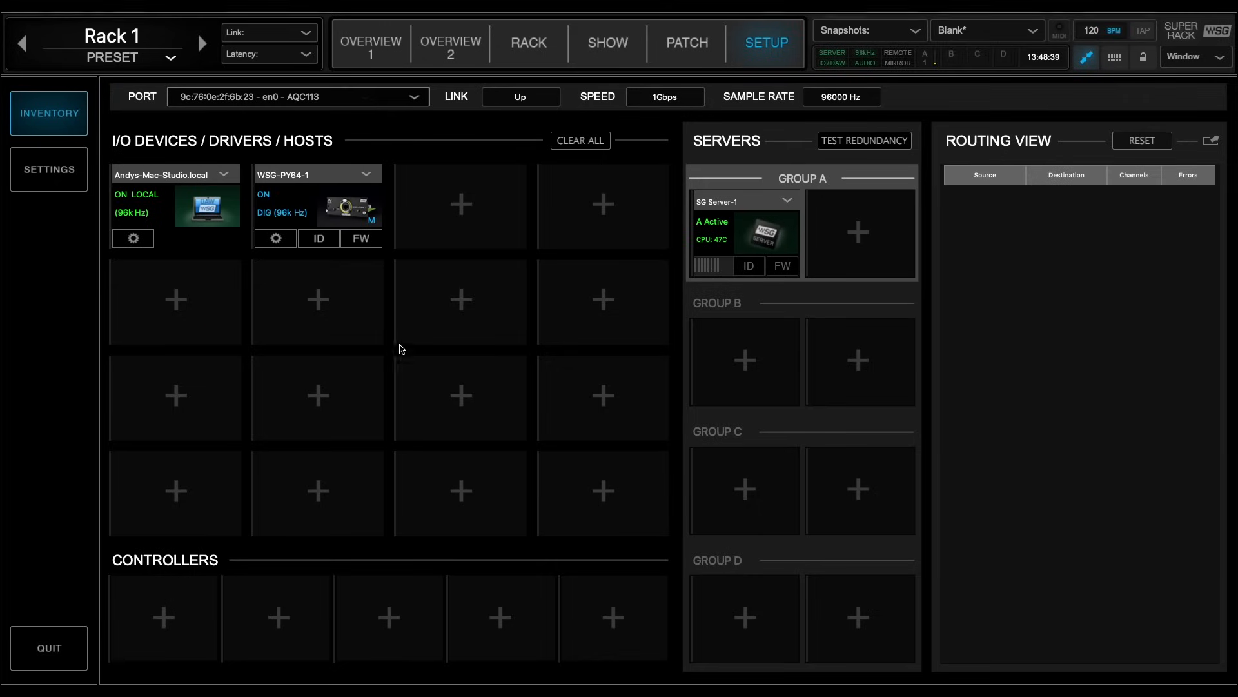
pyautogui.moveTo(986, 200)
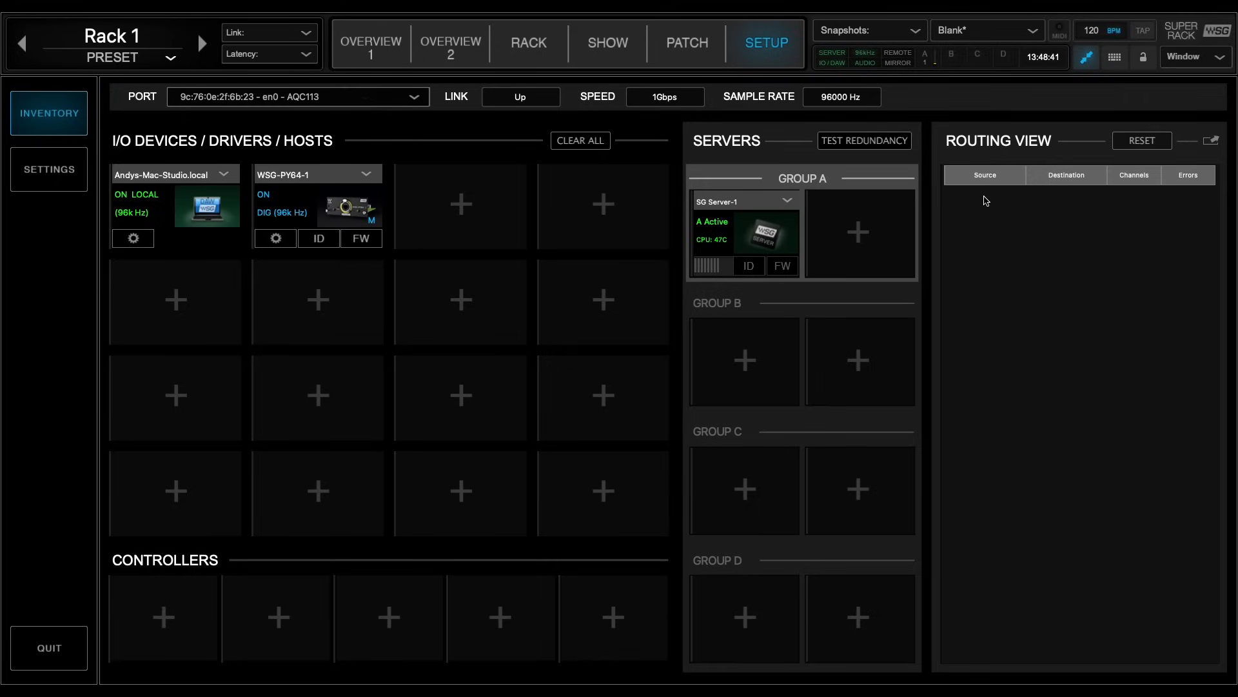
pyautogui.moveTo(1105, 231)
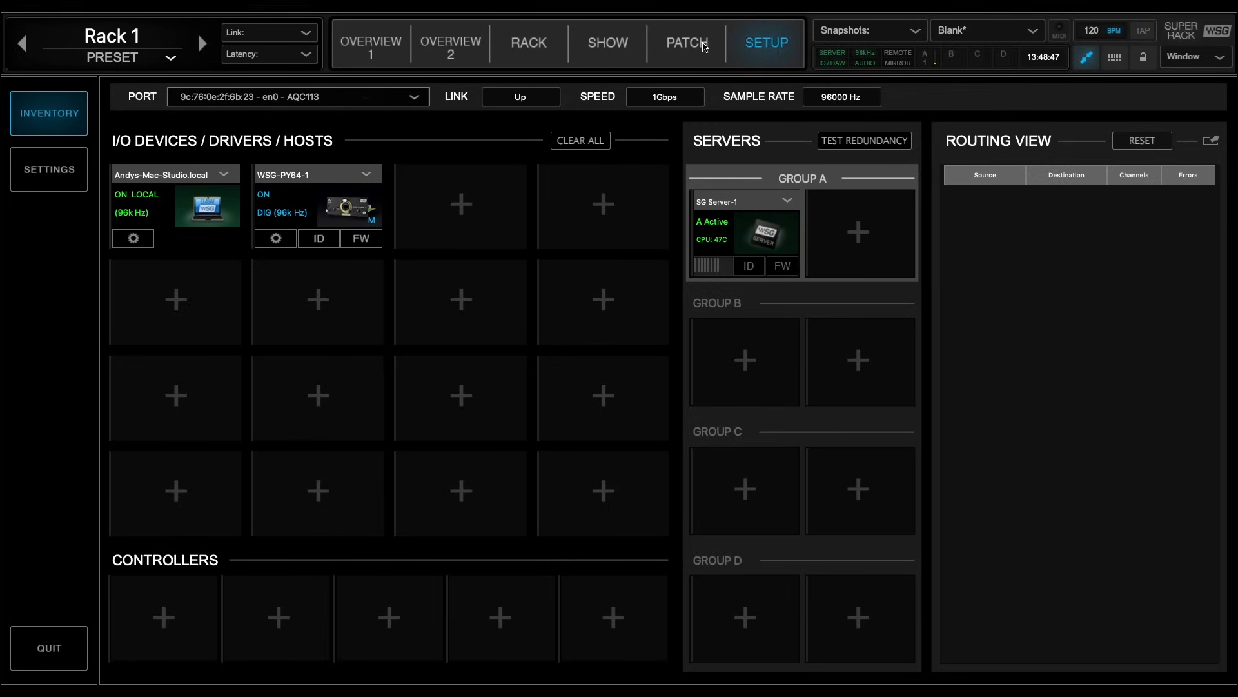
# Add WSG-PY64-1 to the Patch grid, drag and clear a diagonal patch, then show Overview 1.
pyautogui.click(687, 42)
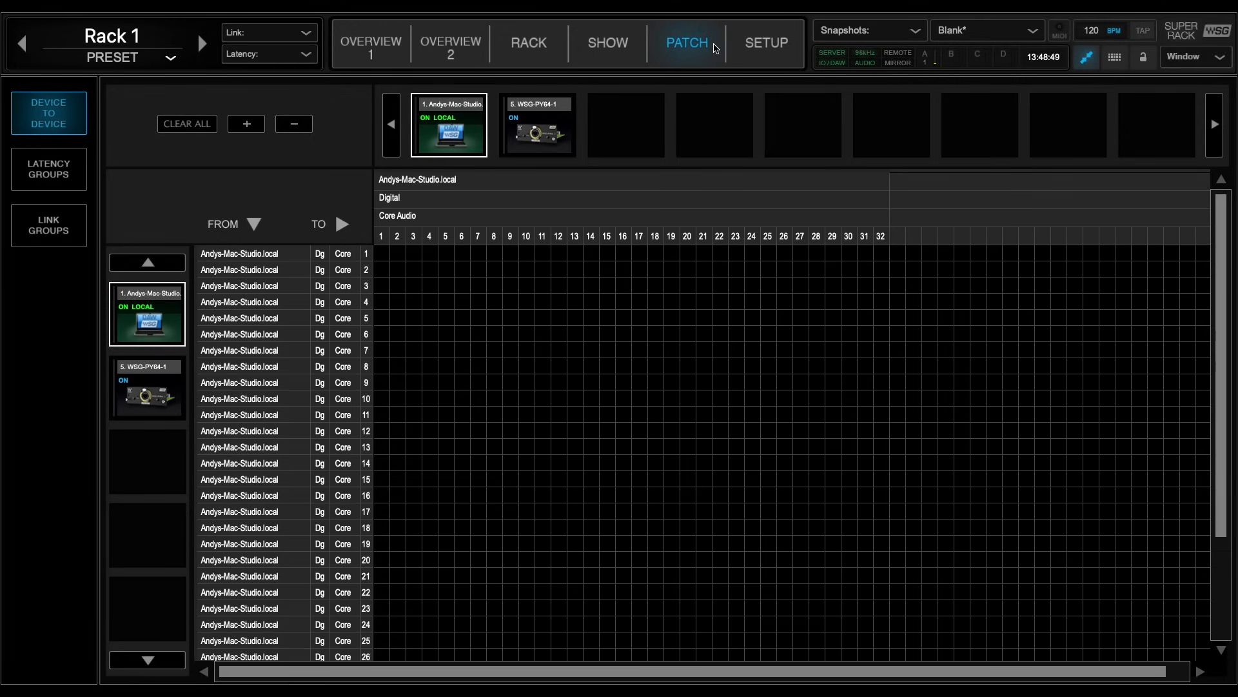
pyautogui.click(536, 125)
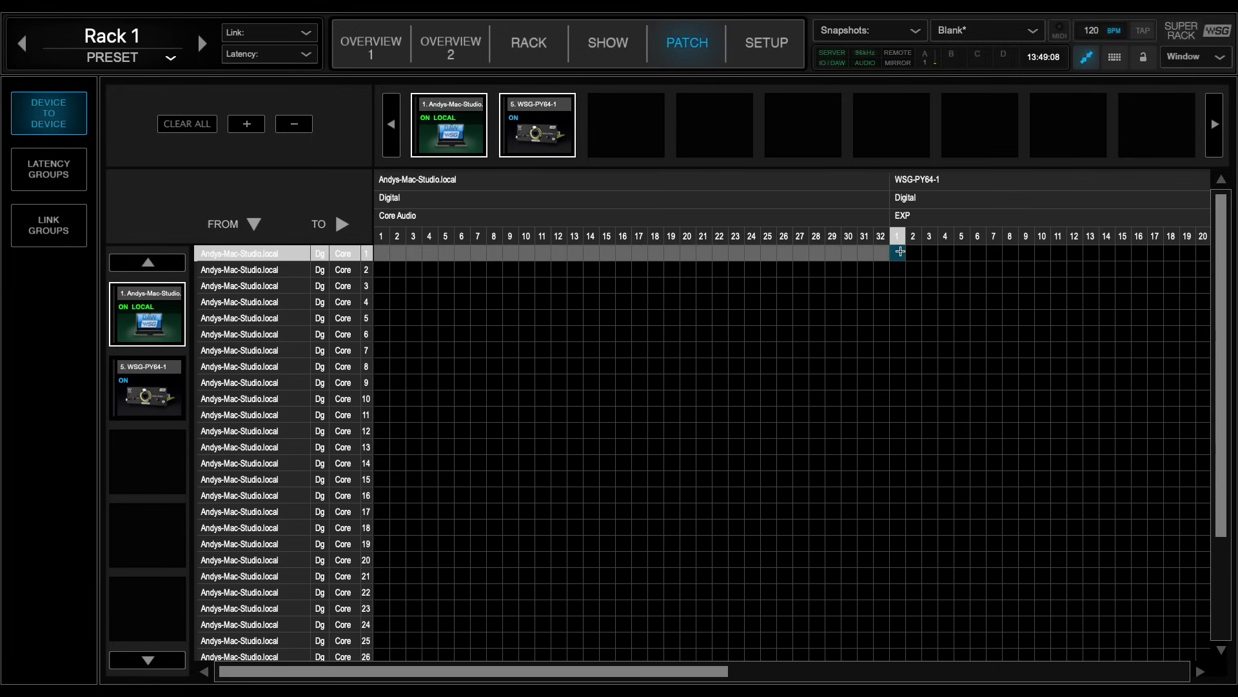
pyautogui.moveTo(897, 253); pyautogui.dragTo(1122, 479)
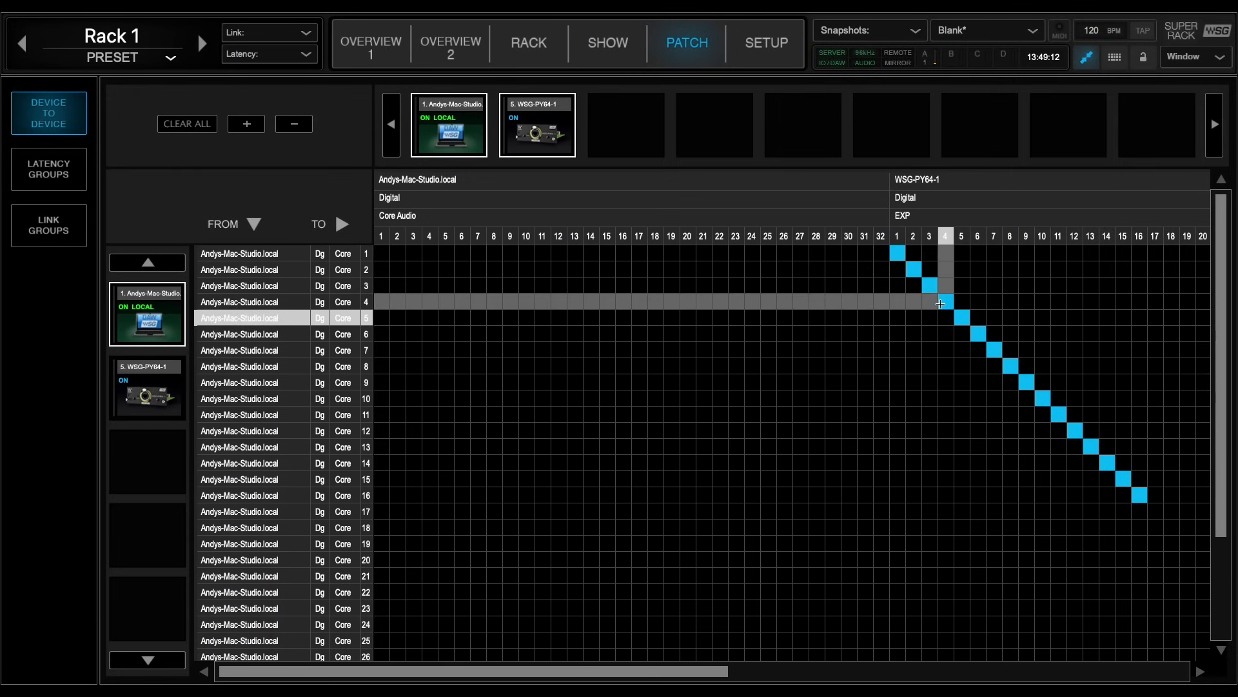
pyautogui.click(294, 123)
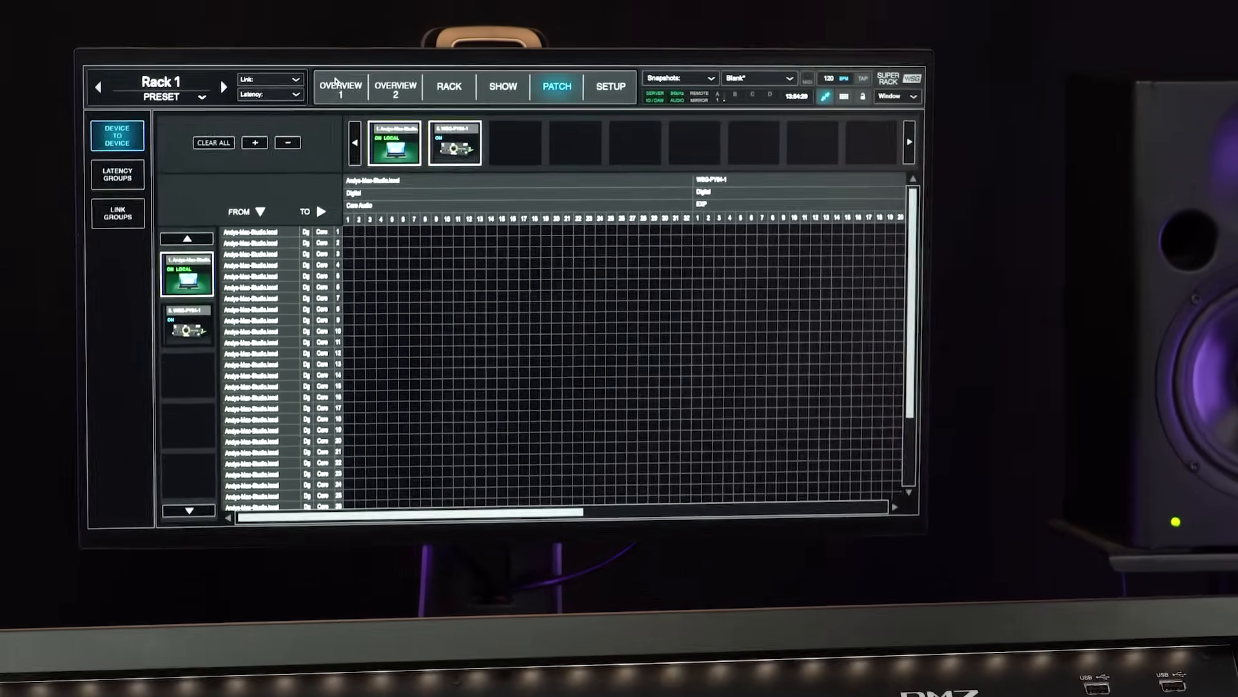
pyautogui.click(340, 91)
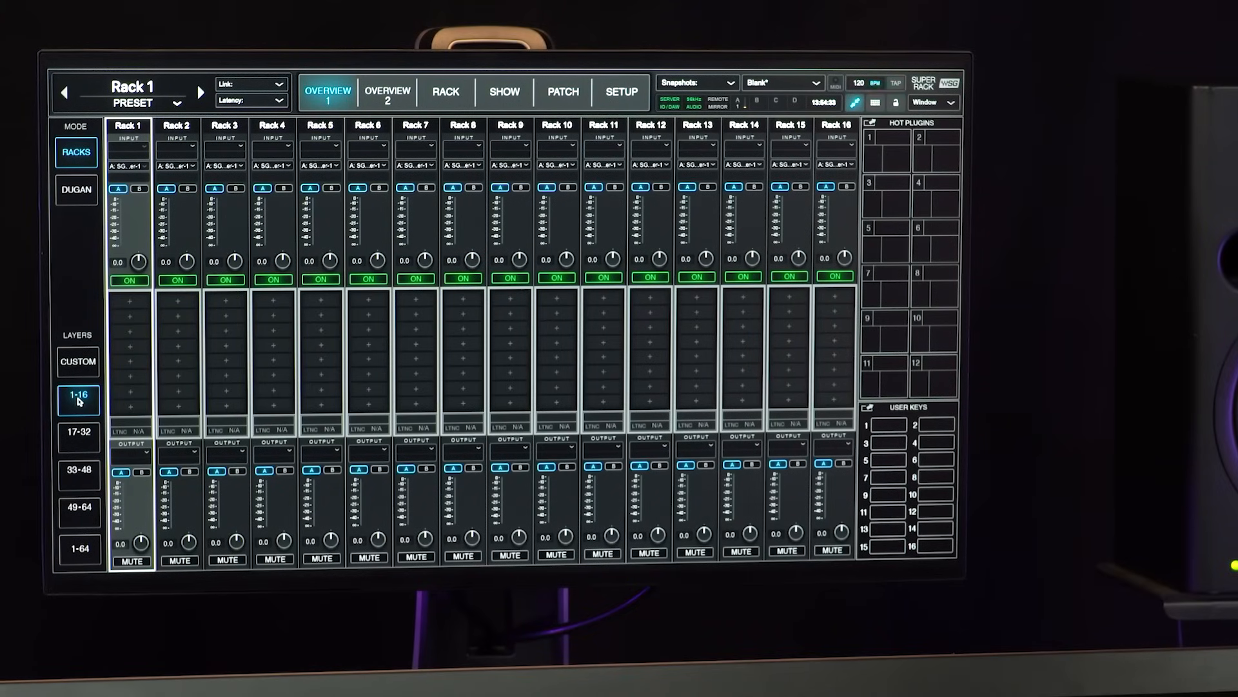
pyautogui.moveTo(153, 227)
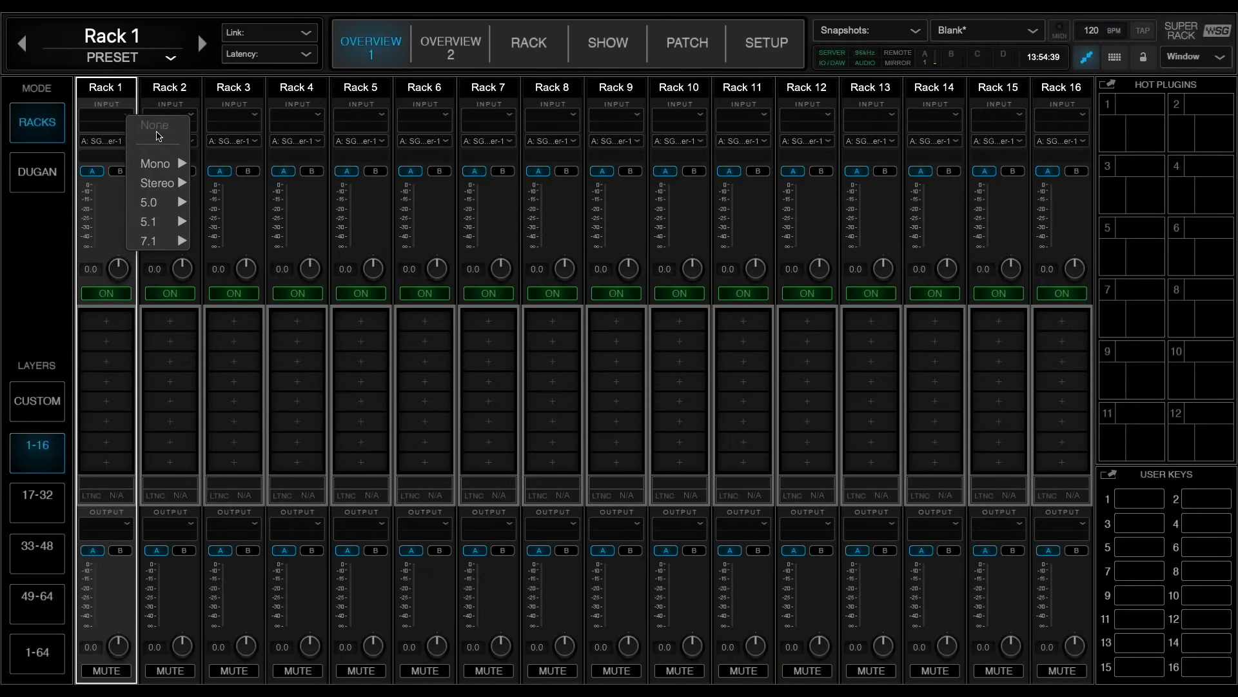
pyautogui.moveTo(155, 163)
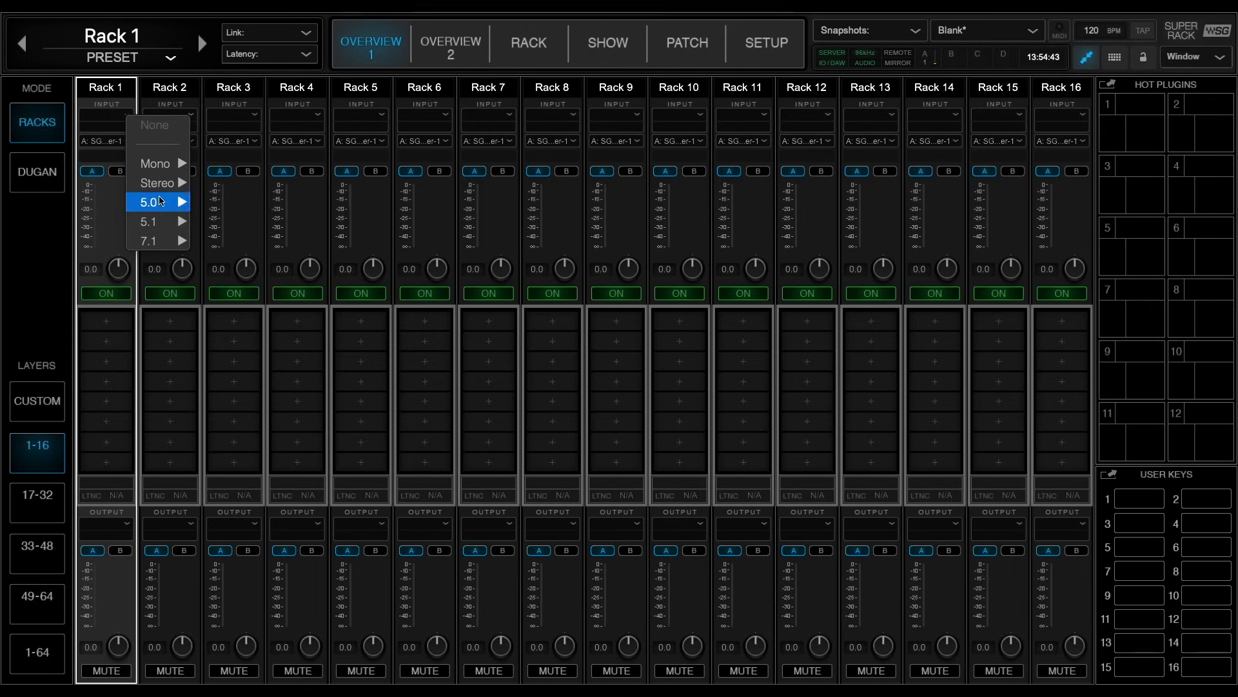
pyautogui.moveTo(154, 241)
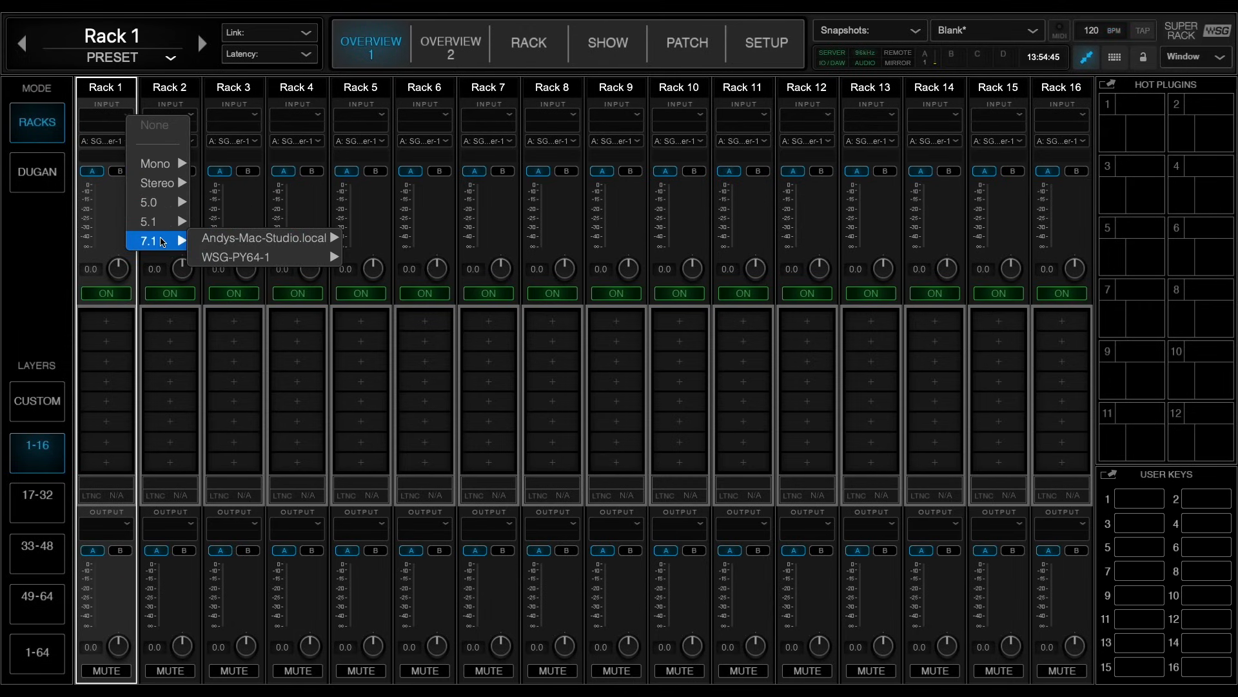
pyautogui.moveTo(158, 163)
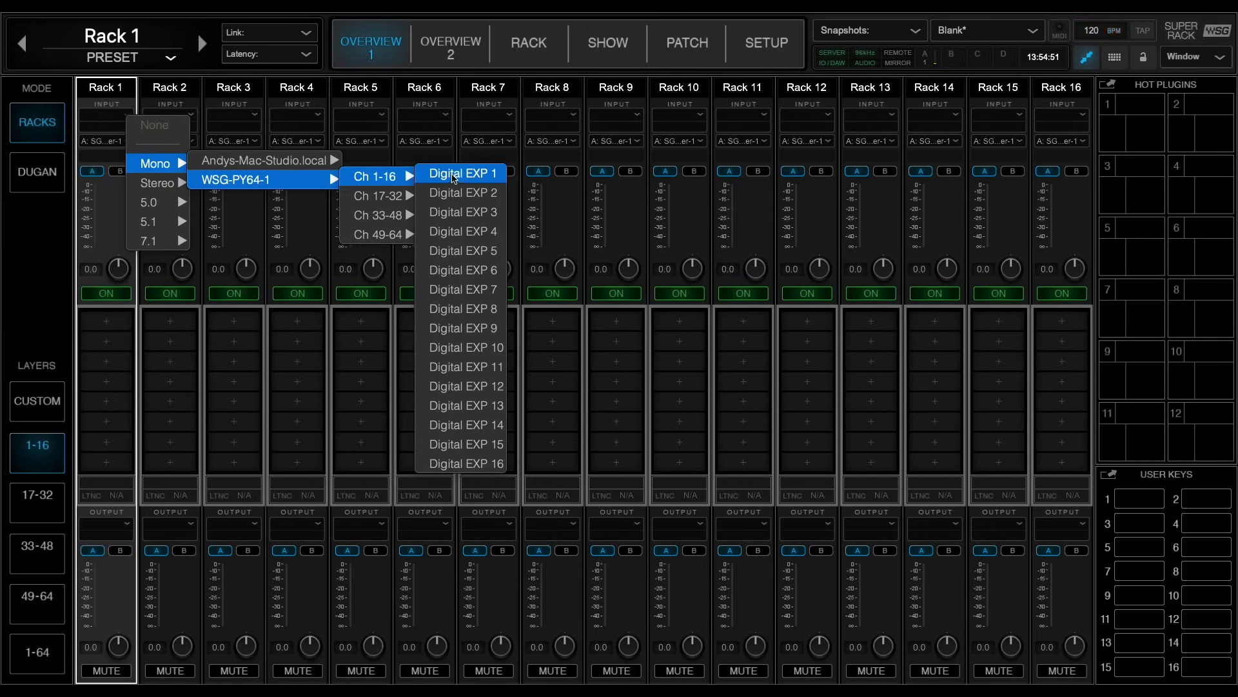
# Route Rack 1's mono input to WSG-PY64-1 Digital EXP 1, then open the Preset menu.
pyautogui.click(463, 173)
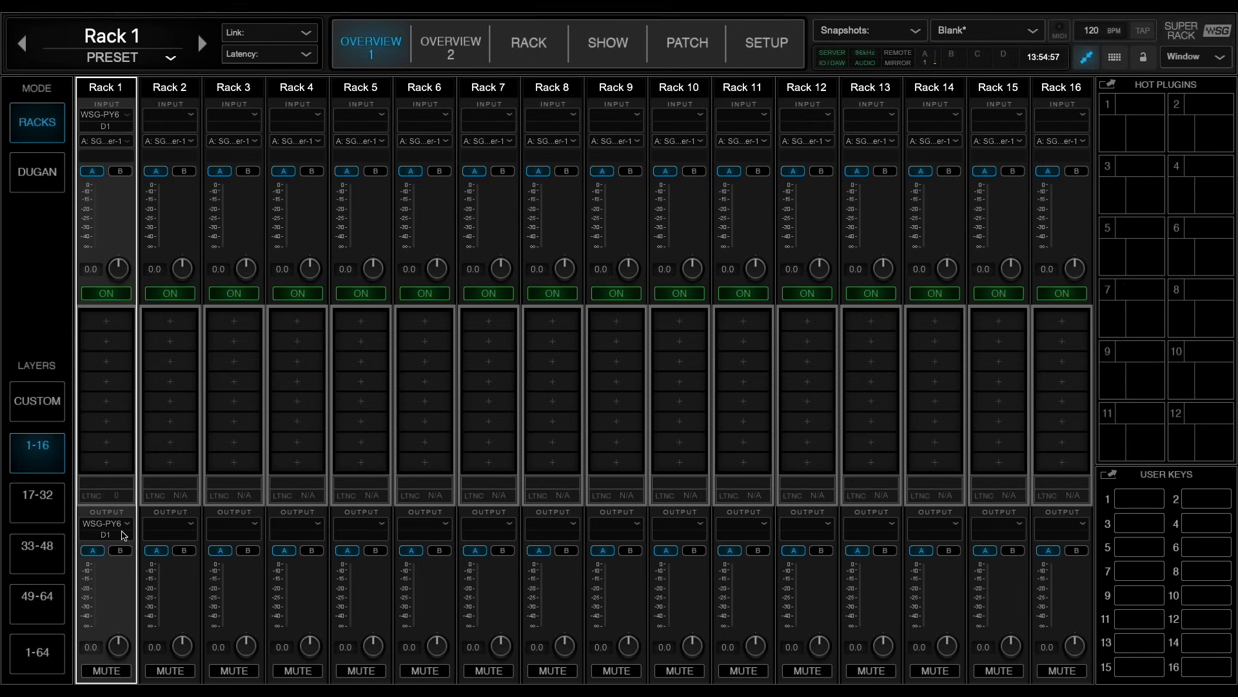
pyautogui.click(171, 57)
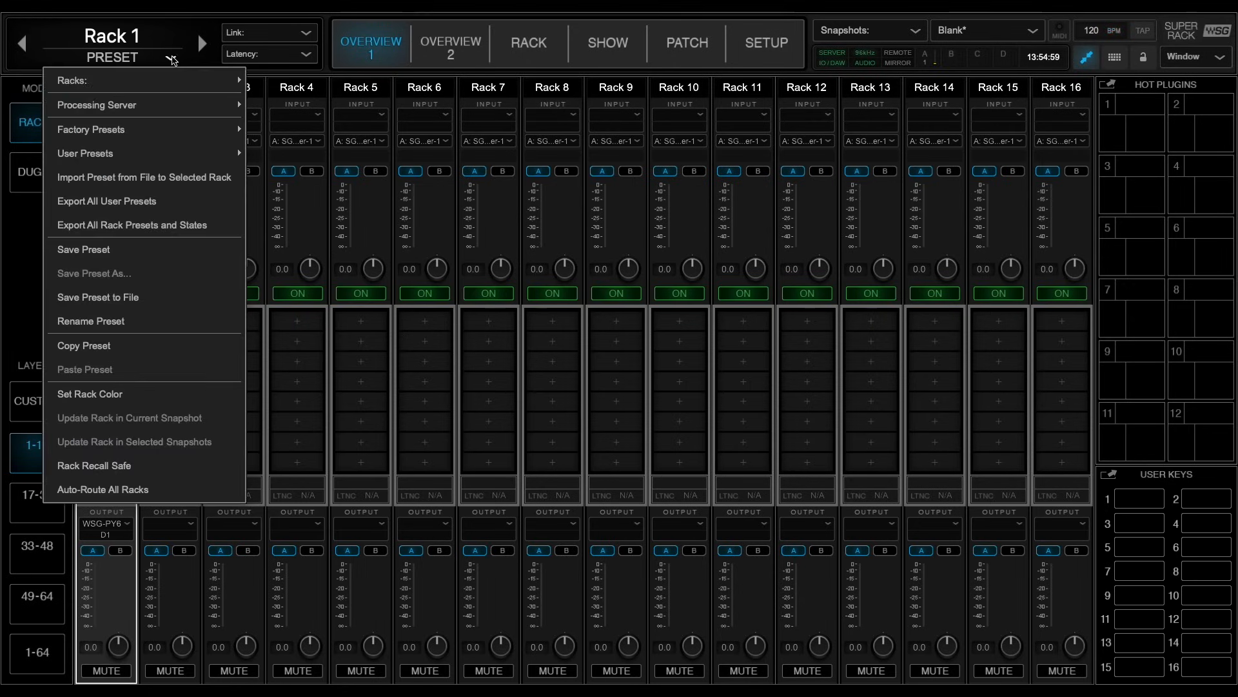
pyautogui.moveTo(150, 491)
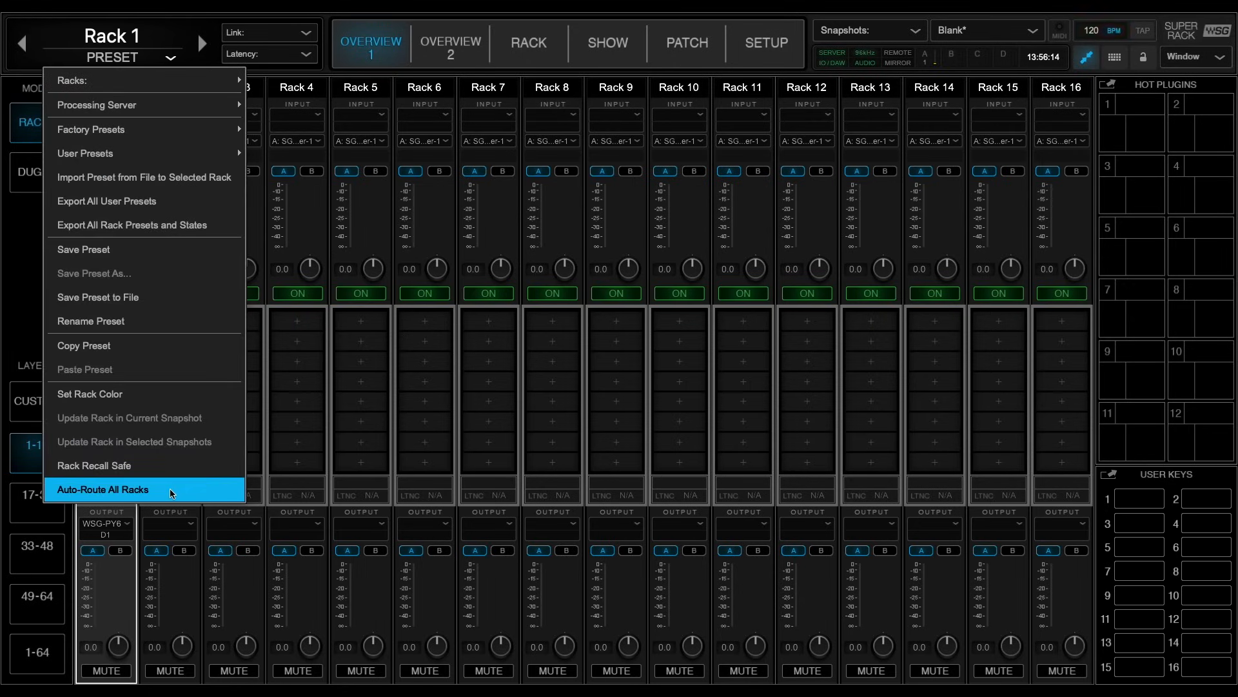
# Auto-route every rack to Bank A and confirm the re-routing.
pyautogui.click(109, 490)
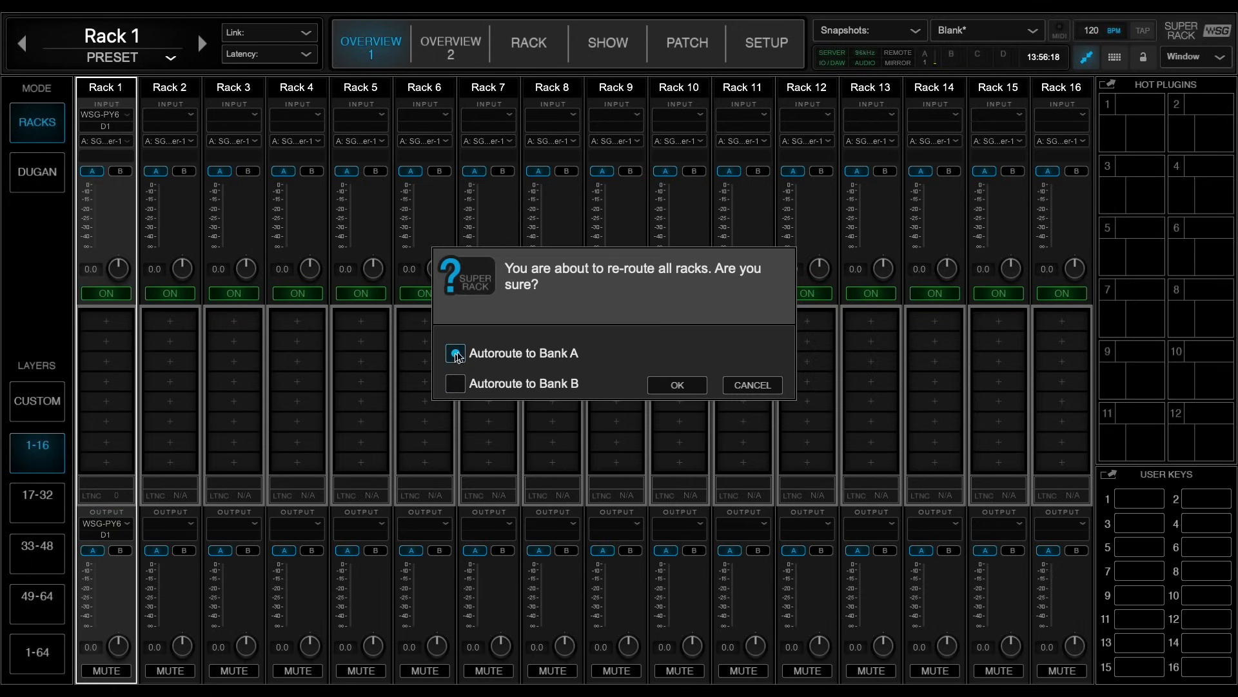
pyautogui.click(455, 353)
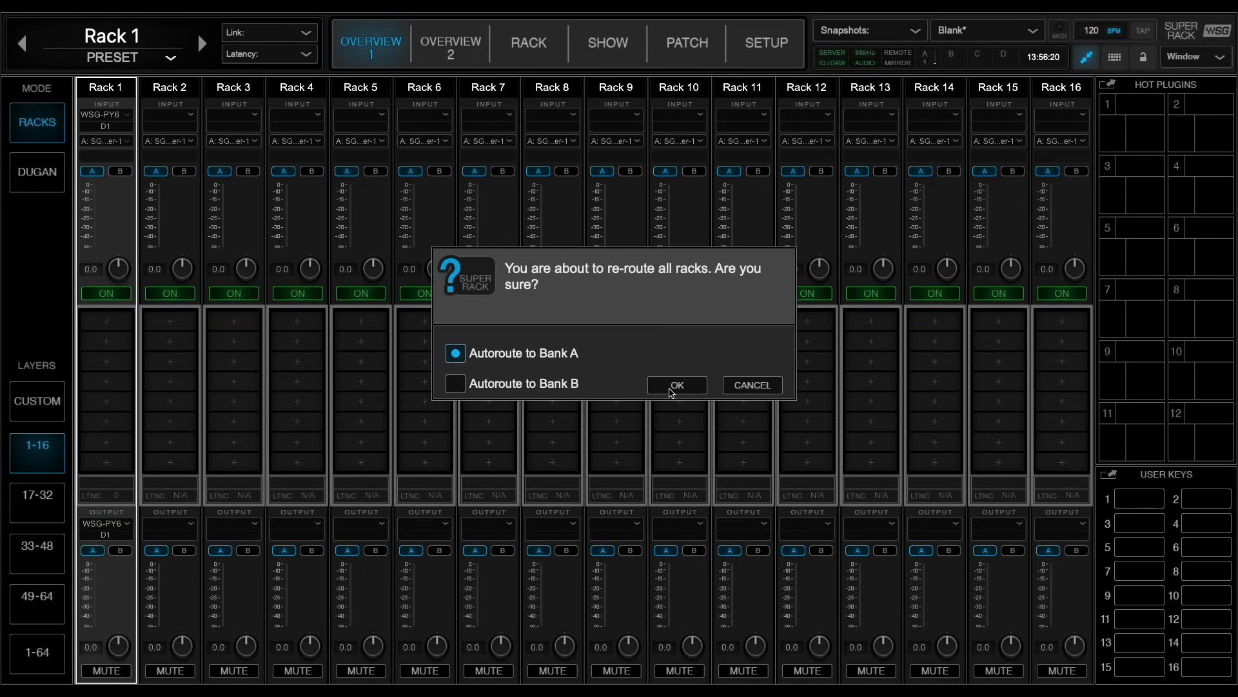
pyautogui.click(678, 385)
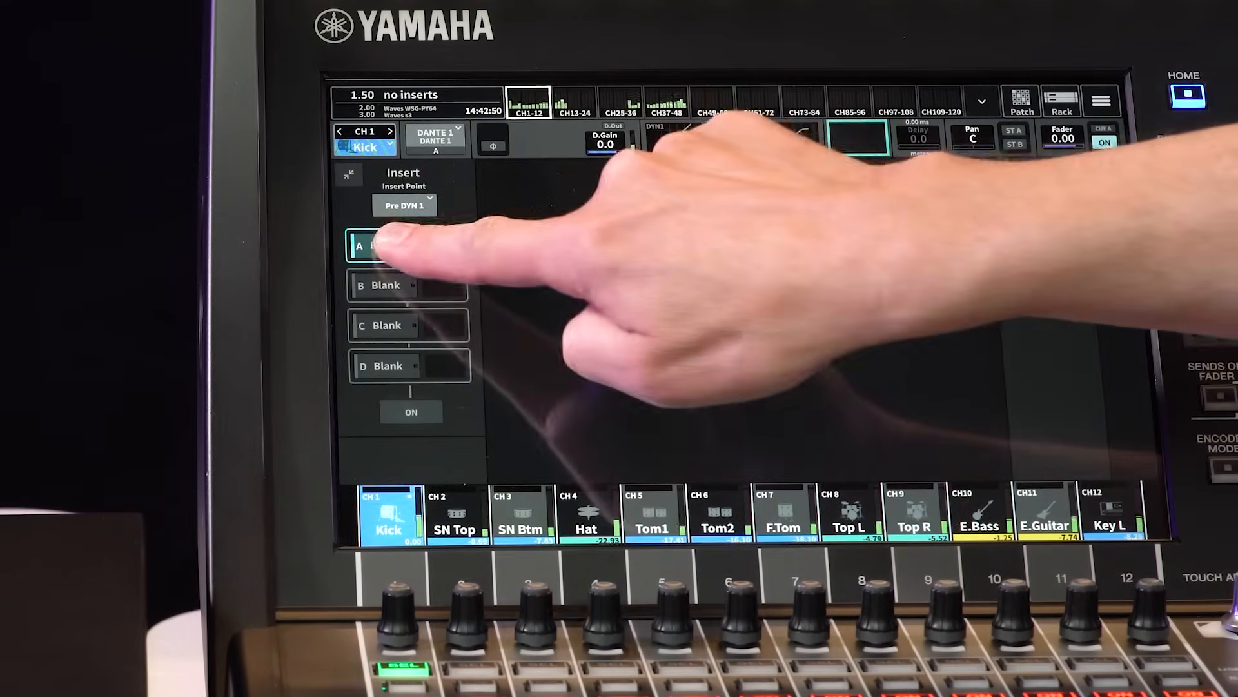
# Make Kick's insert A an Outboard insert with a 16-channel sequential patch.
pyautogui.click(387, 246)
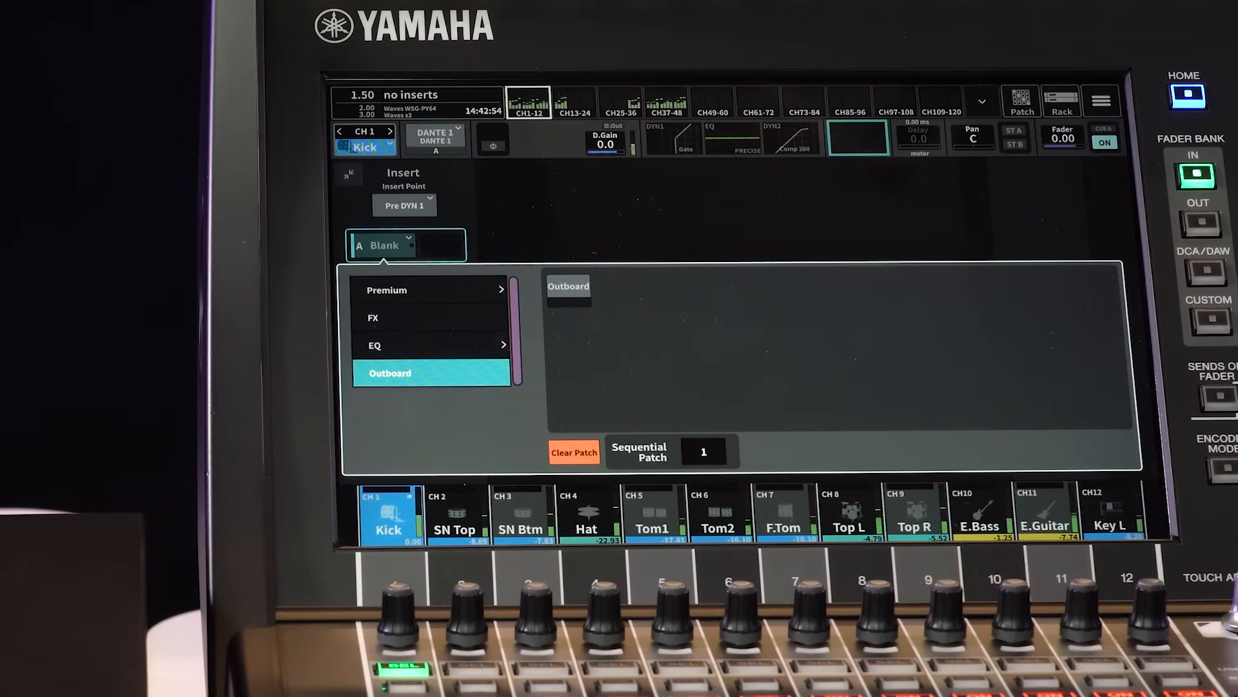
pyautogui.click(704, 452)
pyautogui.write('6')
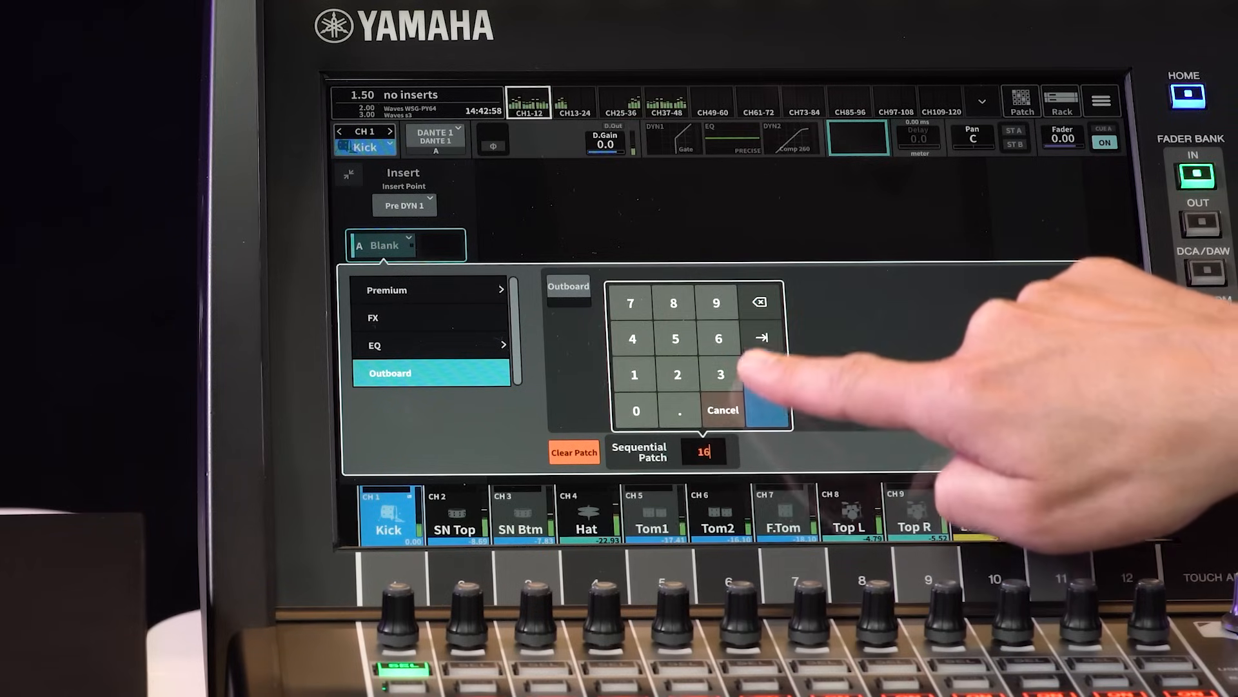
pyautogui.click(765, 337)
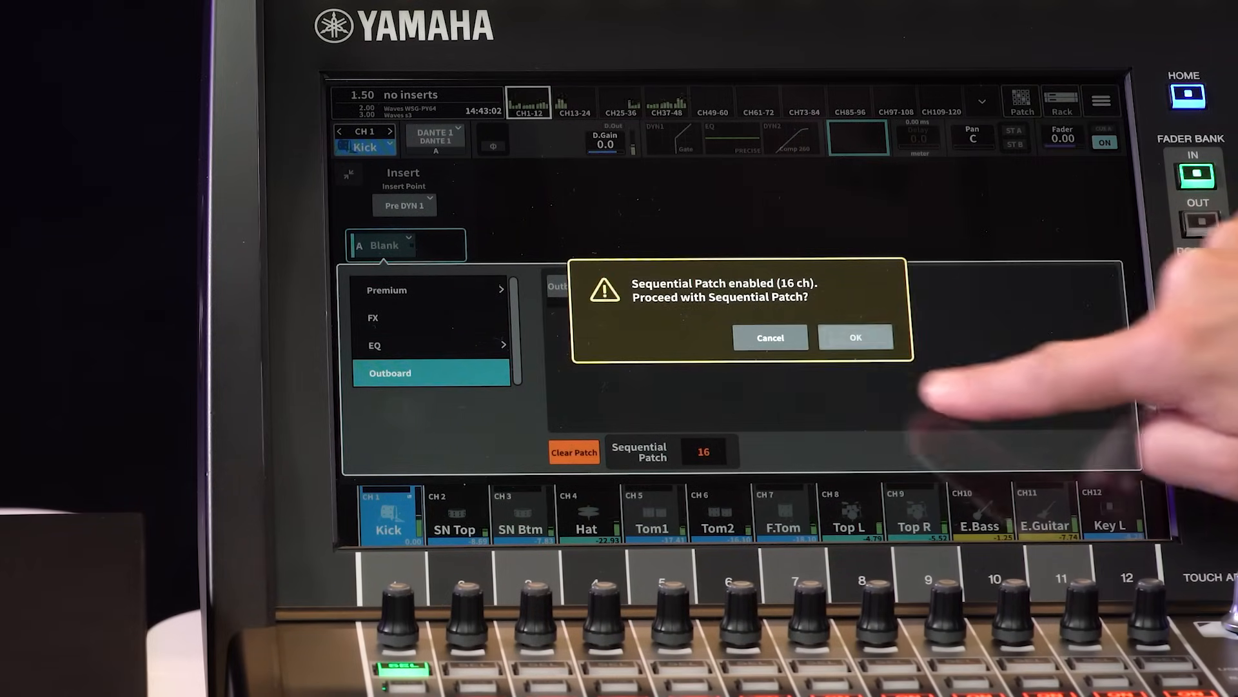
pyautogui.click(857, 337)
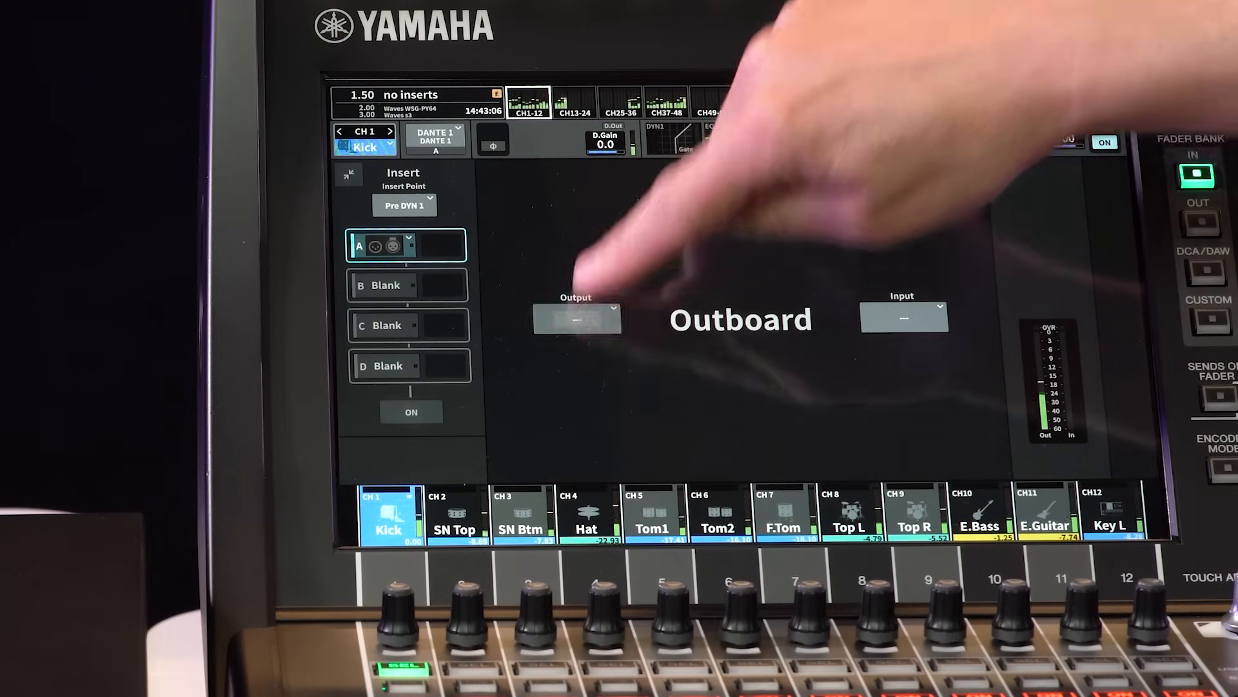
# Choose the output destination for Kick's Outboard insert.
pyautogui.click(577, 318)
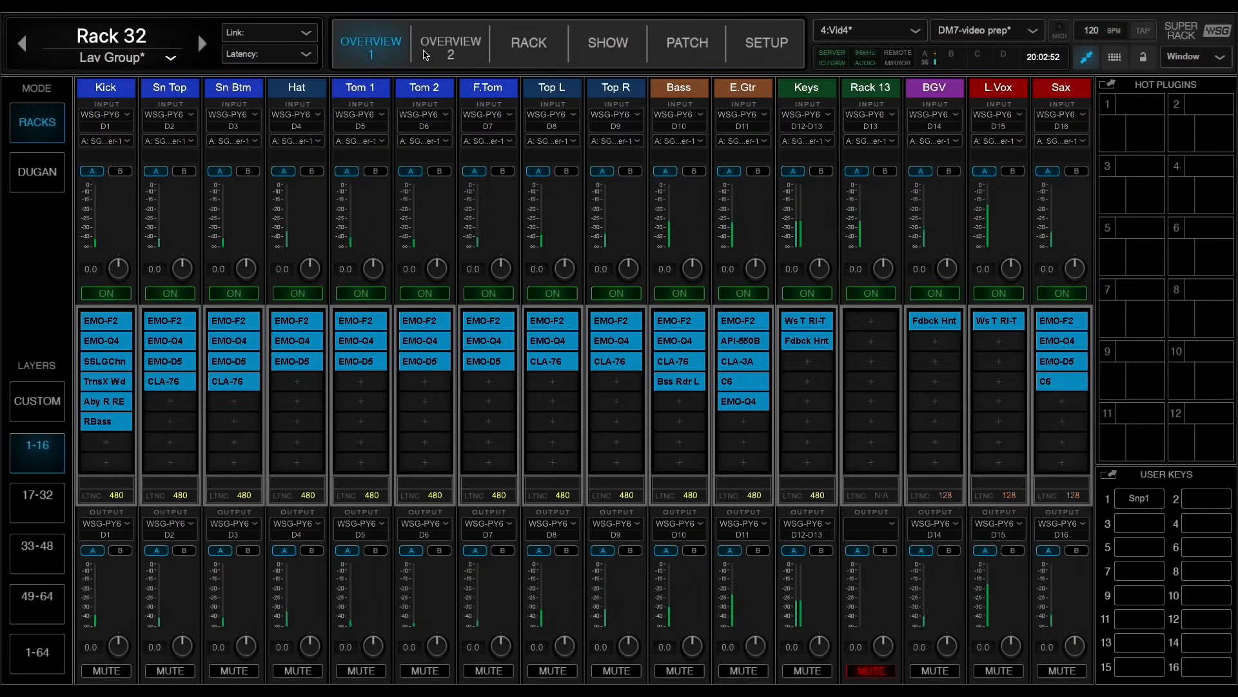
# Switch to racks 17–32 and bring up Rack 24 showing Curves AQ Live.
pyautogui.click(450, 43)
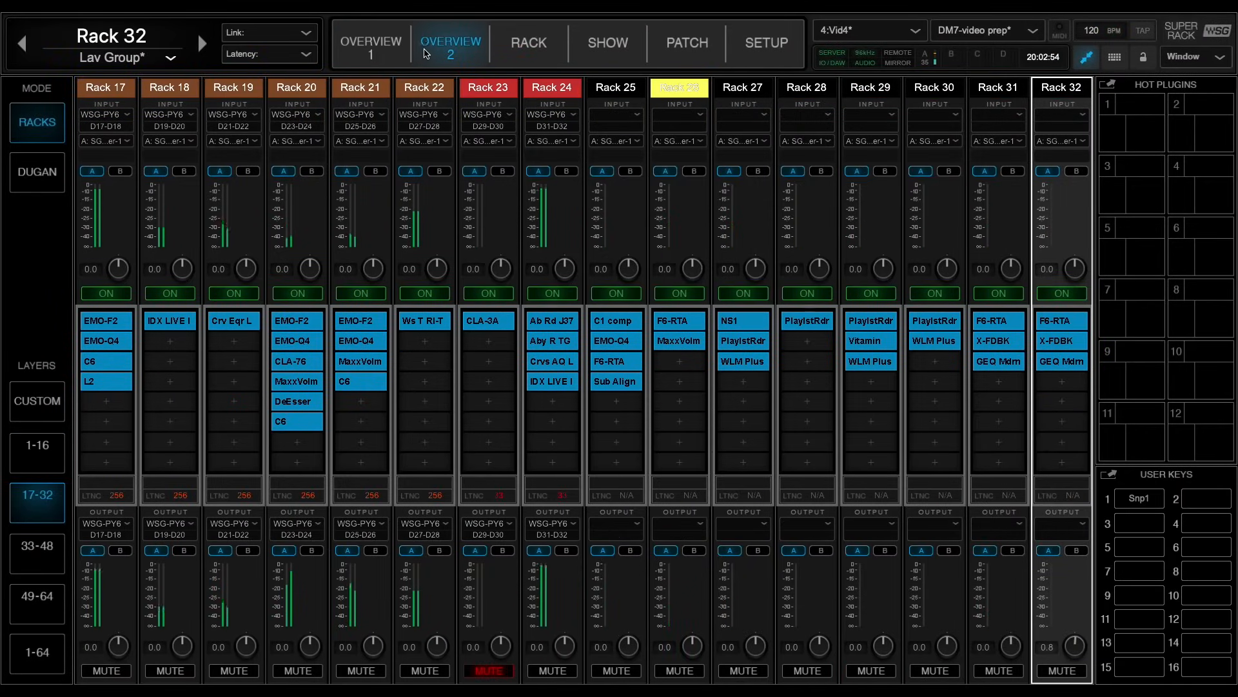
pyautogui.click(371, 42)
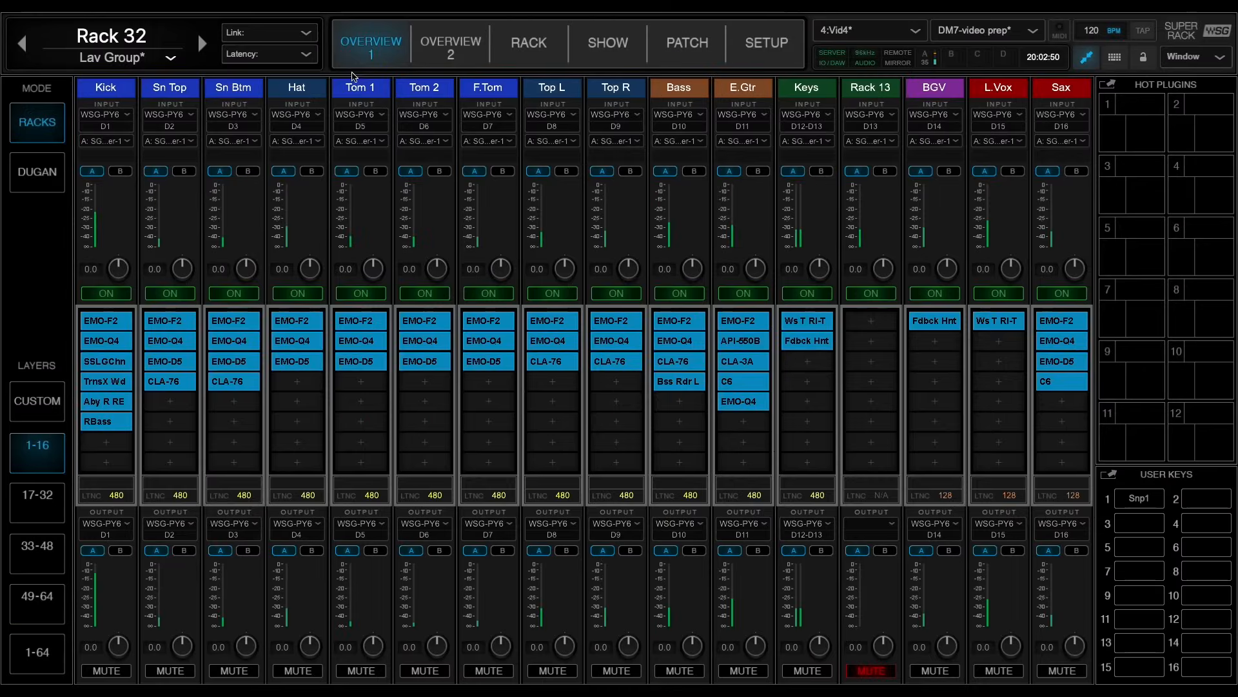
pyautogui.click(450, 42)
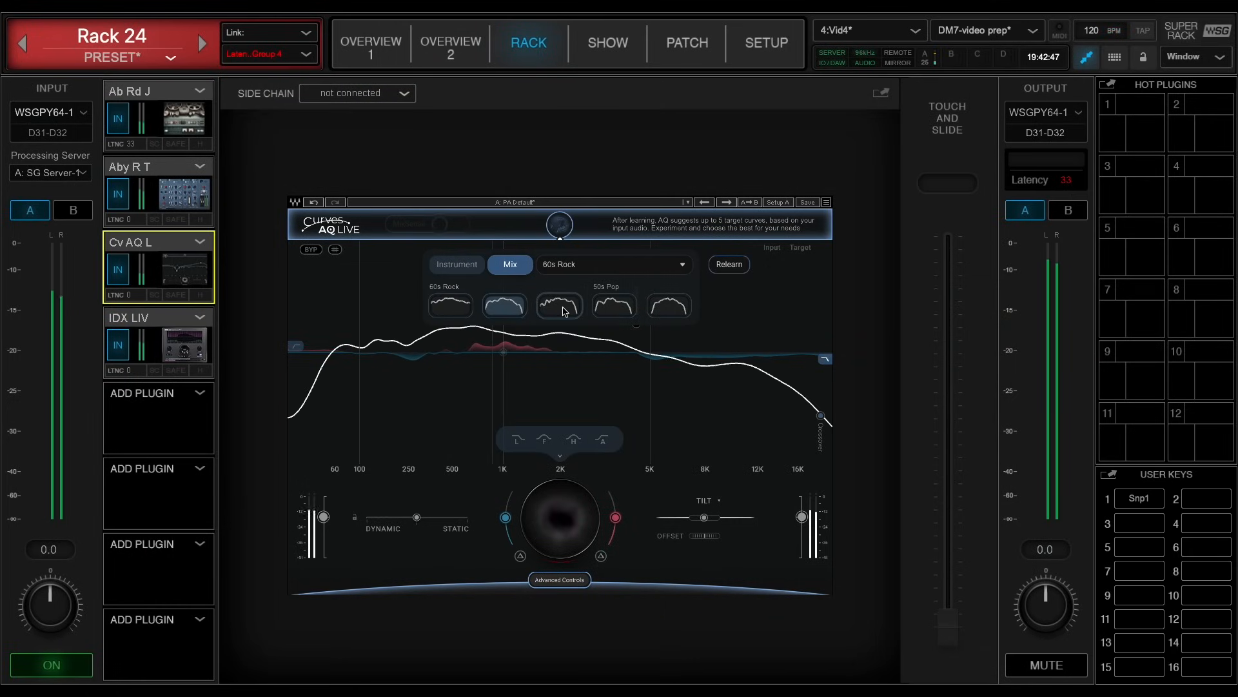
# Load the Hit Harsh factory preset into Rack 24's IDX Live, replacing Drums Tension.
pyautogui.click(559, 305)
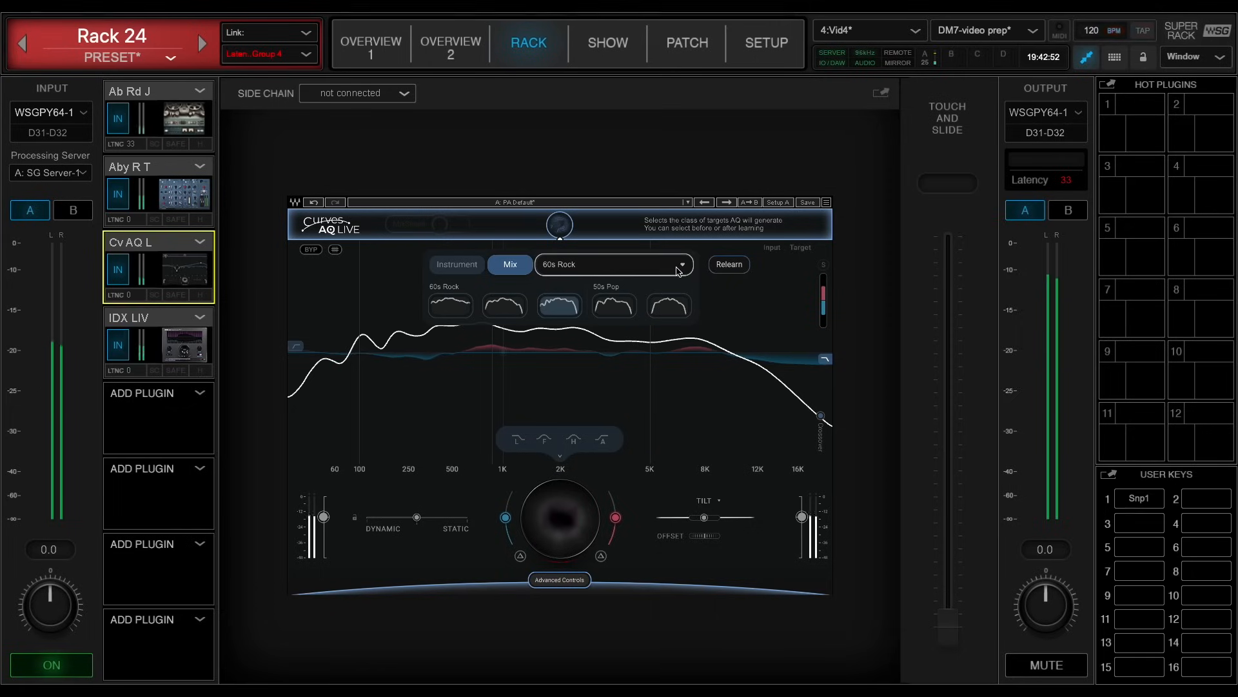
pyautogui.click(681, 264)
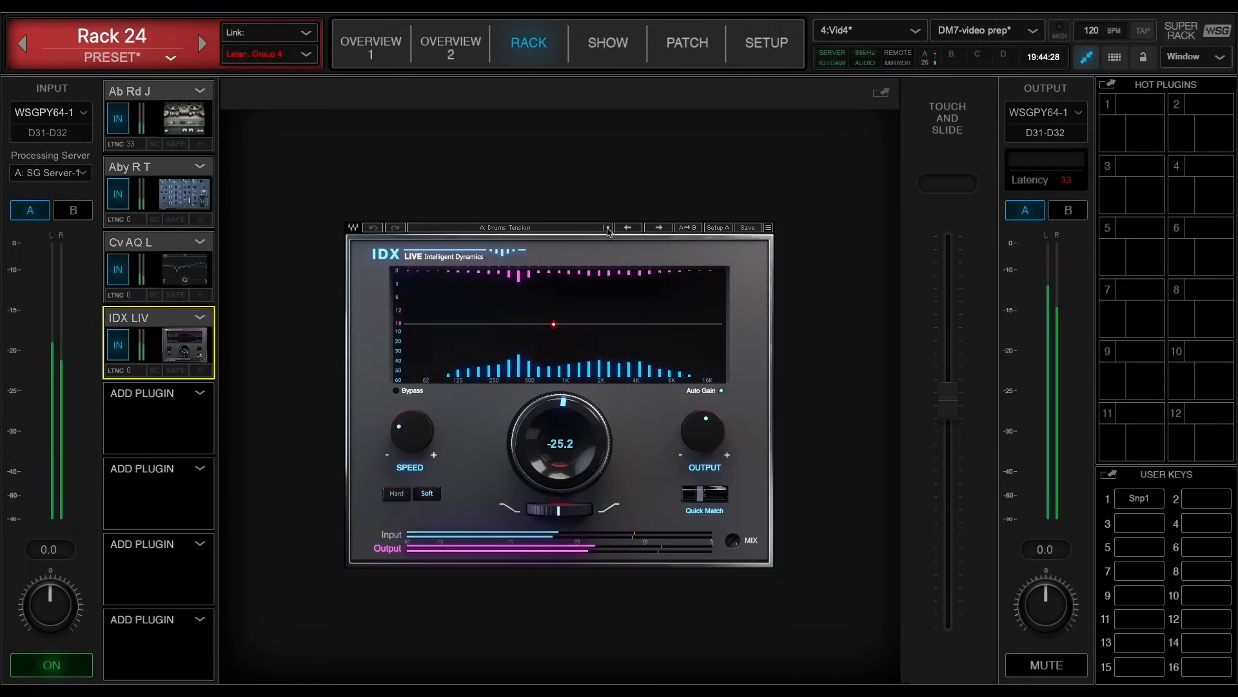
pyautogui.click(608, 227)
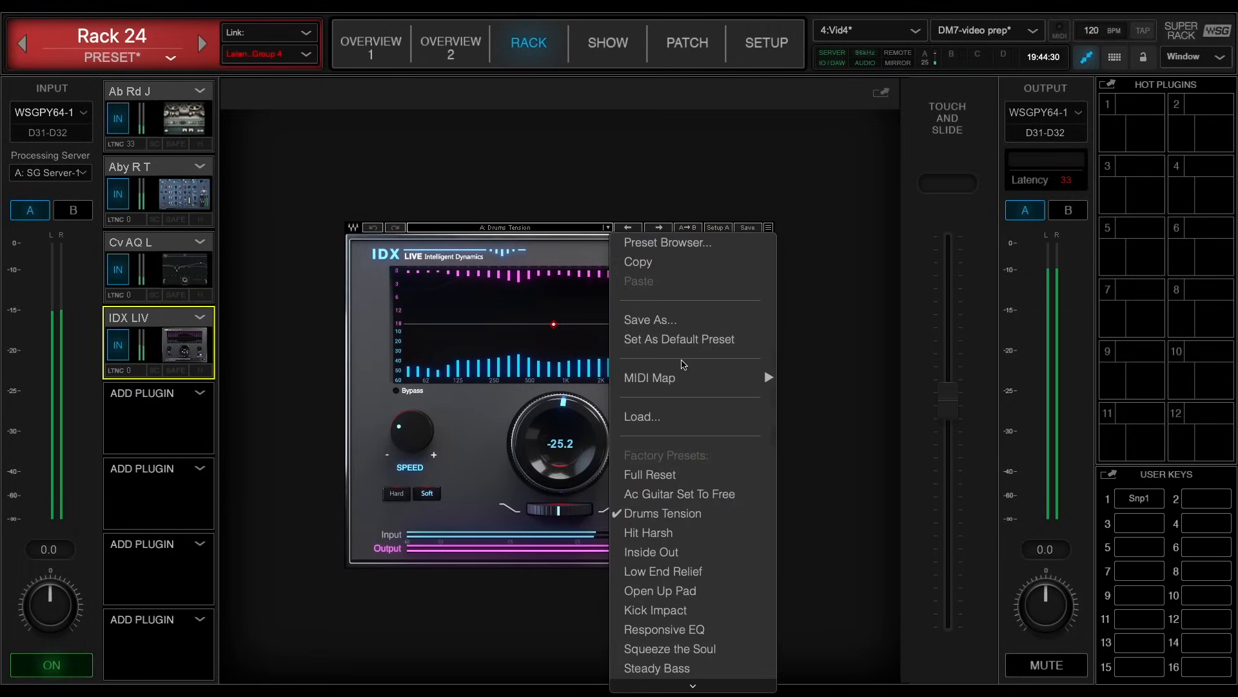
pyautogui.moveTo(675, 533)
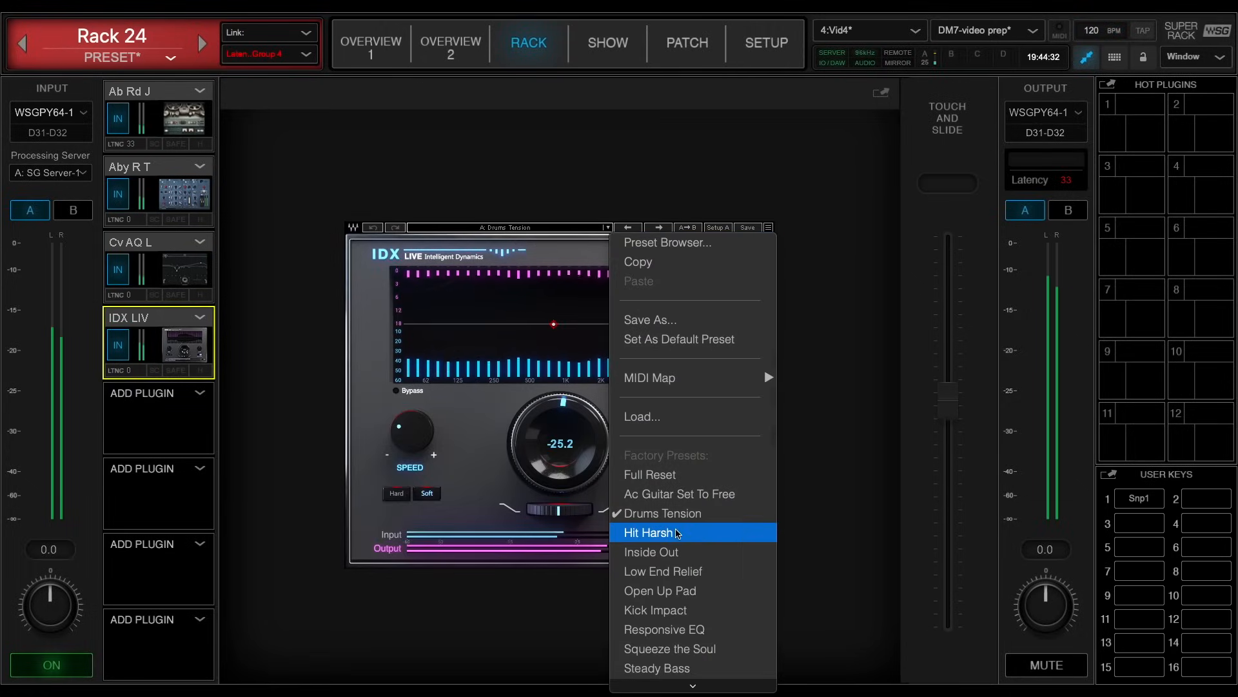
pyautogui.click(649, 532)
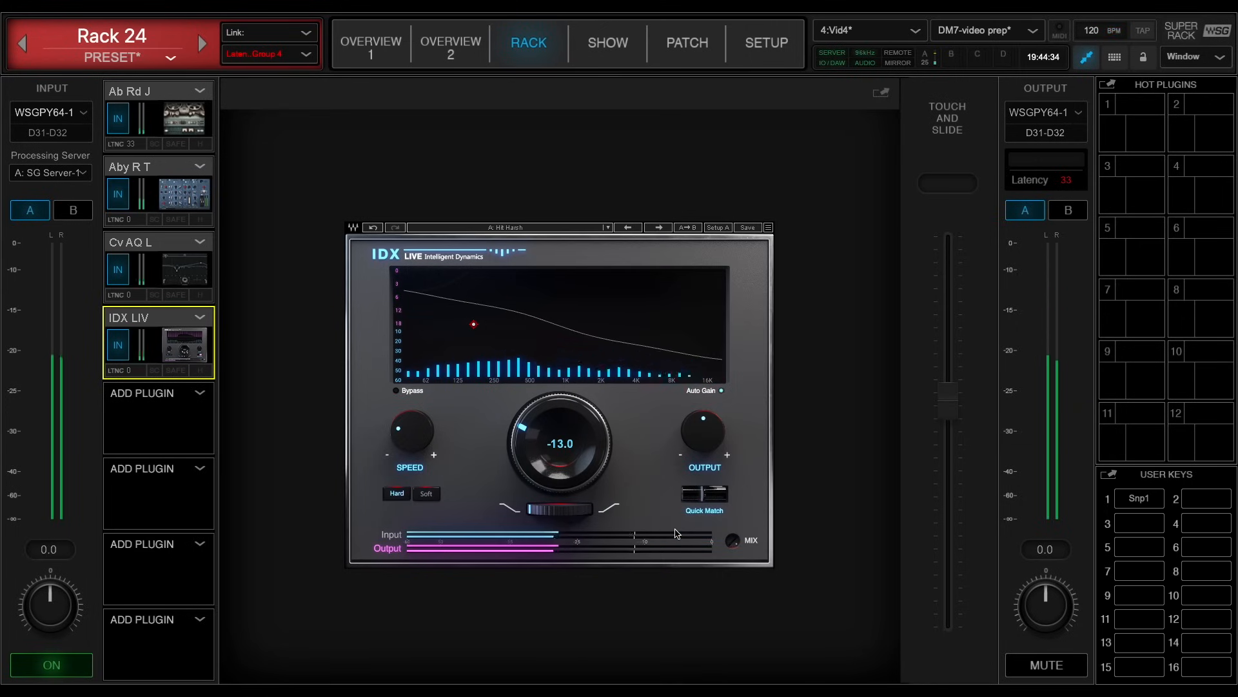
pyautogui.click(608, 227)
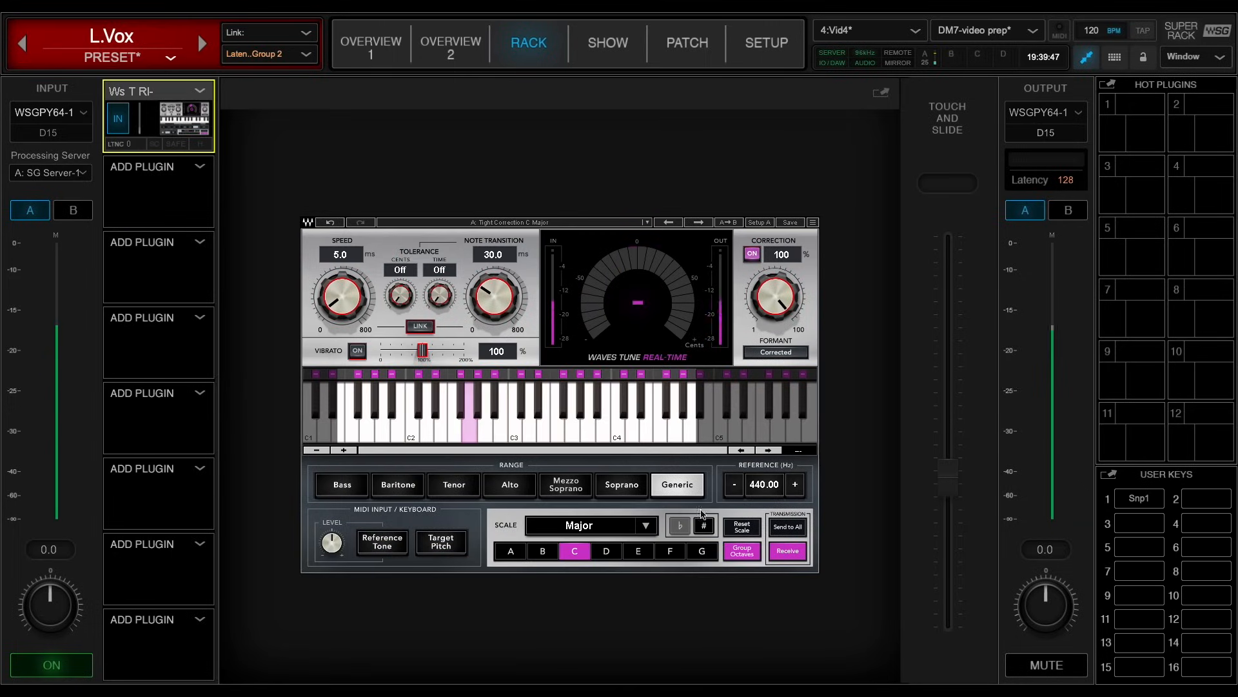
# Set Waves Tune's key to D, then view Rack 24's Abbey Road TG and Racks 21 and 20.
pyautogui.click(606, 551)
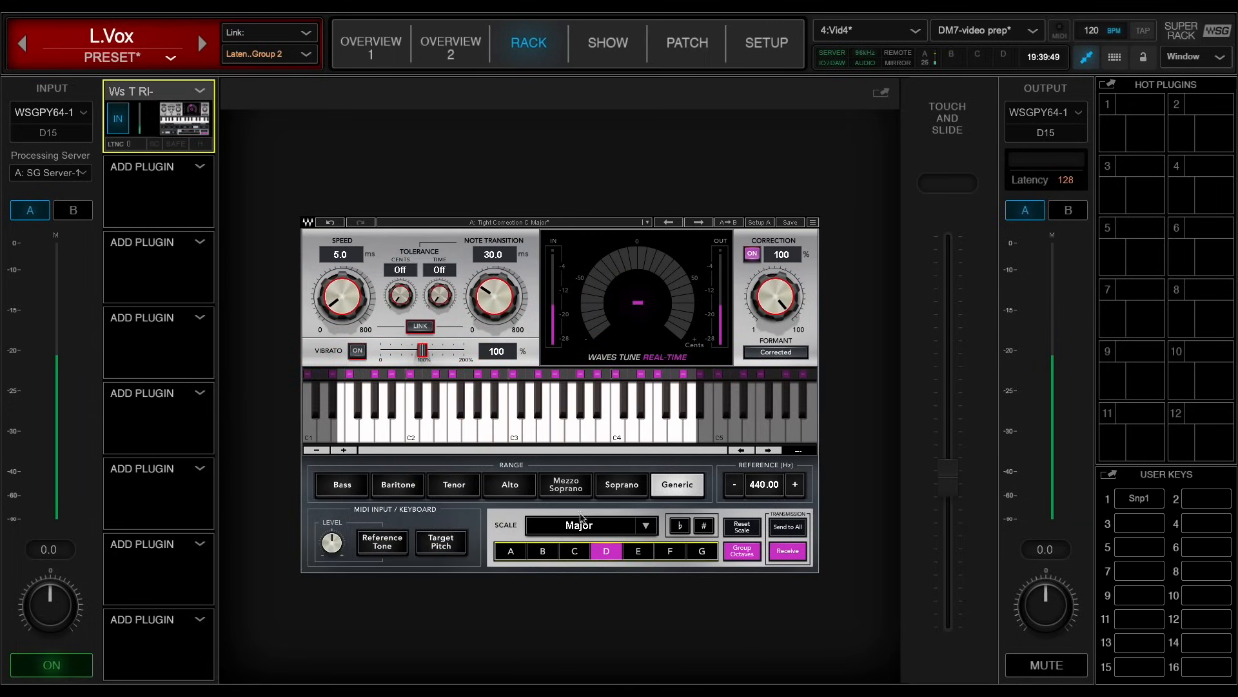
pyautogui.click(454, 484)
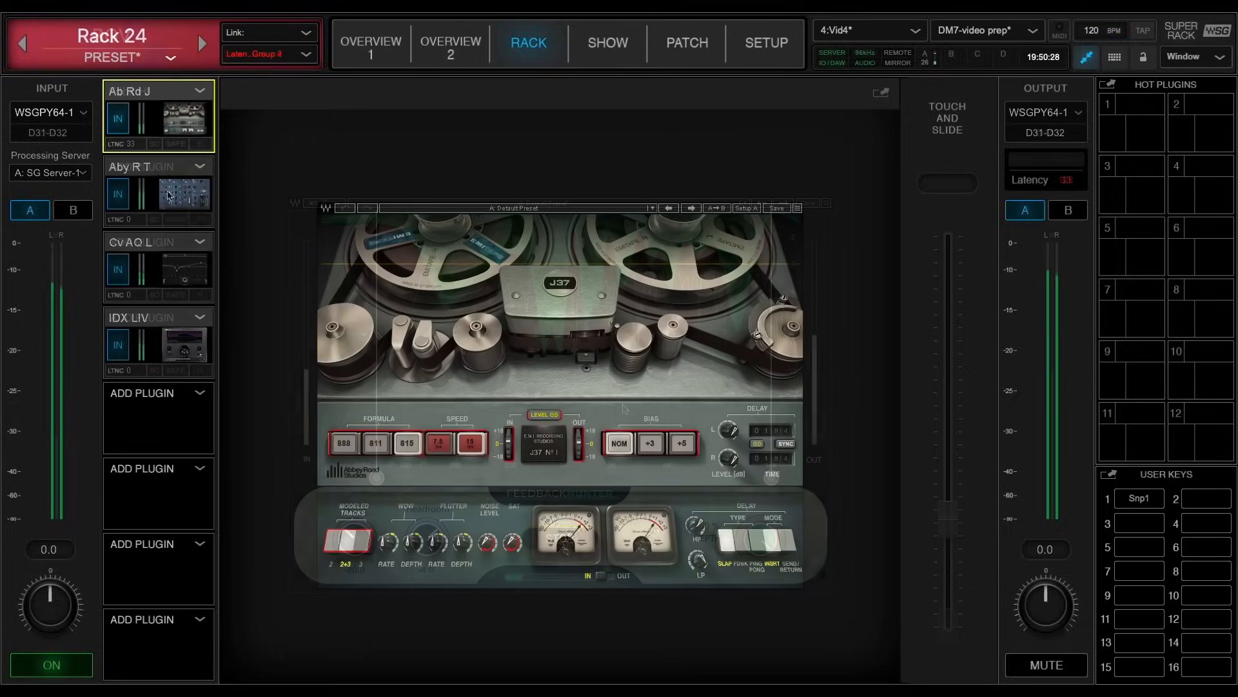
pyautogui.click(158, 193)
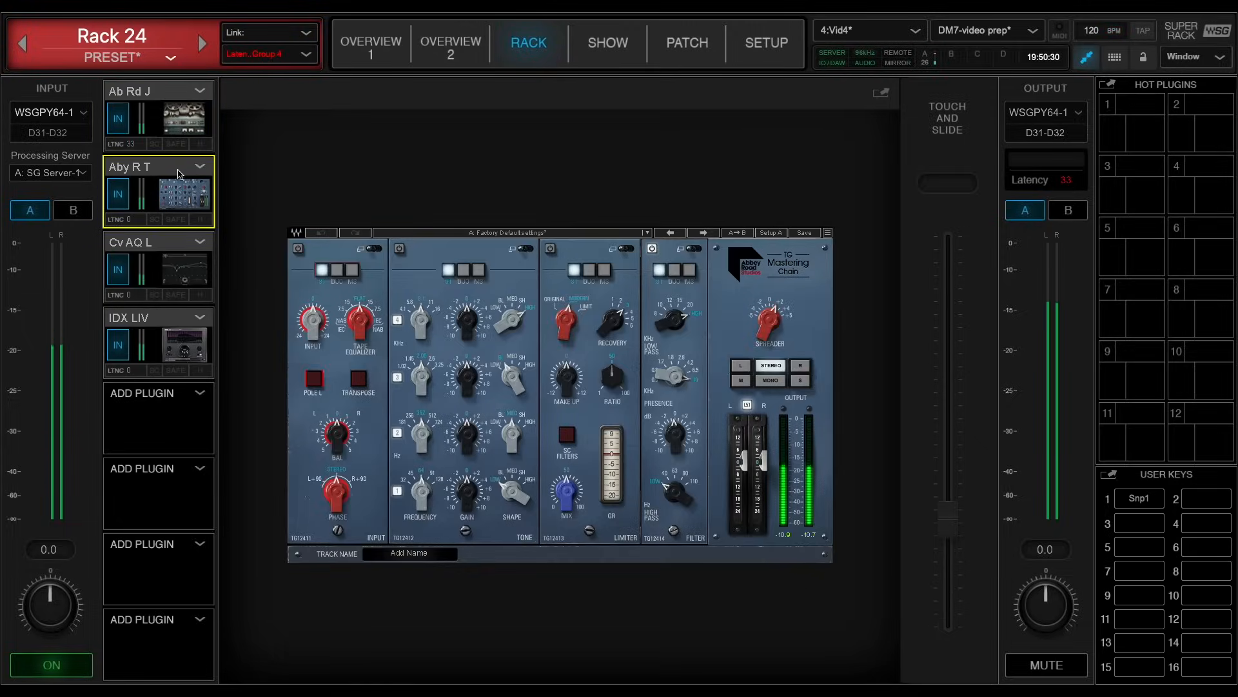
pyautogui.click(23, 41)
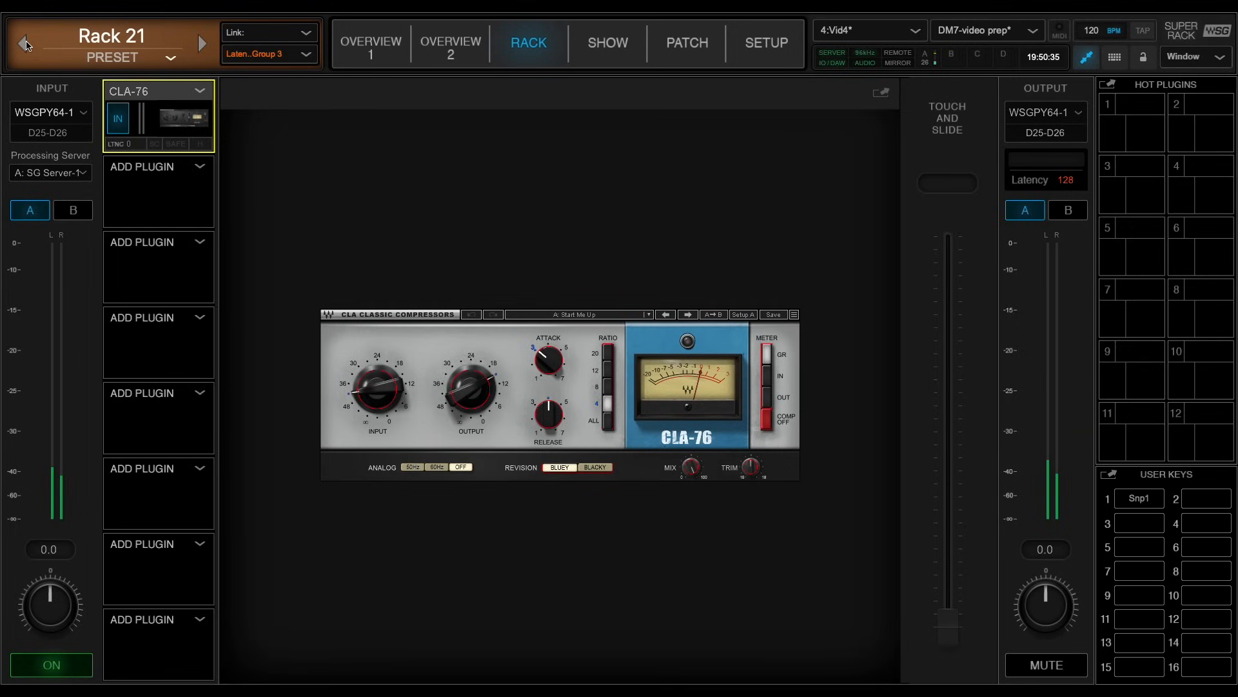
pyautogui.click(23, 40)
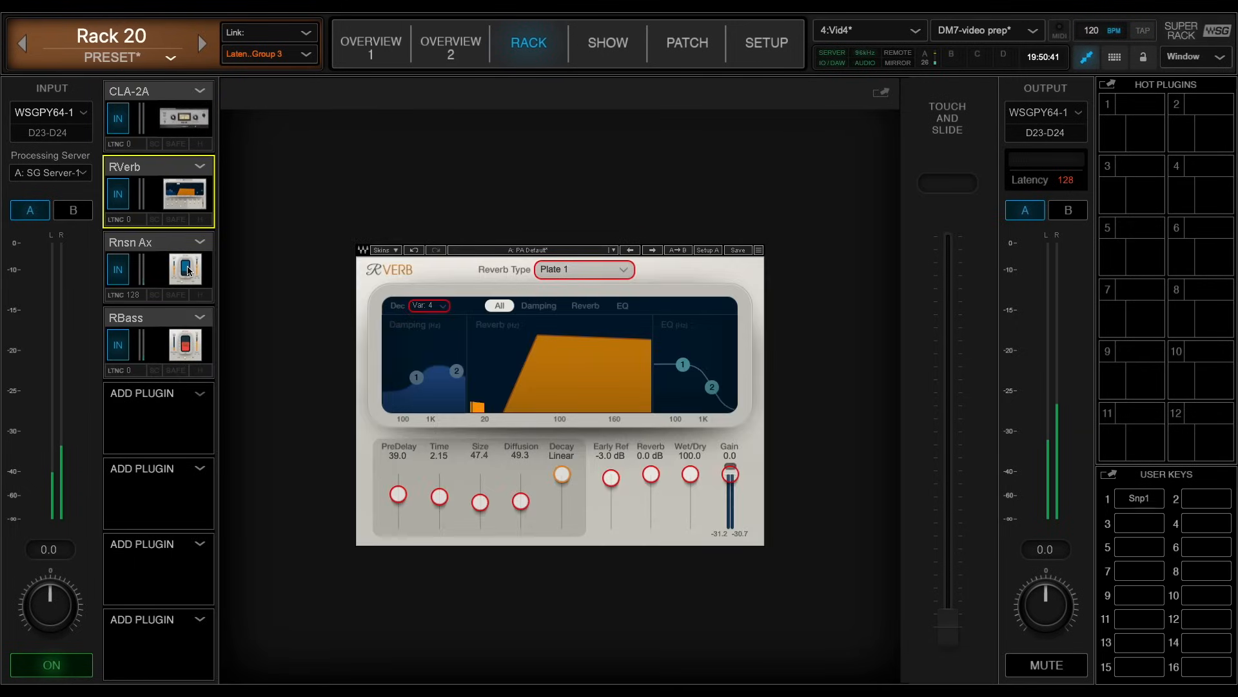
pyautogui.click(185, 344)
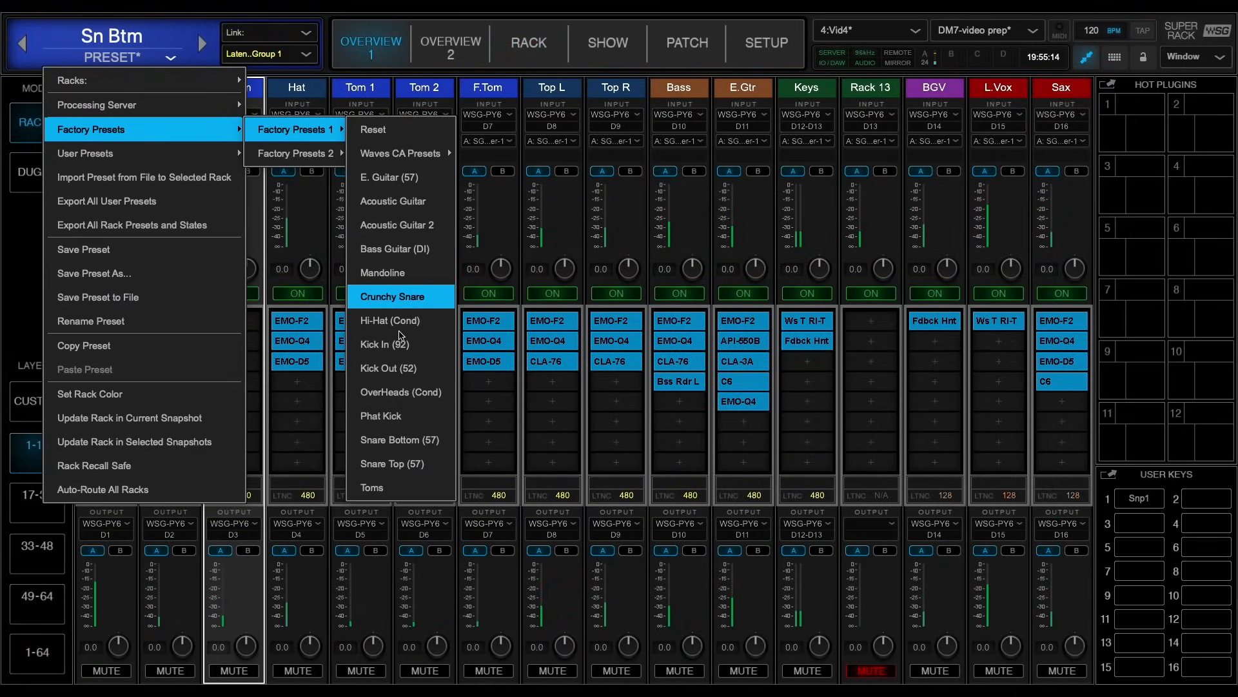
# Load Snare Bottom (57) onto Sn Btm and a factory preset onto Sn Top.
pyautogui.click(399, 439)
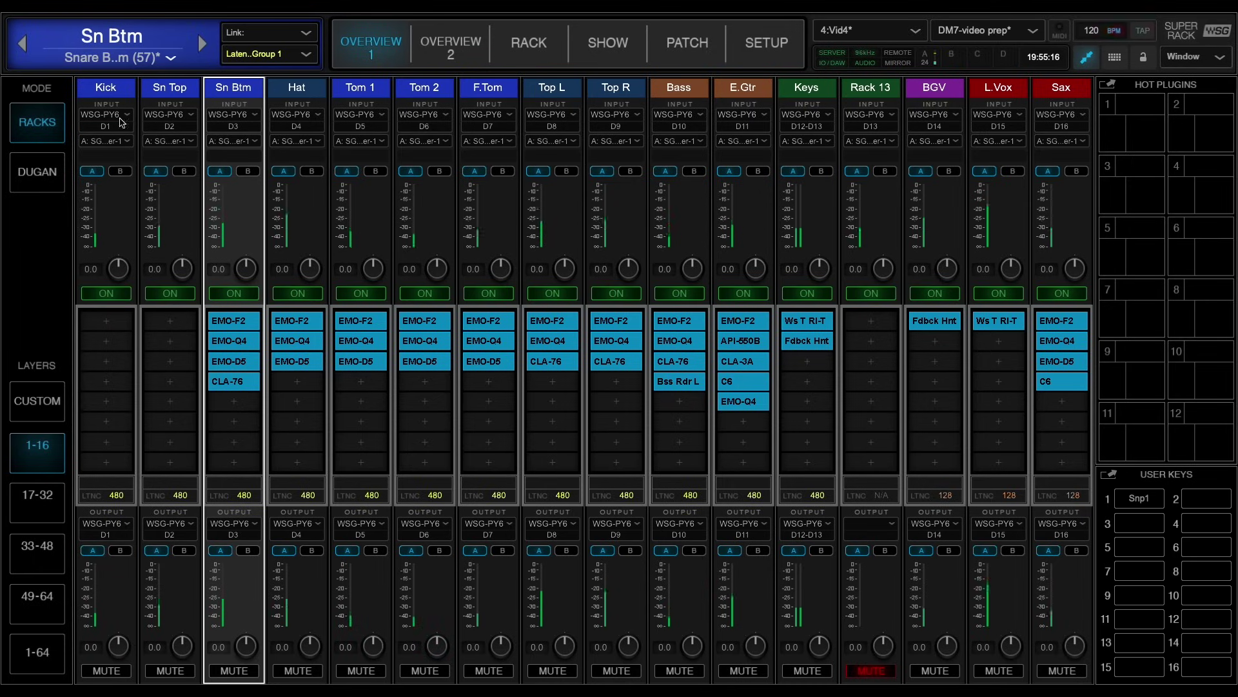
pyautogui.click(170, 58)
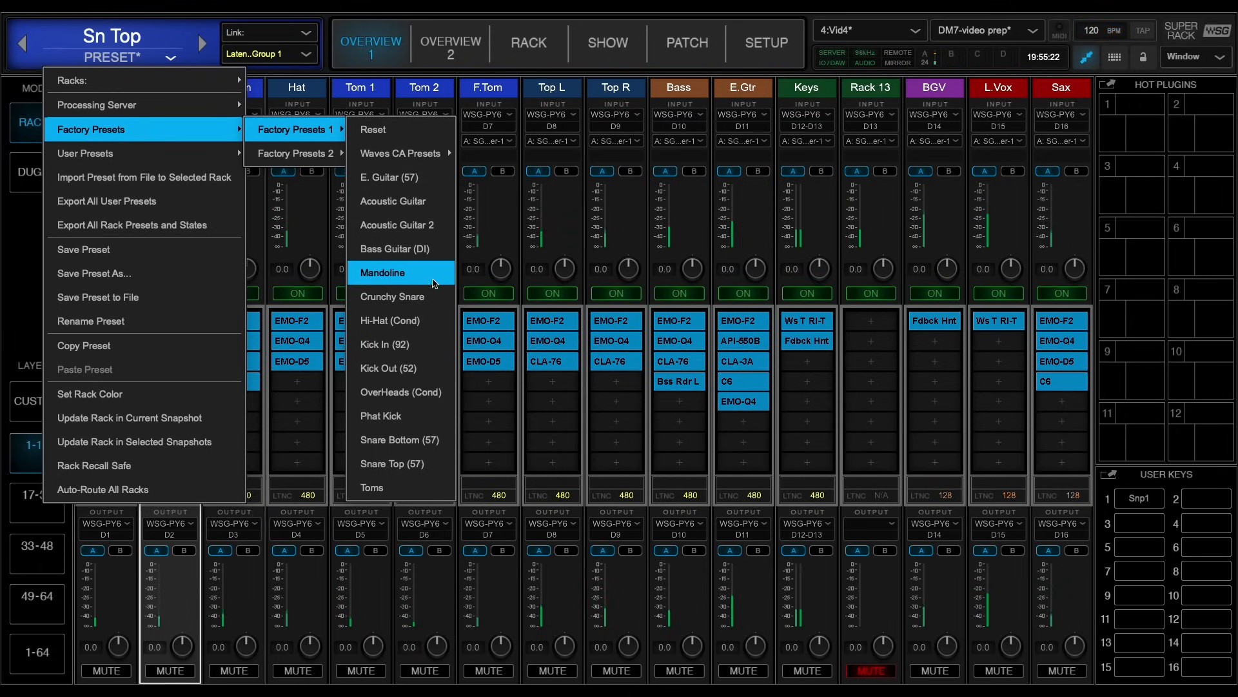
pyautogui.click(392, 463)
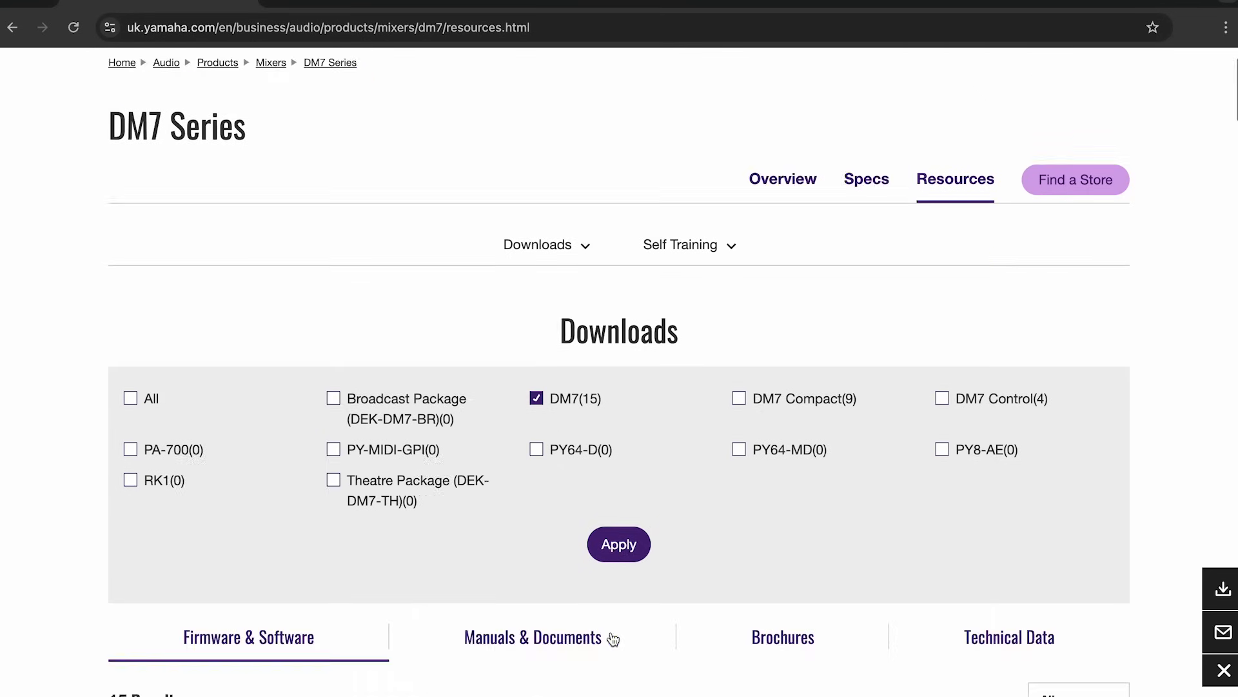
# Scroll through the DM7-filtered downloads on Yamaha's DM7 Series resources page.
pyautogui.scroll(-3)
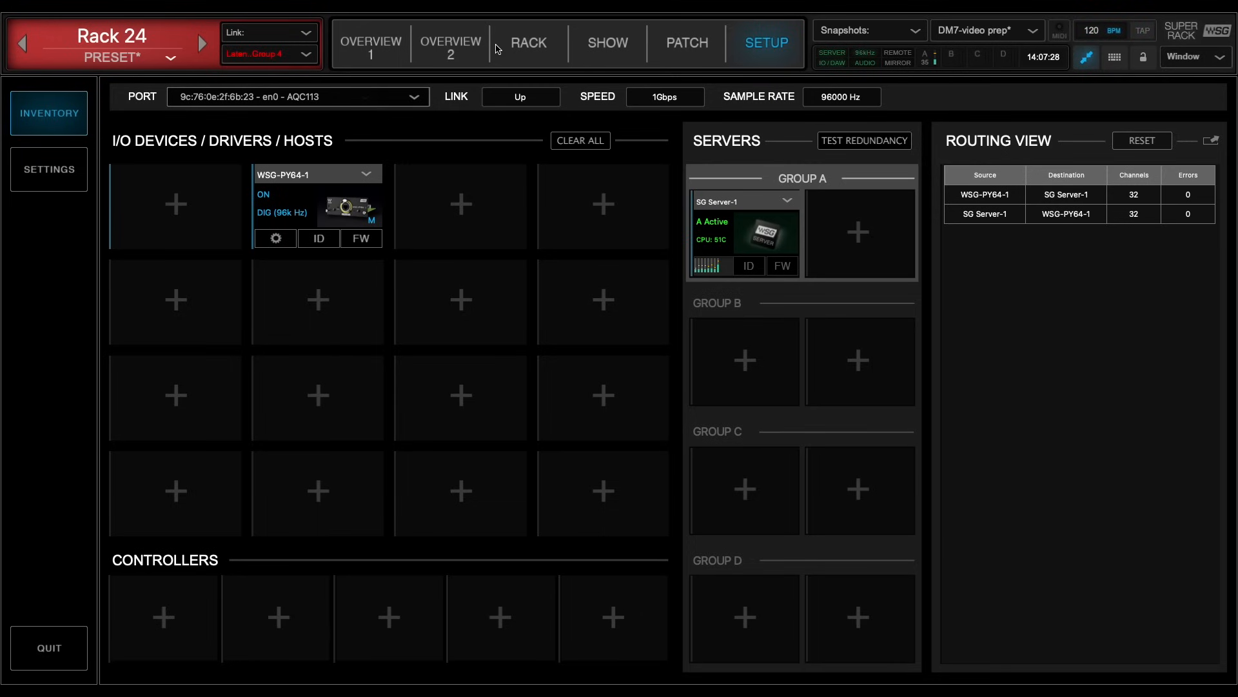
# Add a MIDI controller fed by Yamaha DM7 Port1, following program changes on channel 1.
pyautogui.click(164, 617)
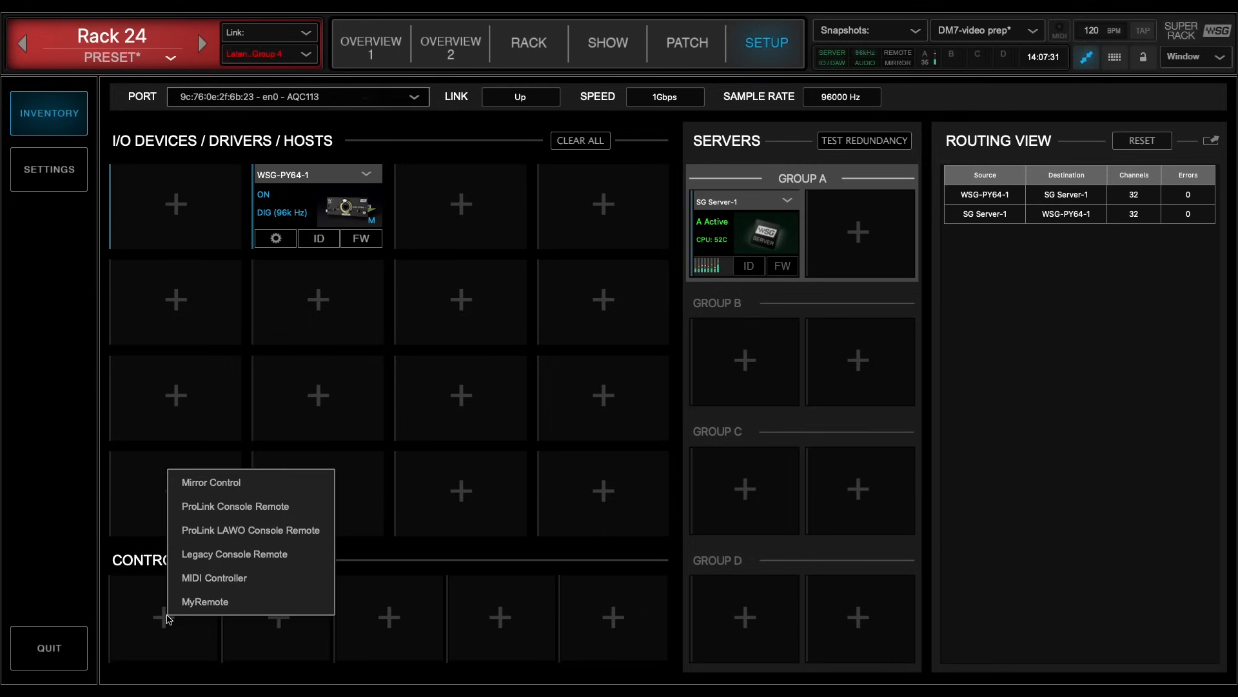
pyautogui.moveTo(209, 585)
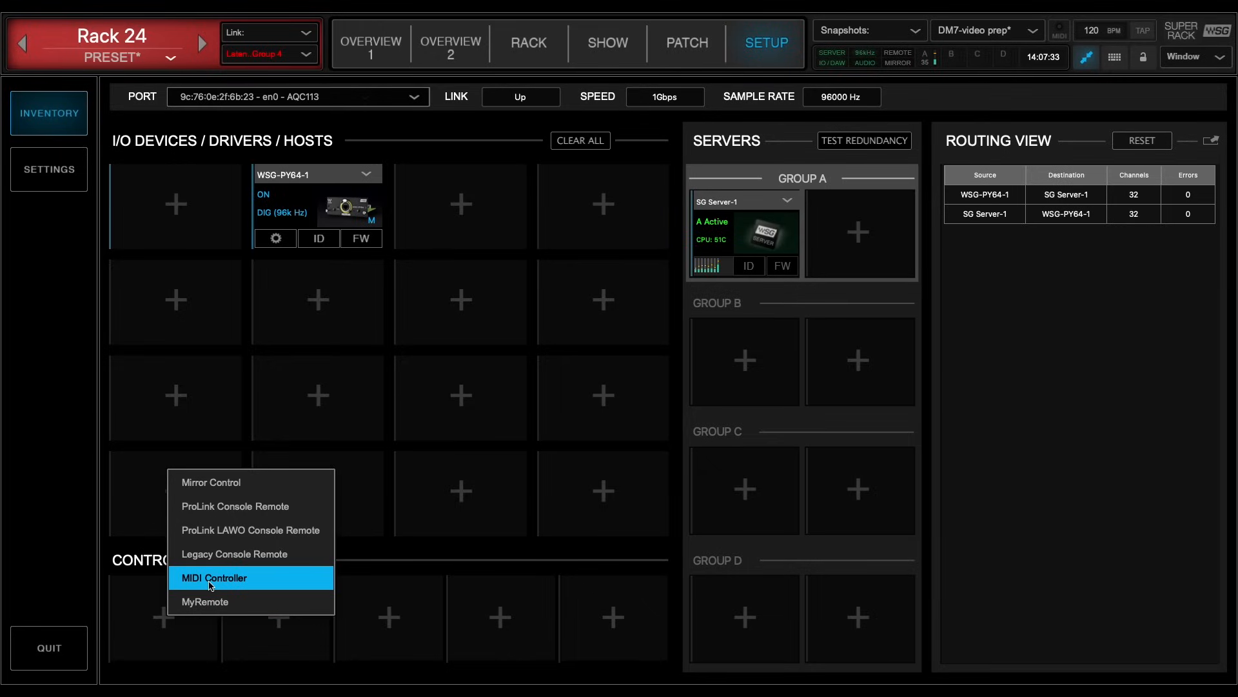
pyautogui.click(214, 578)
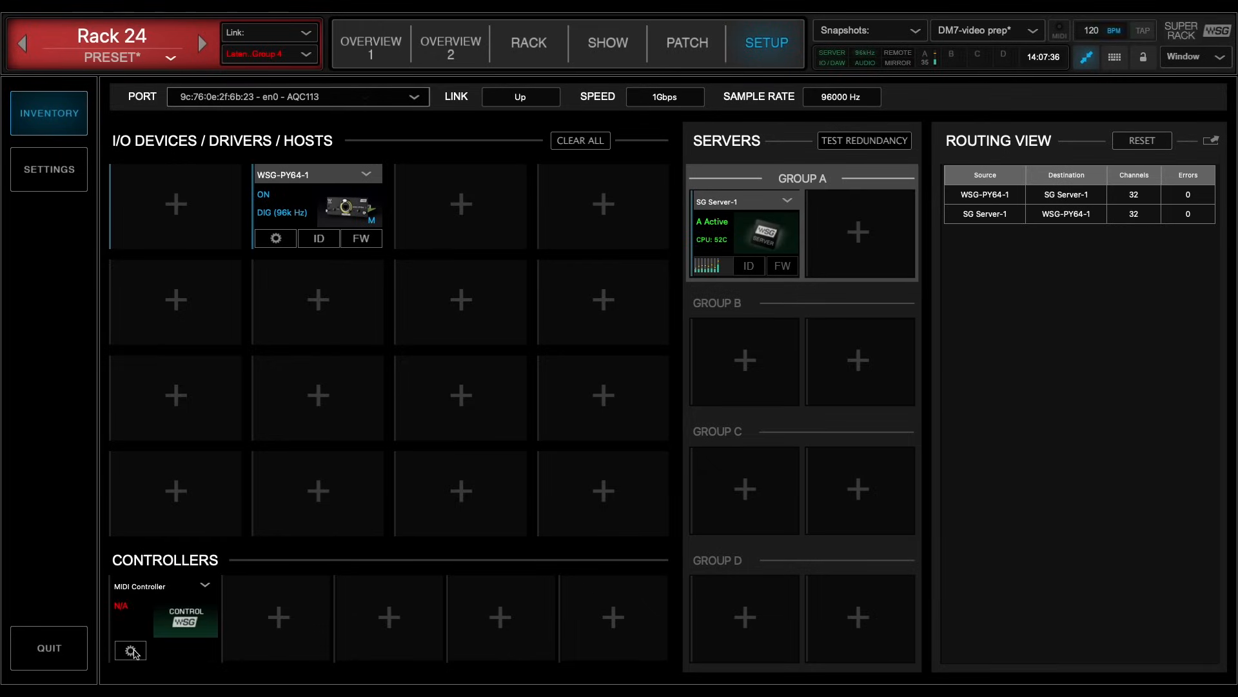
pyautogui.click(130, 650)
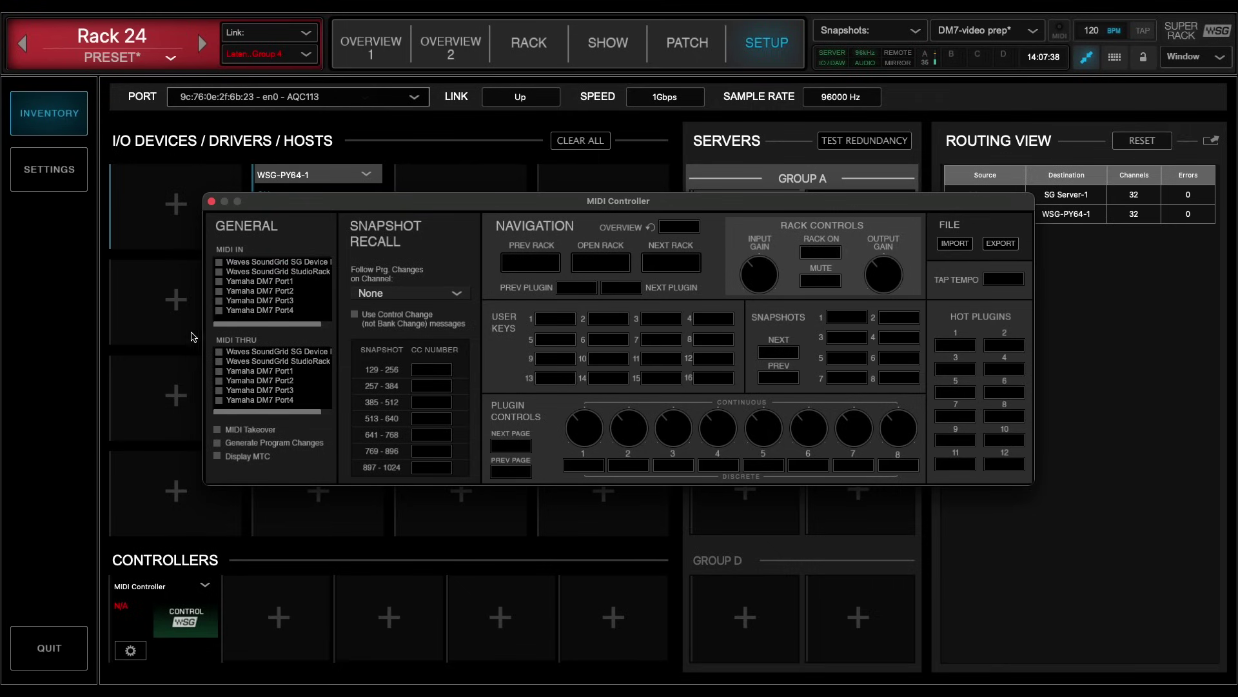
pyautogui.click(219, 281)
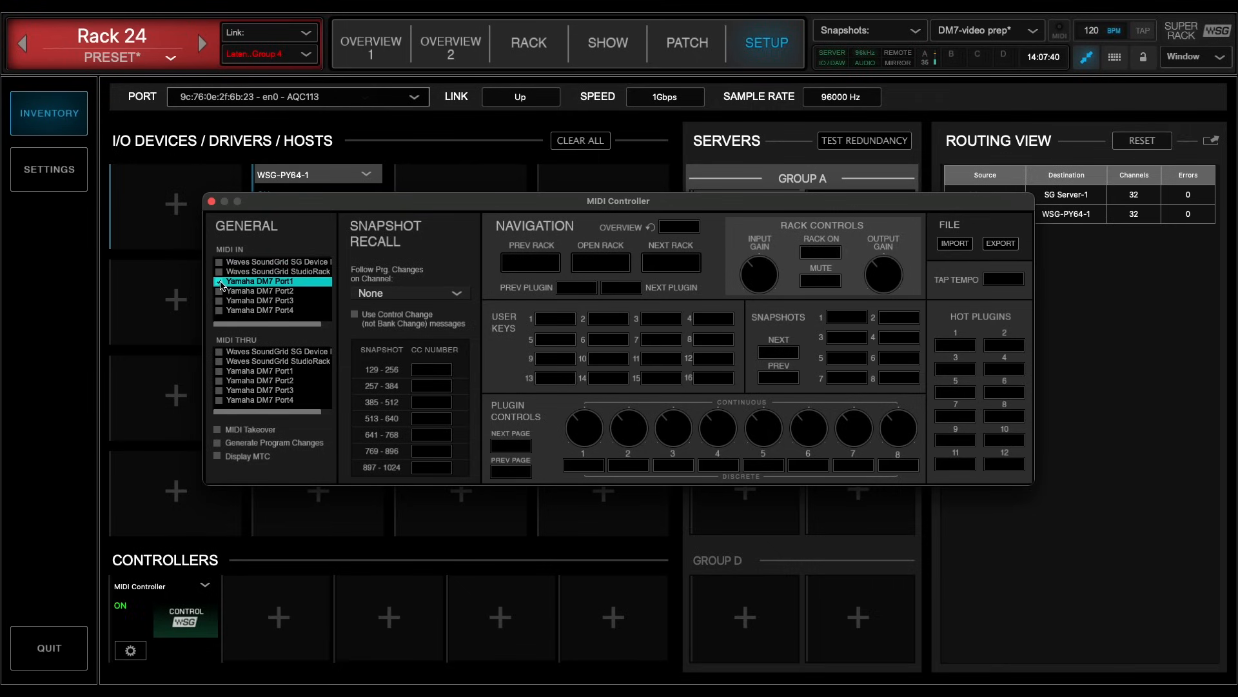
pyautogui.click(408, 292)
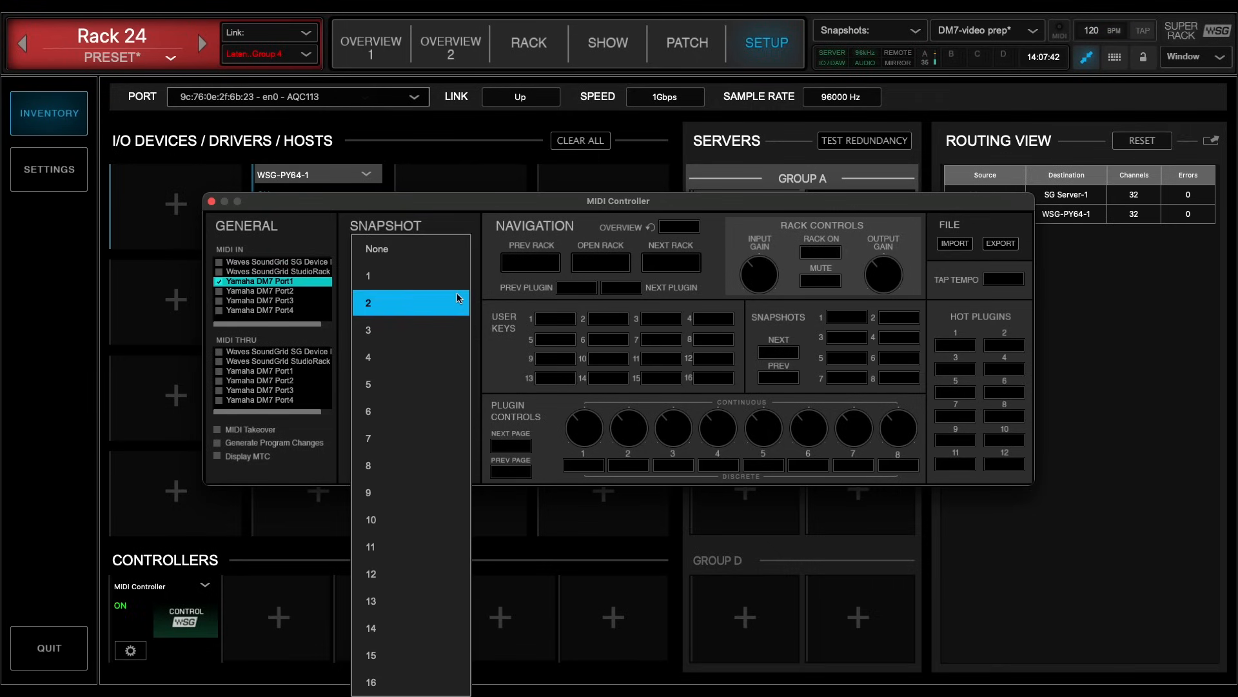
pyautogui.click(393, 276)
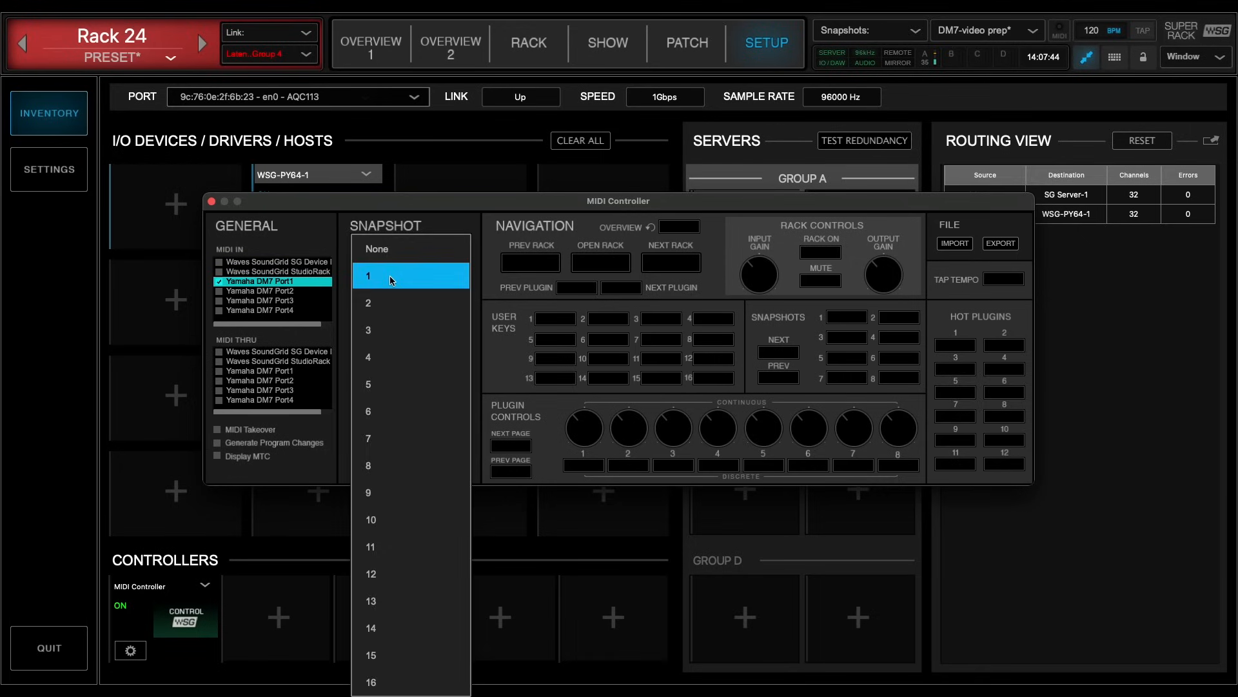
pyautogui.click(393, 276)
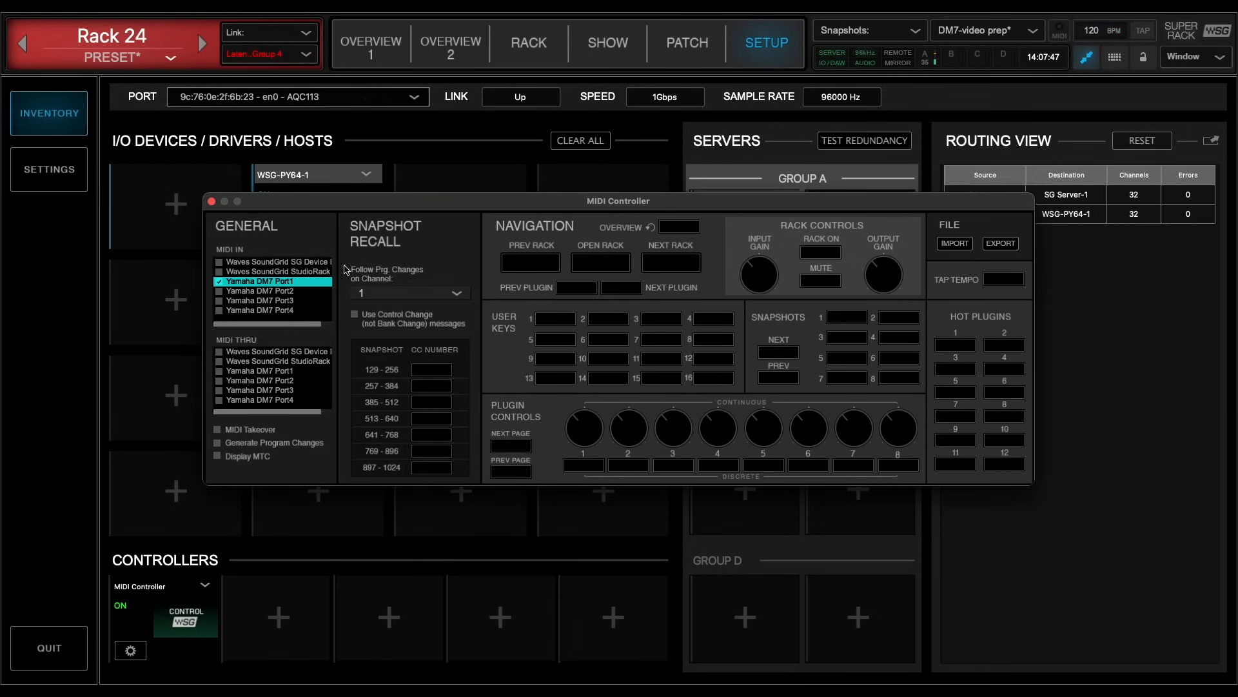
pyautogui.click(209, 202)
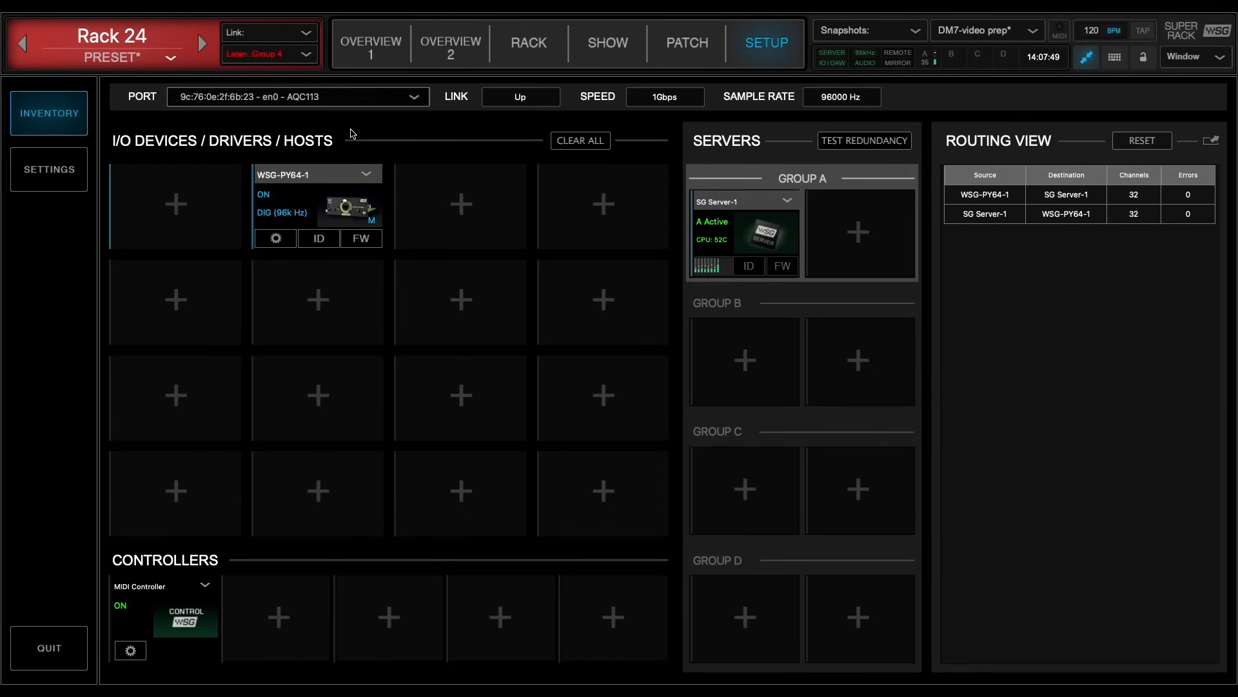
# Open the Snapshots list and store a snapshot named 'first' with external ID 0.
pyautogui.click(608, 43)
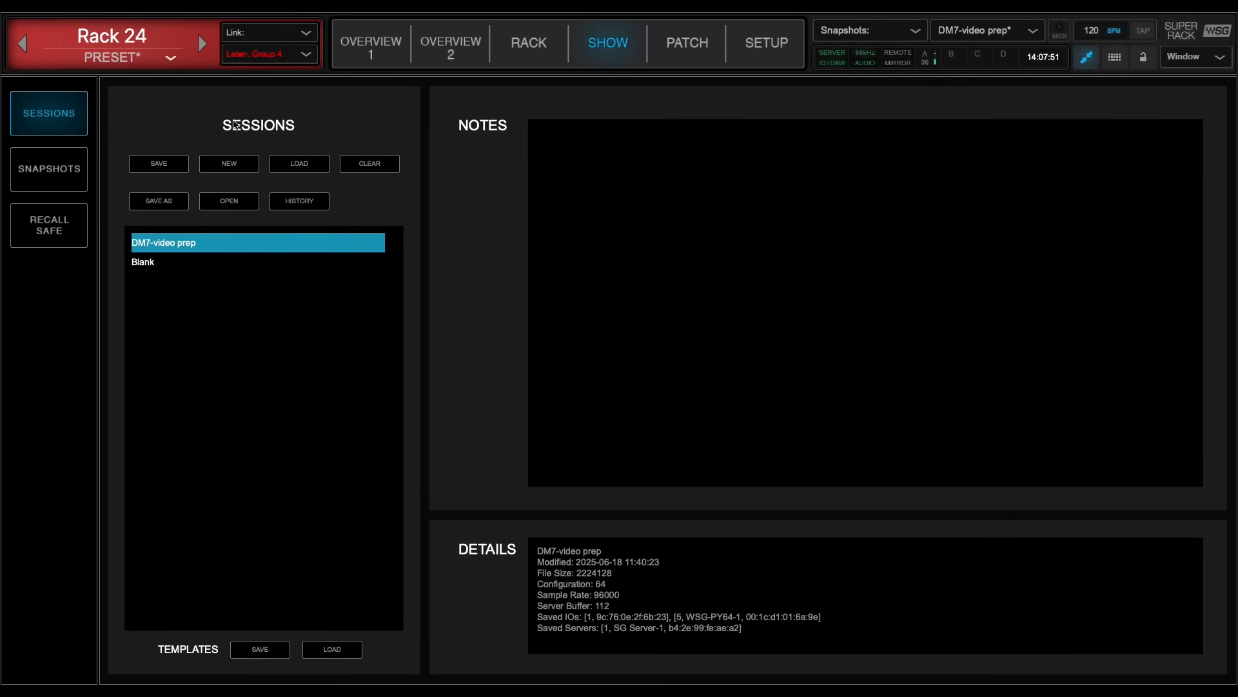
pyautogui.click(48, 169)
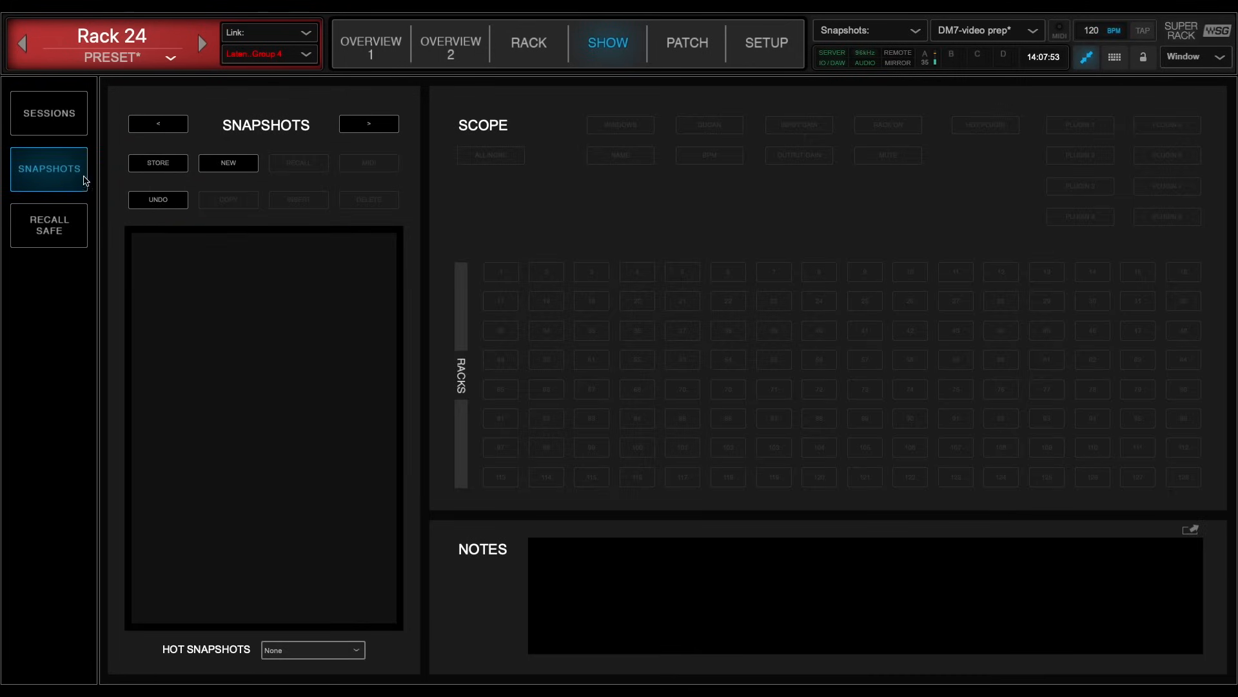
pyautogui.click(228, 163)
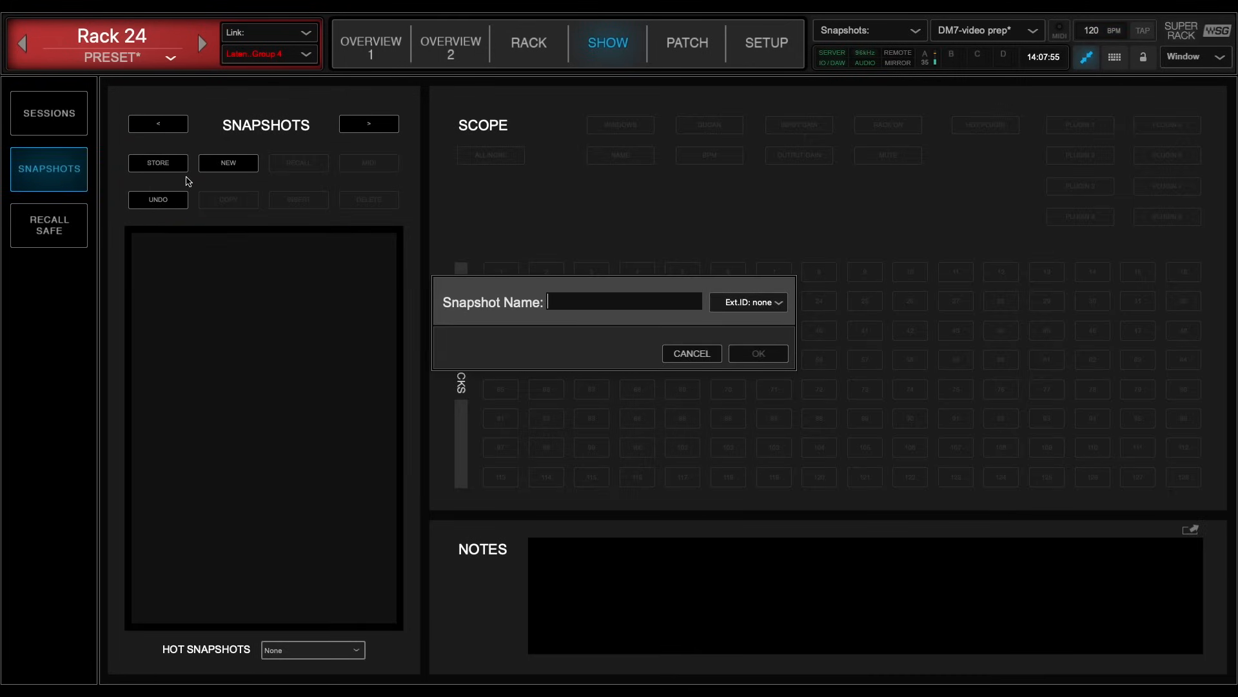
pyautogui.write('first')
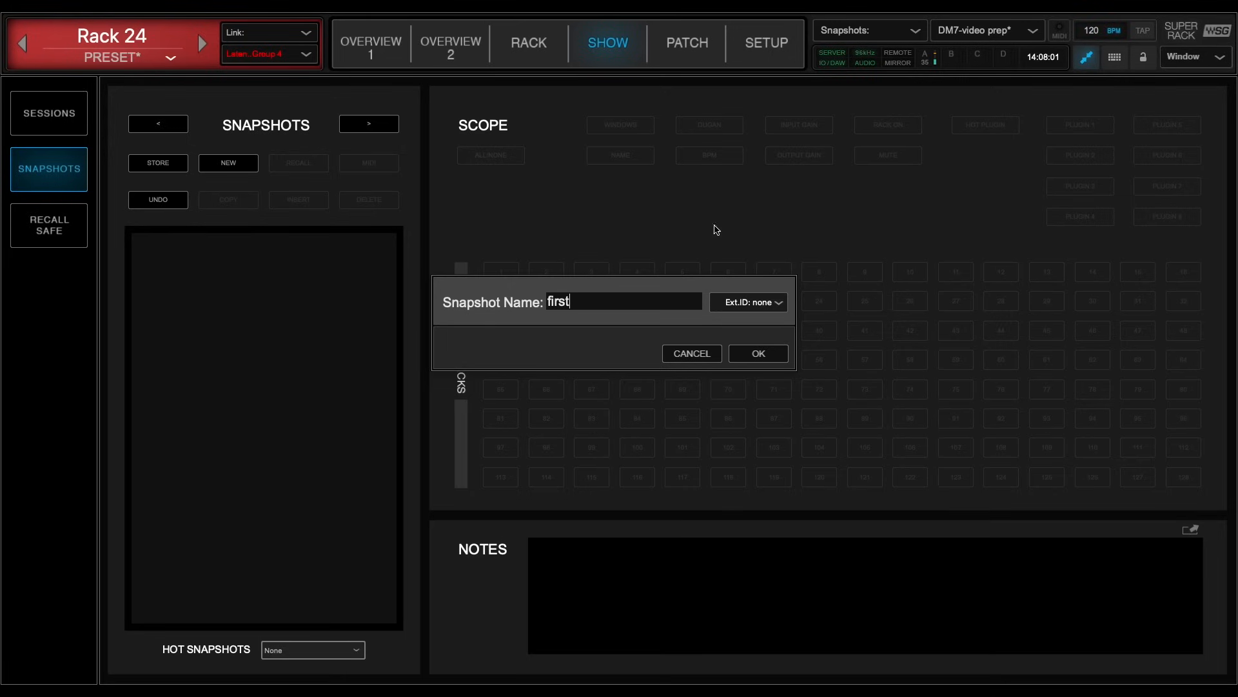
pyautogui.click(748, 302)
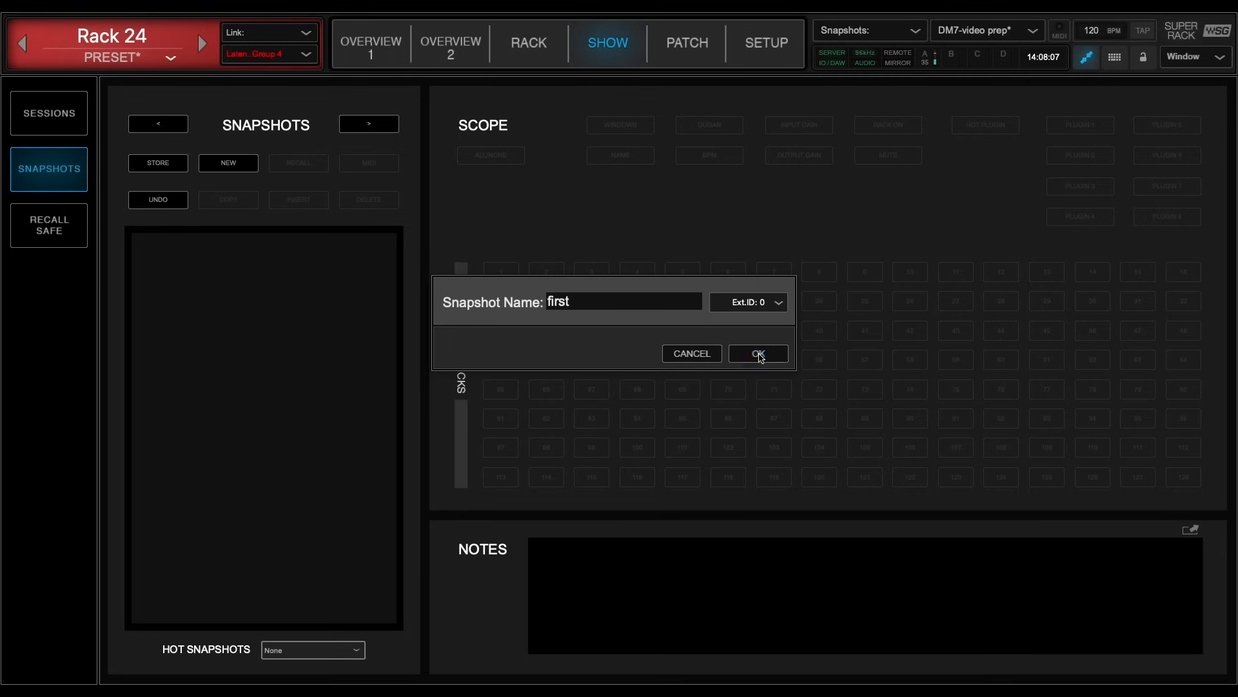
pyautogui.click(758, 354)
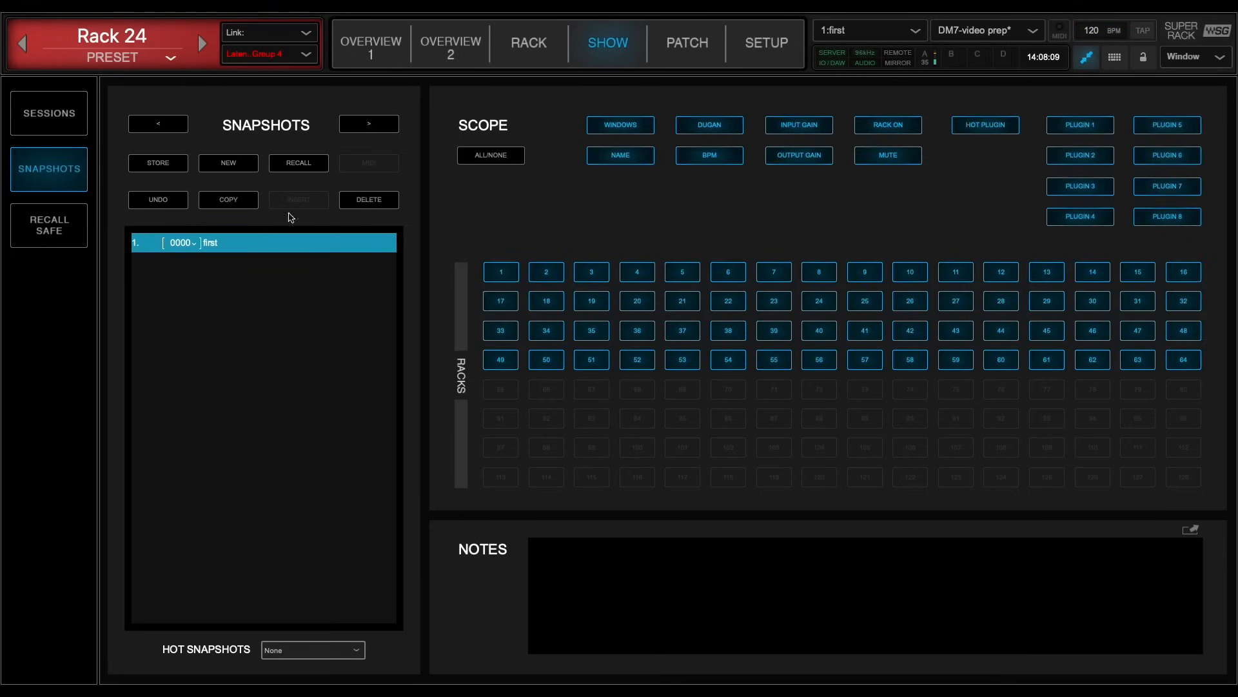
# Store a second snapshot named 'second' with external ID 1.
pyautogui.click(228, 163)
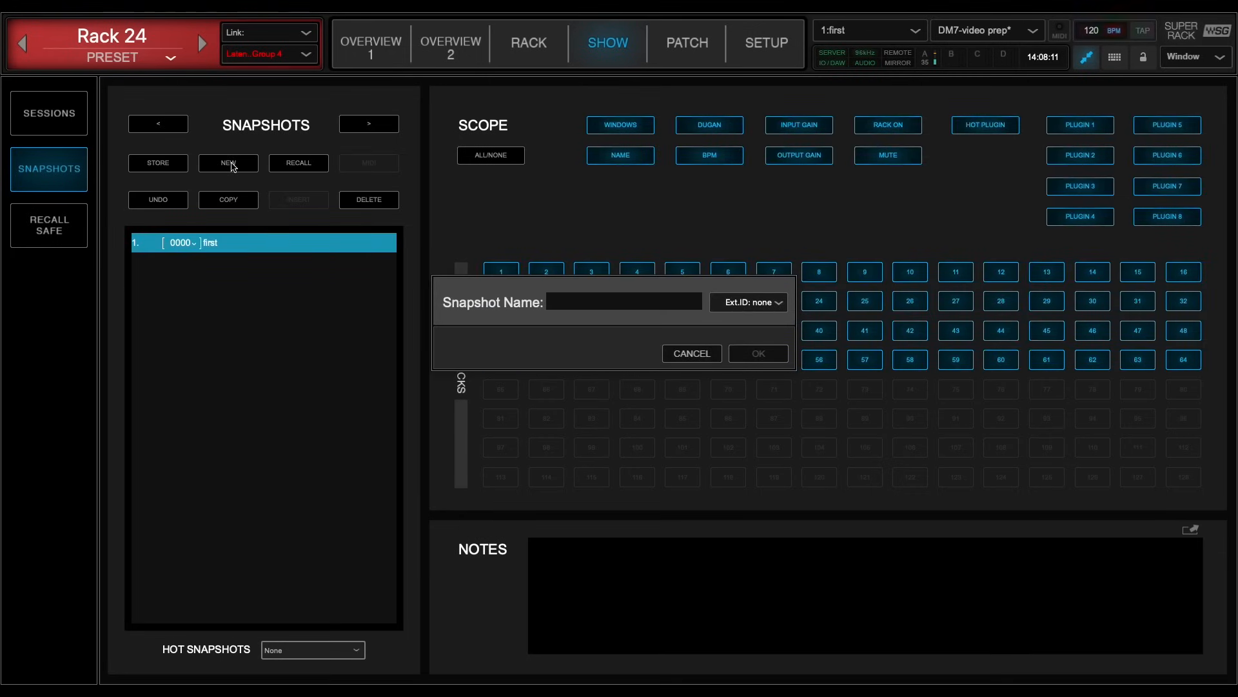
pyautogui.write('second')
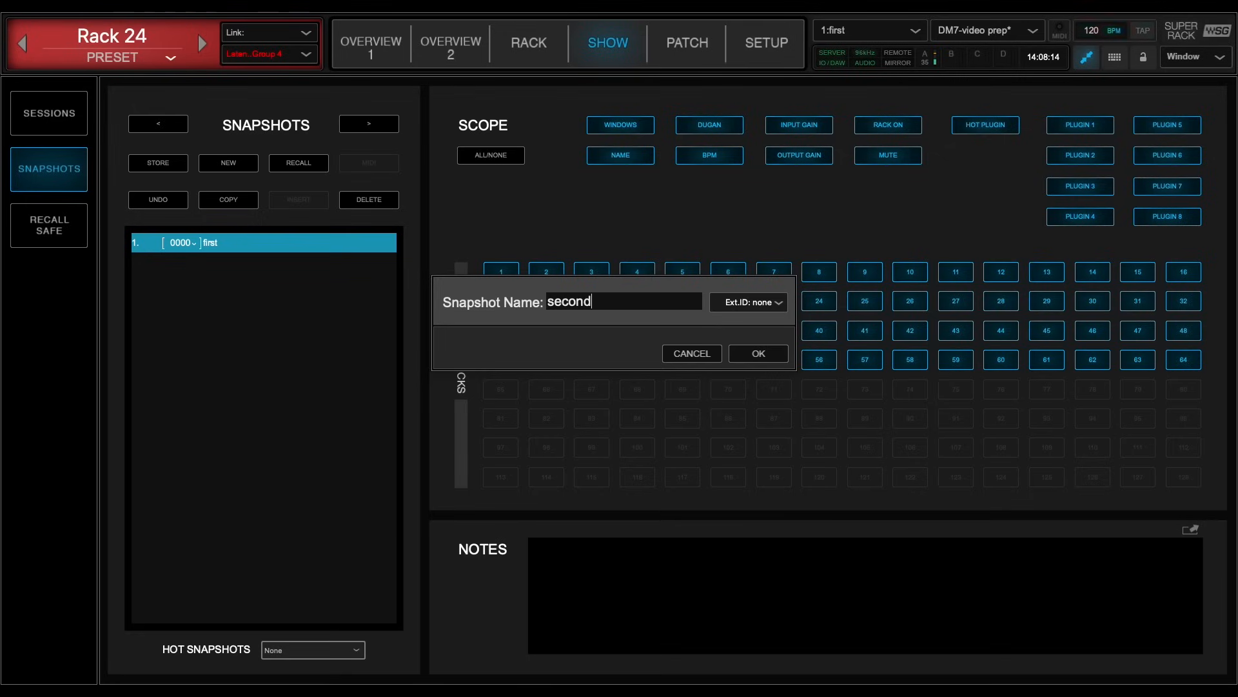
pyautogui.click(759, 302)
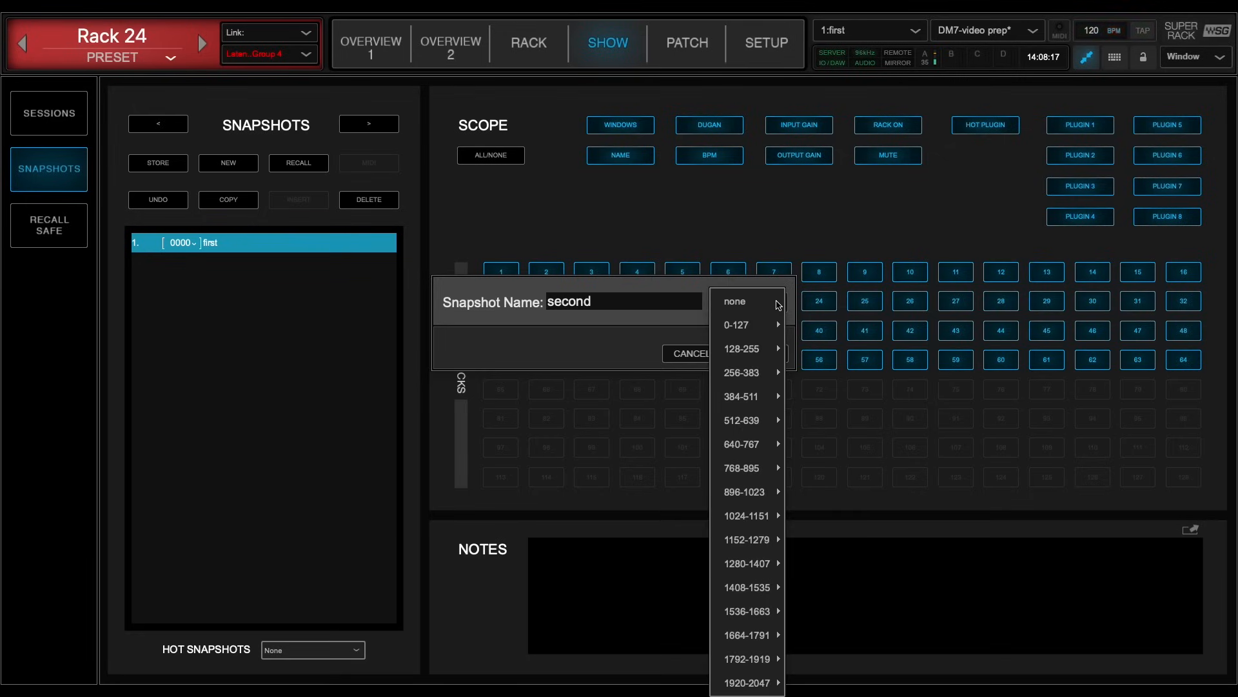
pyautogui.click(737, 325)
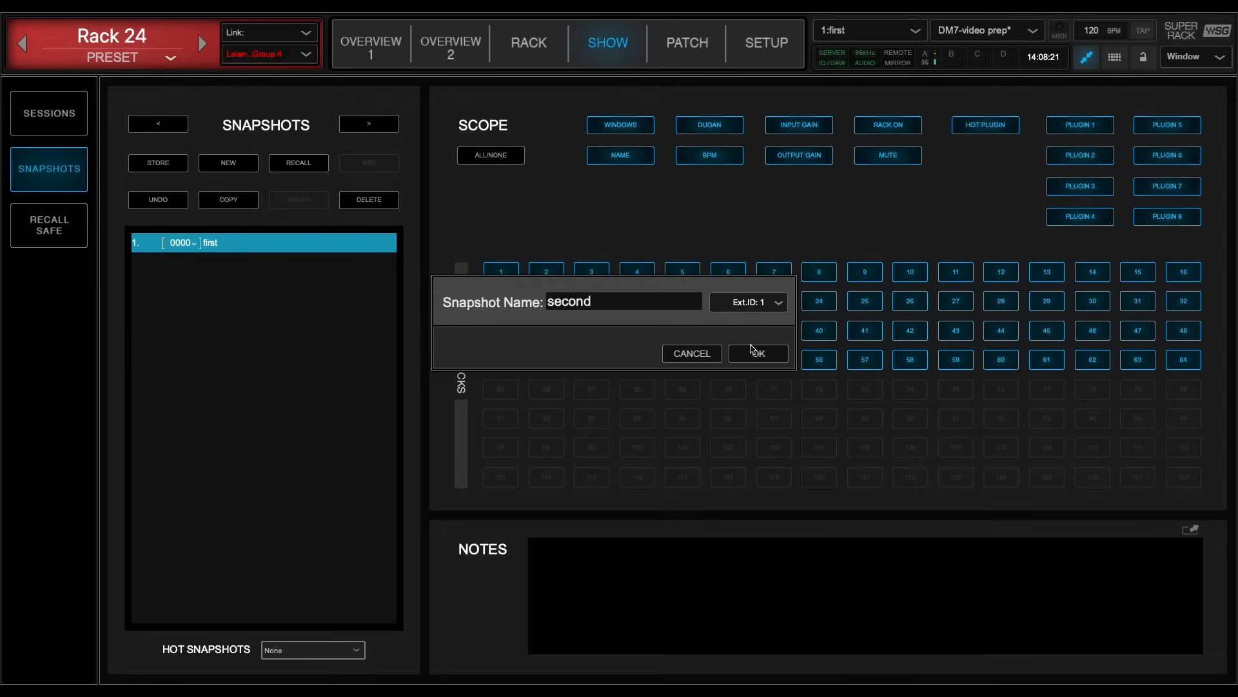
pyautogui.click(758, 353)
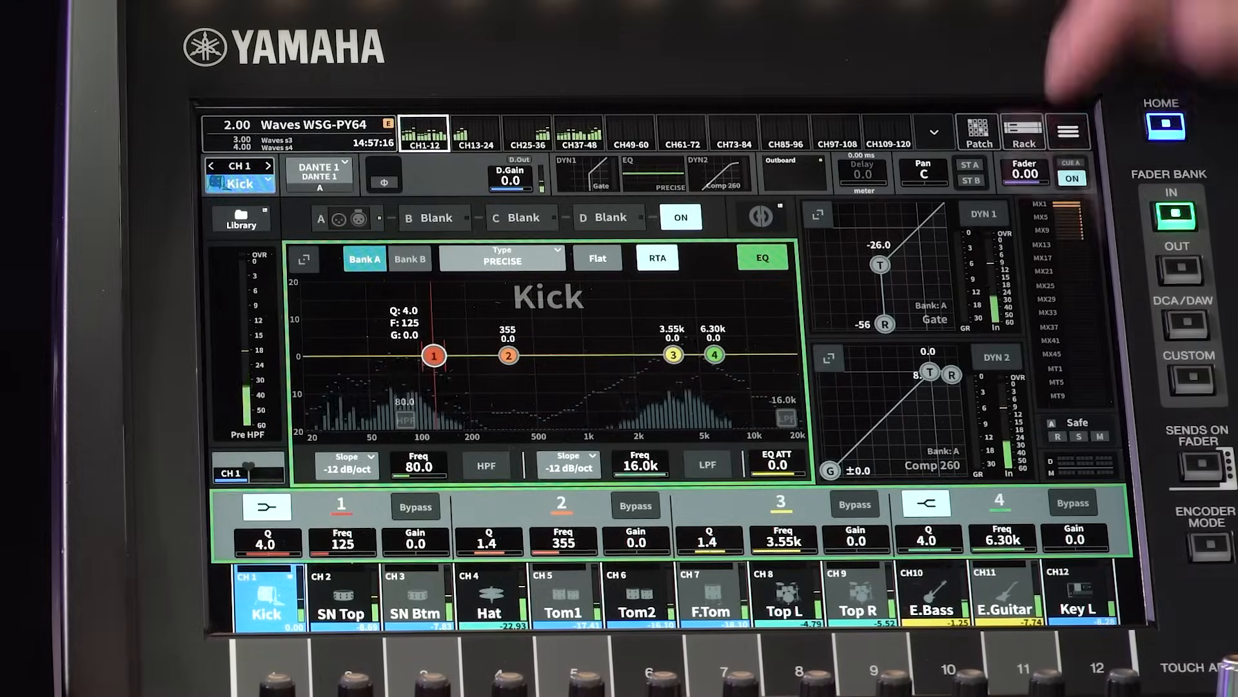
# In DM7 MIDI Setup, turn on USB Program Change transmit on channel 1.
pyautogui.click(1069, 131)
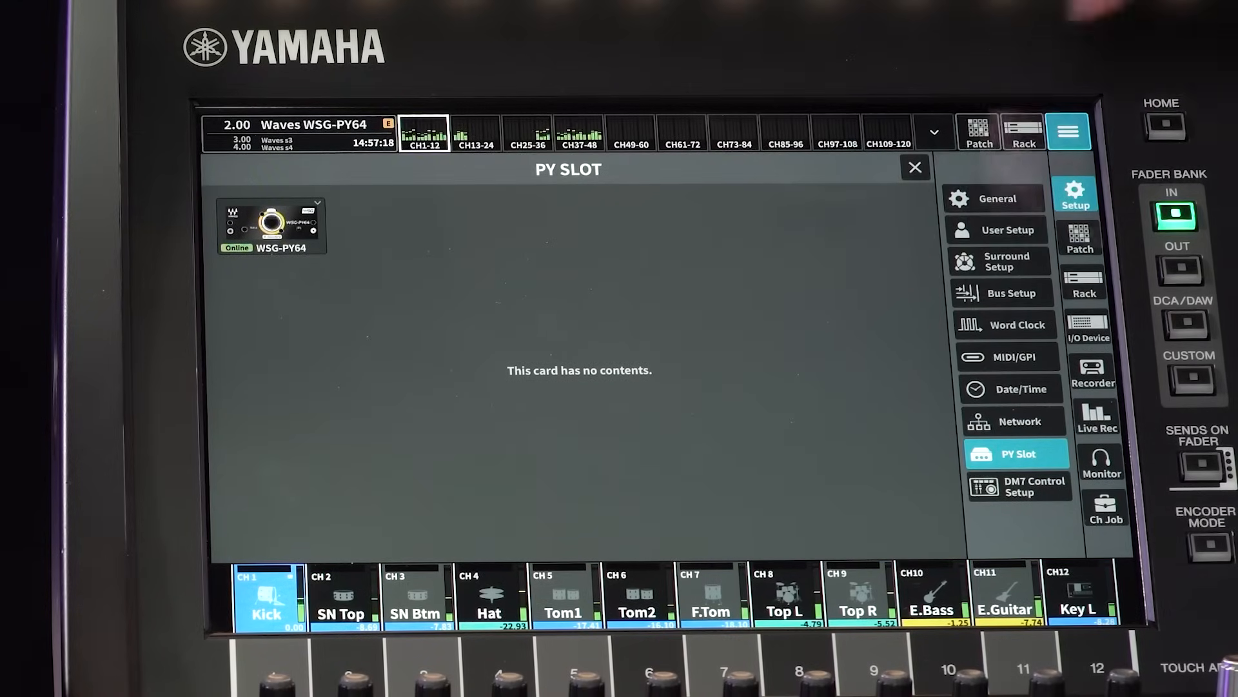
pyautogui.click(1009, 357)
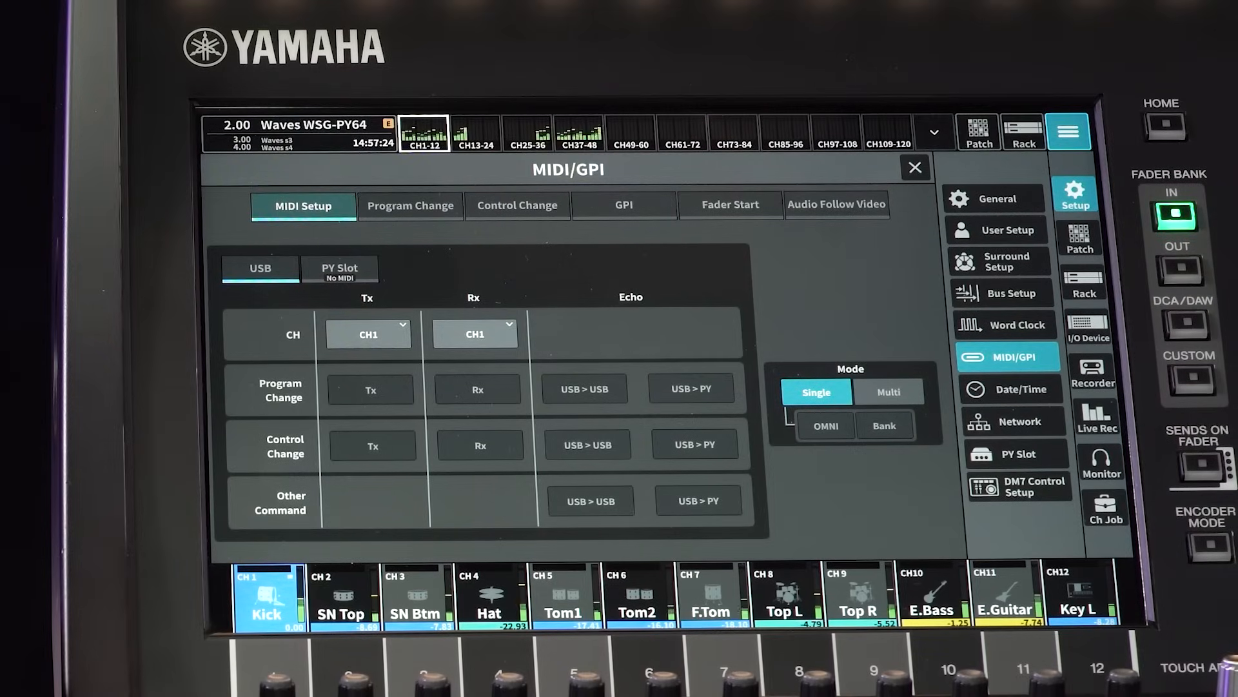
pyautogui.click(371, 389)
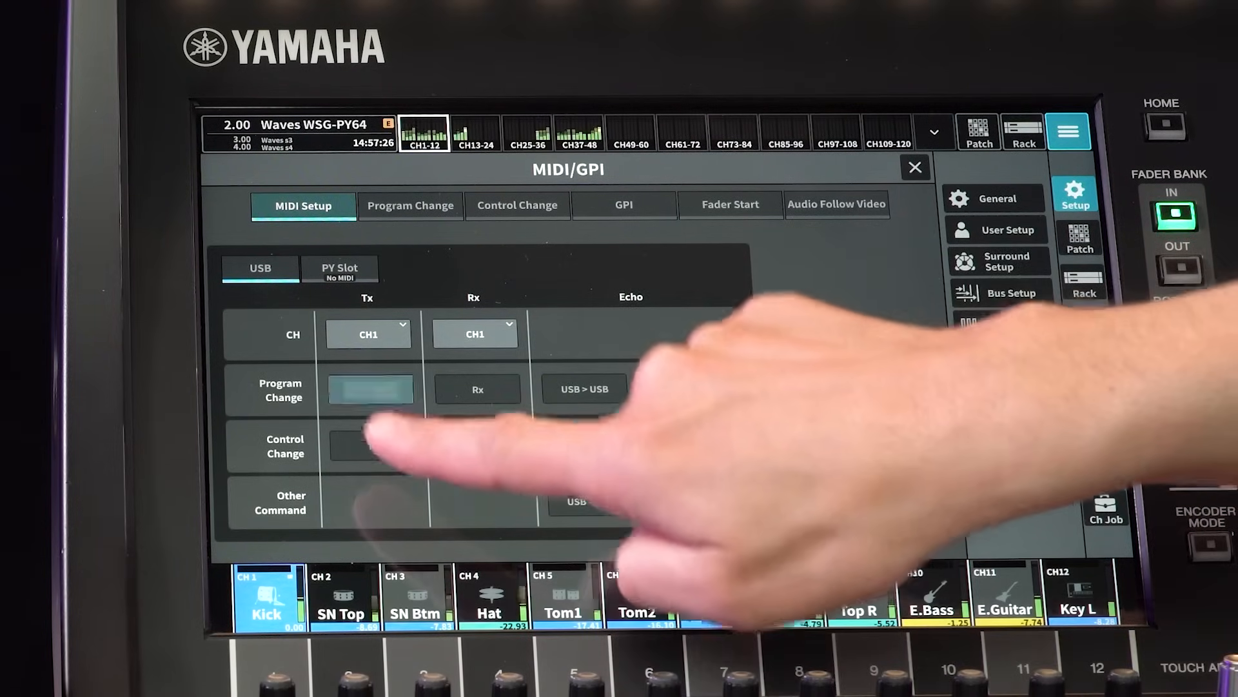
pyautogui.click(370, 389)
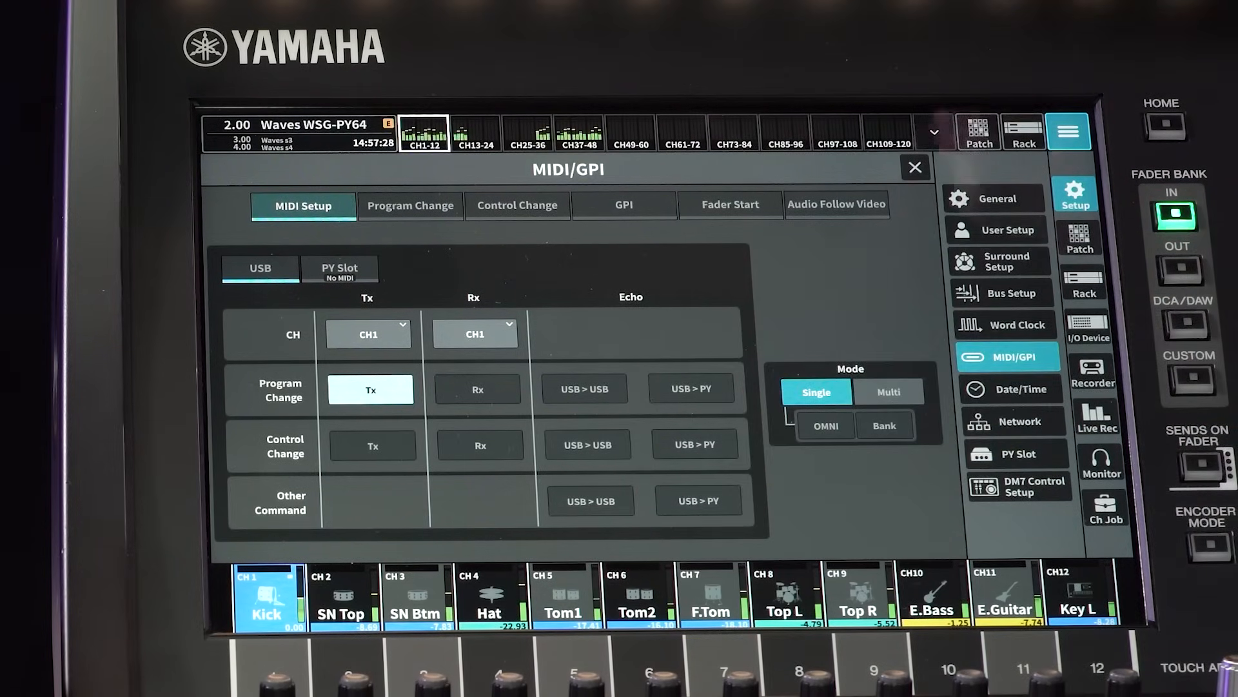
pyautogui.click(369, 334)
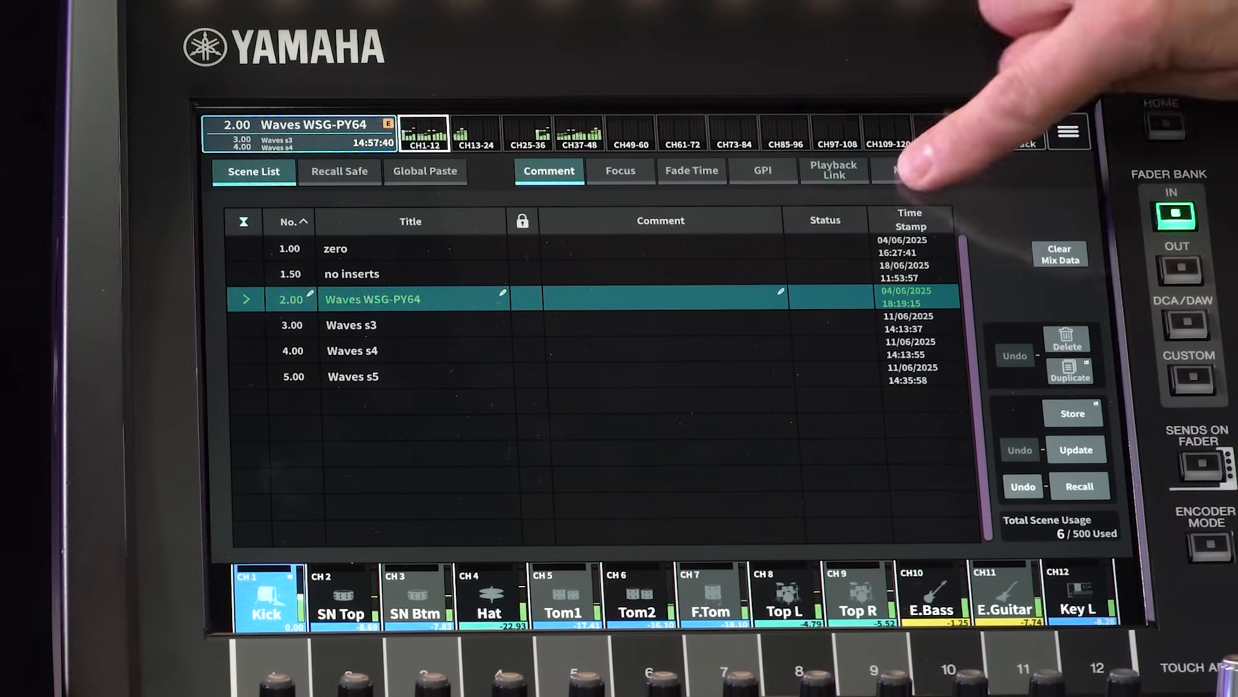
# Assign USB CH 1 program changes to scenes: 2.00 sends PGM 1, 3.00 PGM 2.
pyautogui.click(905, 170)
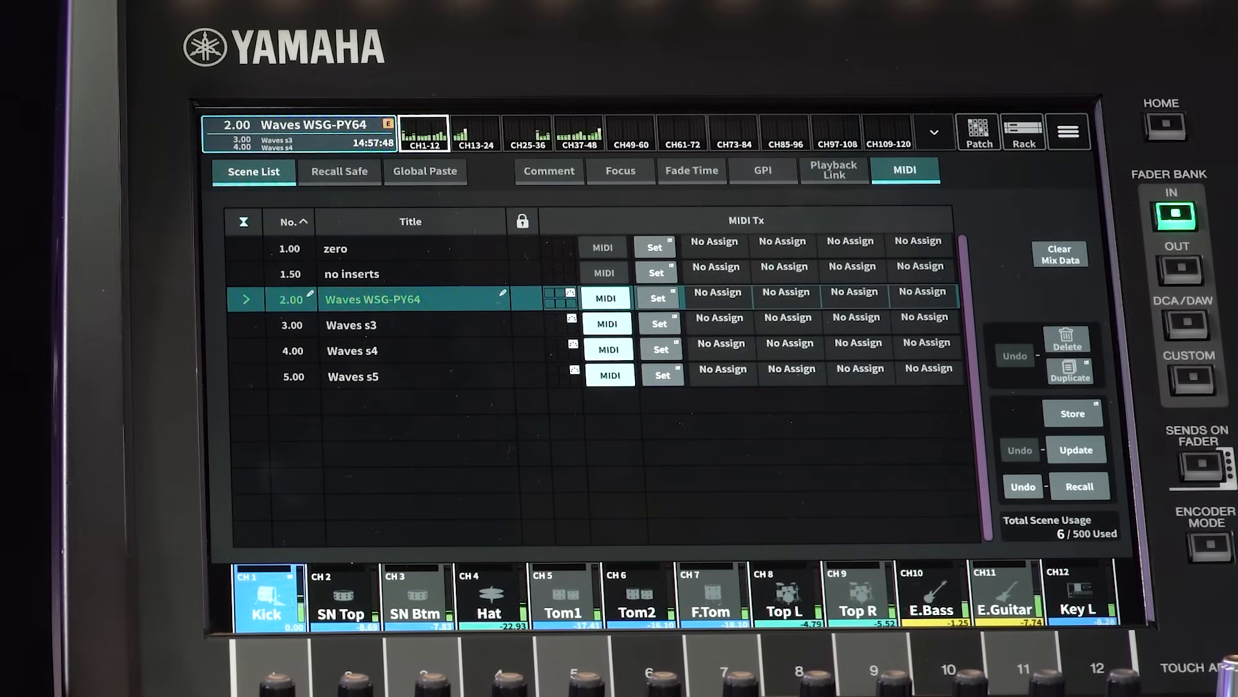
pyautogui.click(662, 298)
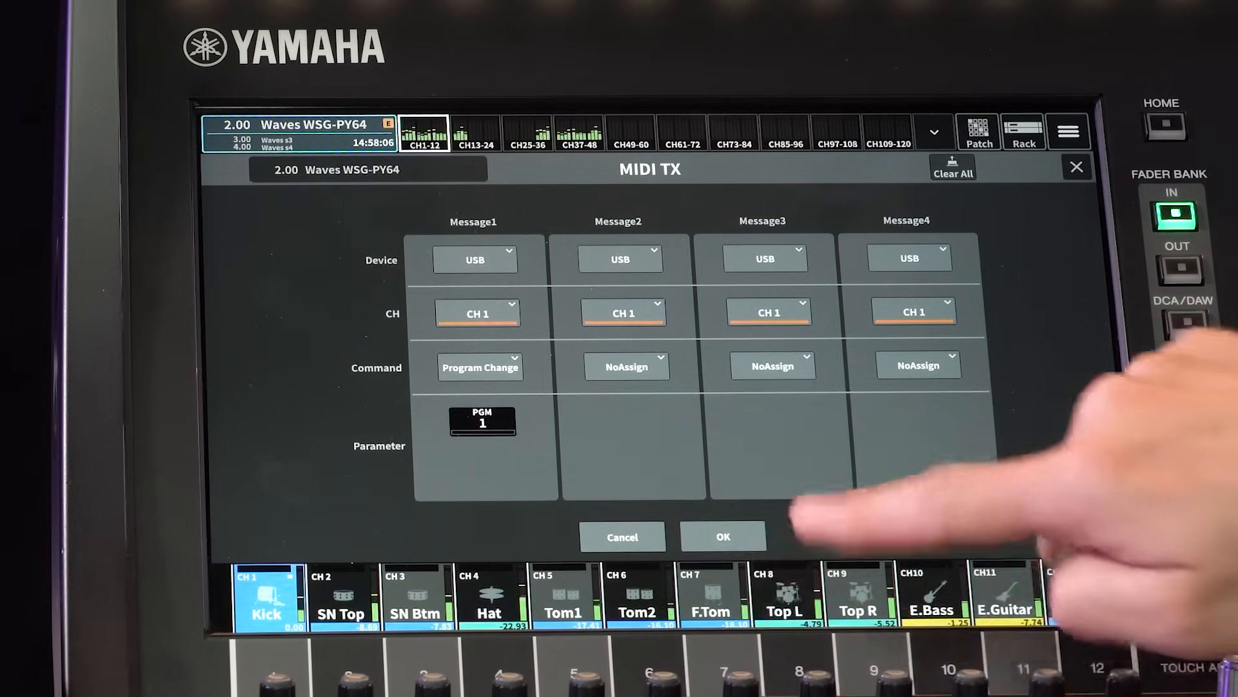
pyautogui.click(724, 536)
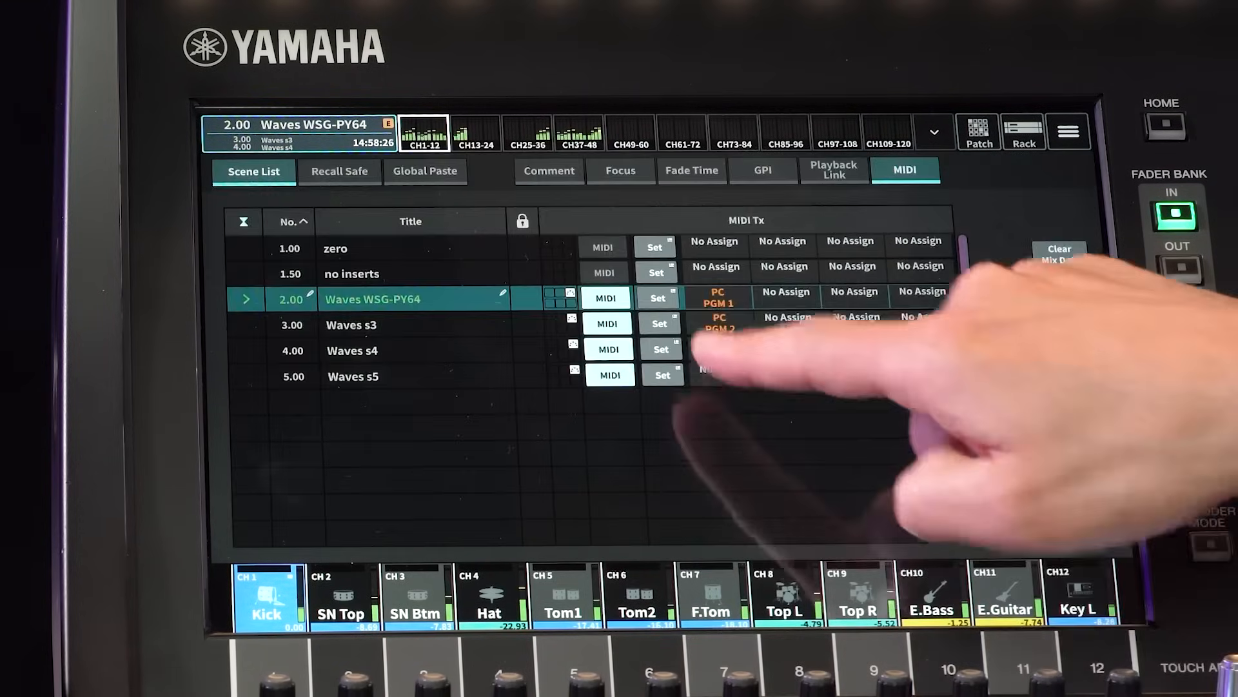
pyautogui.click(662, 349)
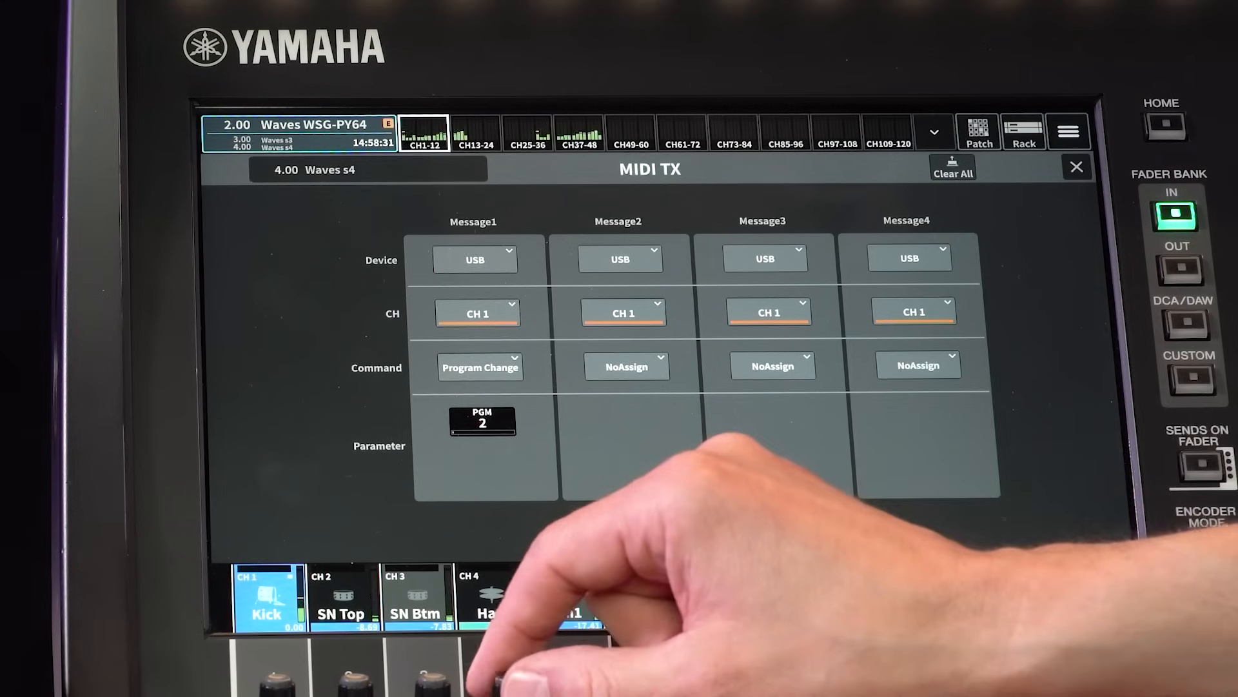